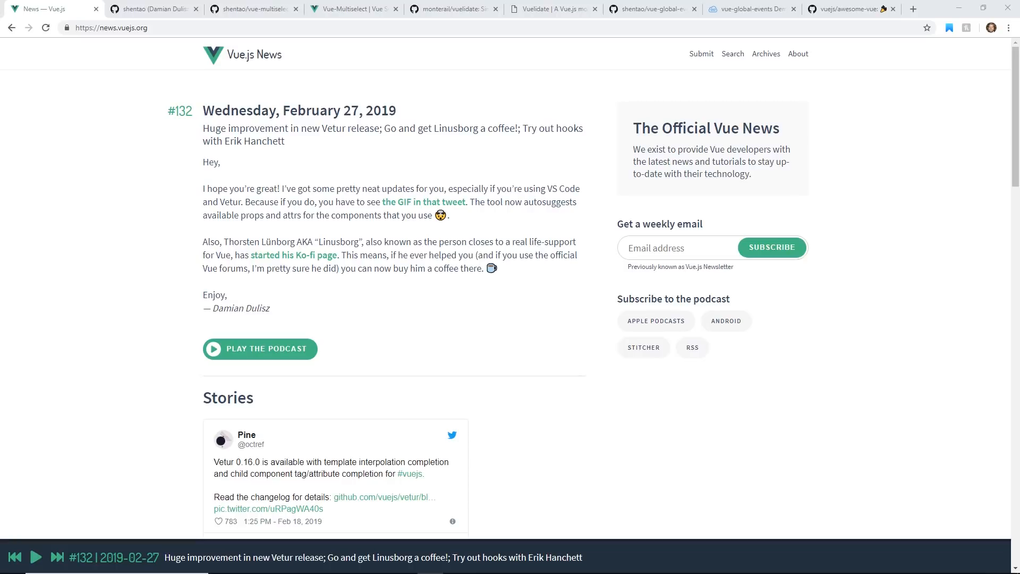
pyautogui.moveTo(309, 163)
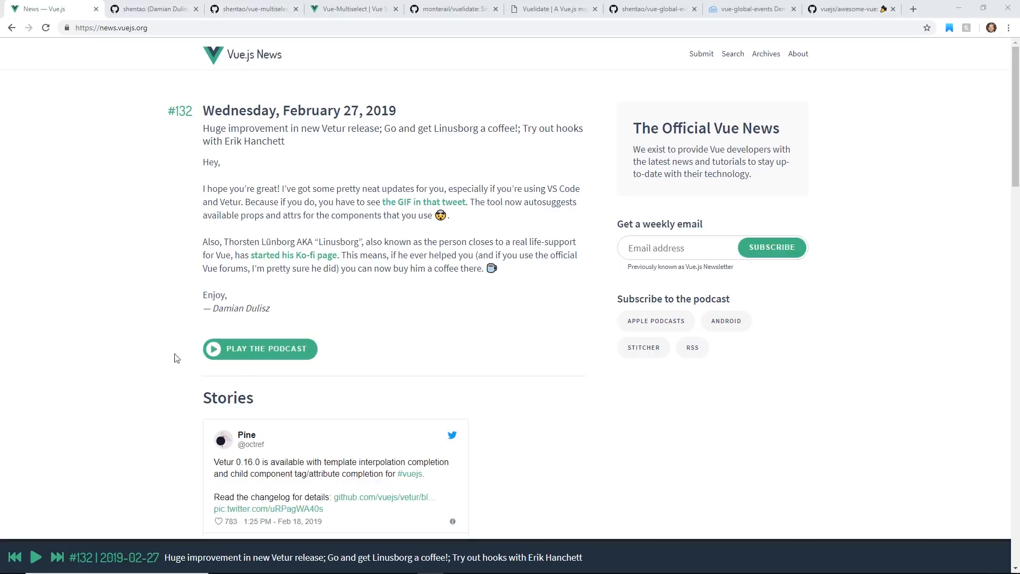
pyautogui.moveTo(335, 389)
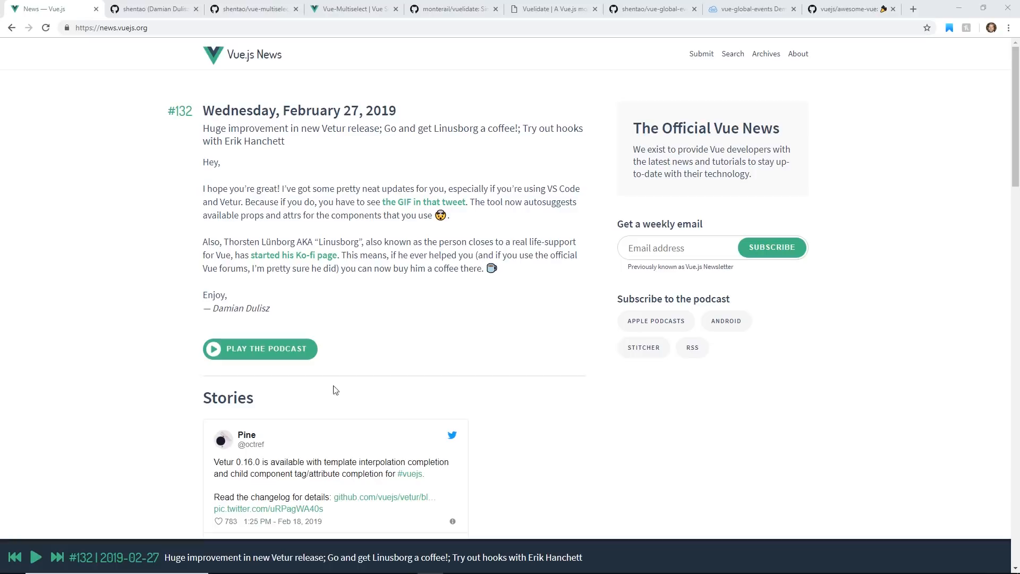
pyautogui.moveTo(129, 317)
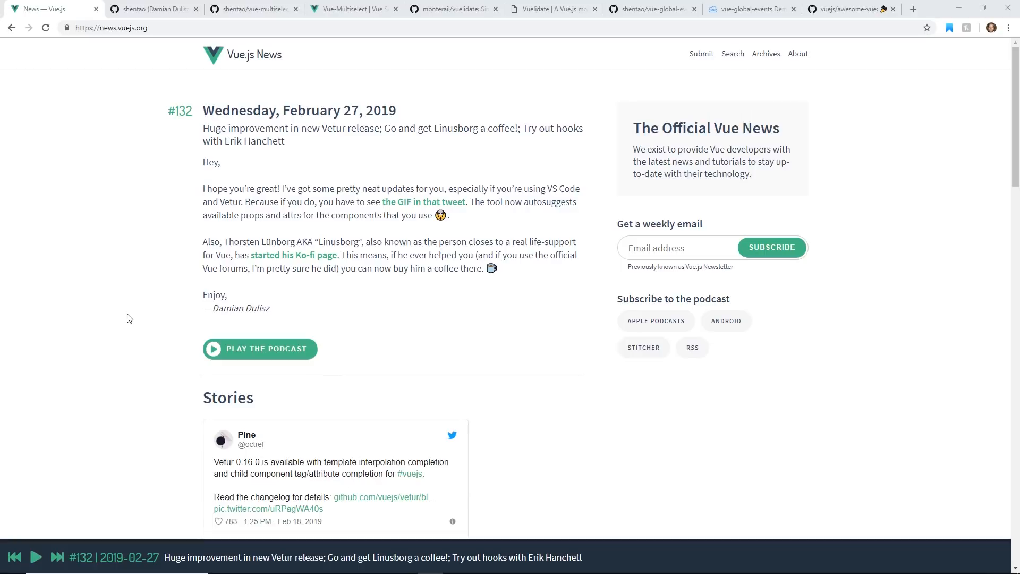
# Read down through the newsletter to its sign-off and back up.
pyautogui.scroll(-3)
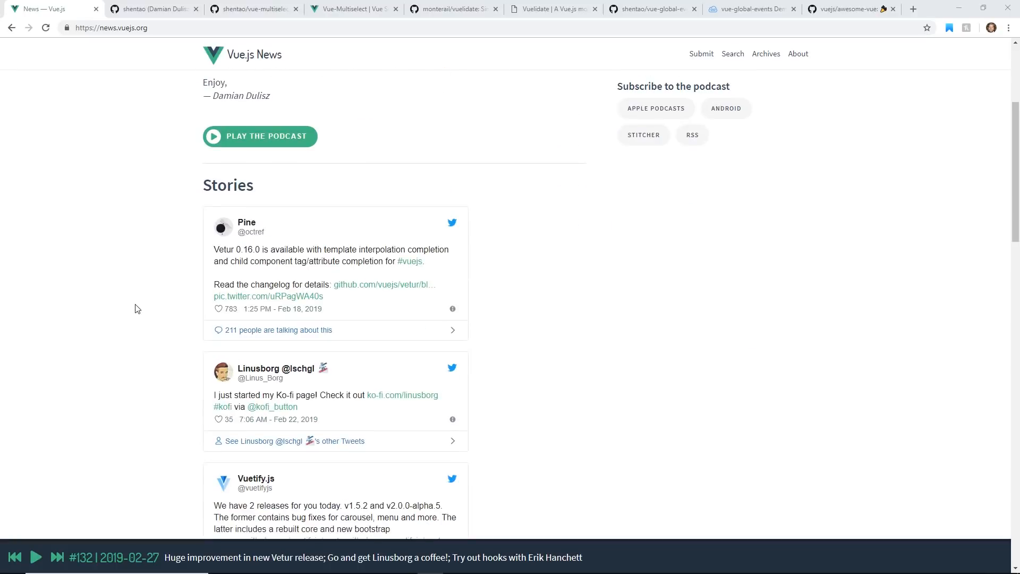
pyautogui.scroll(-3)
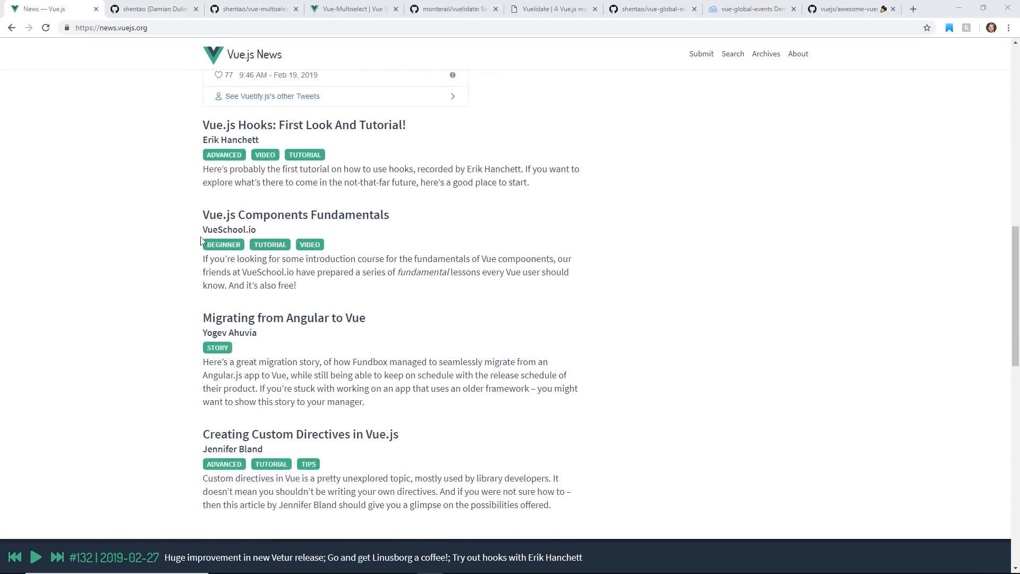
pyautogui.scroll(-3)
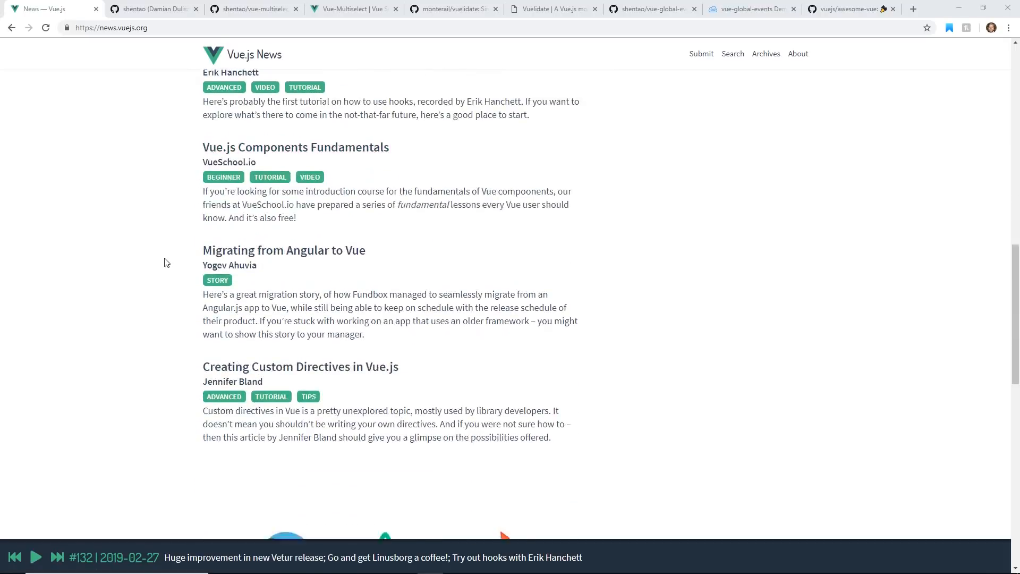
pyautogui.scroll(-3)
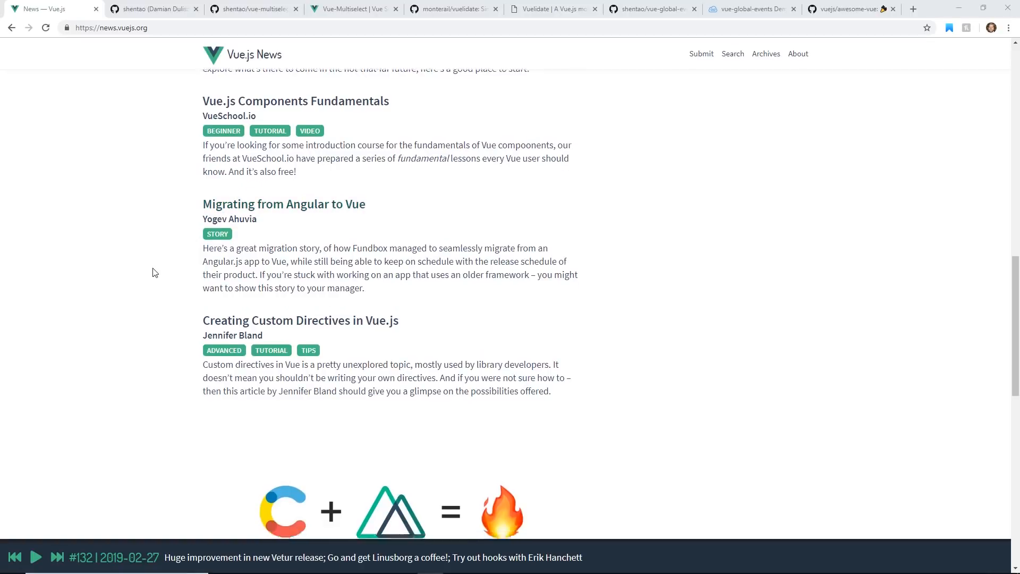
pyautogui.scroll(-3)
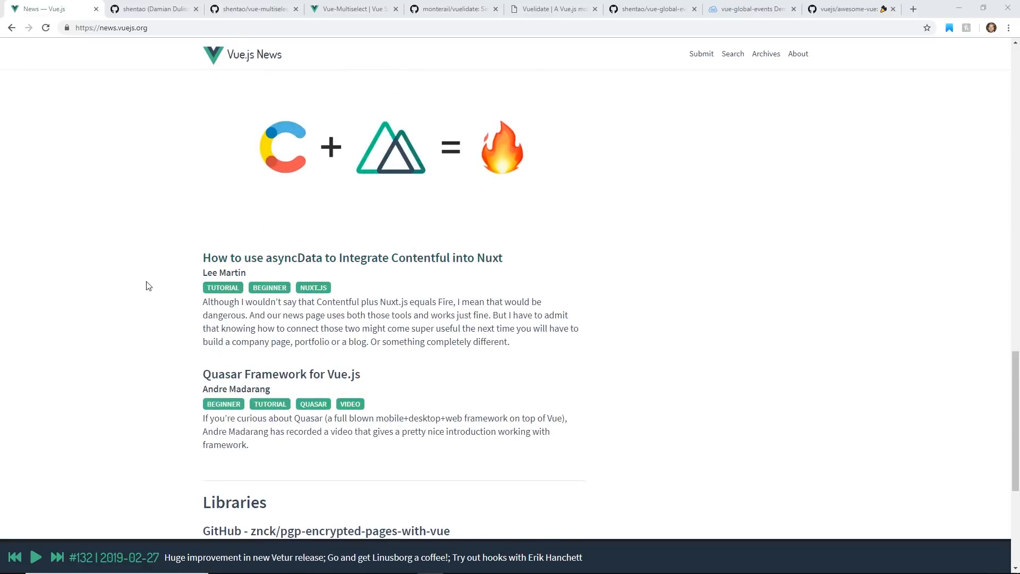
pyautogui.scroll(-3)
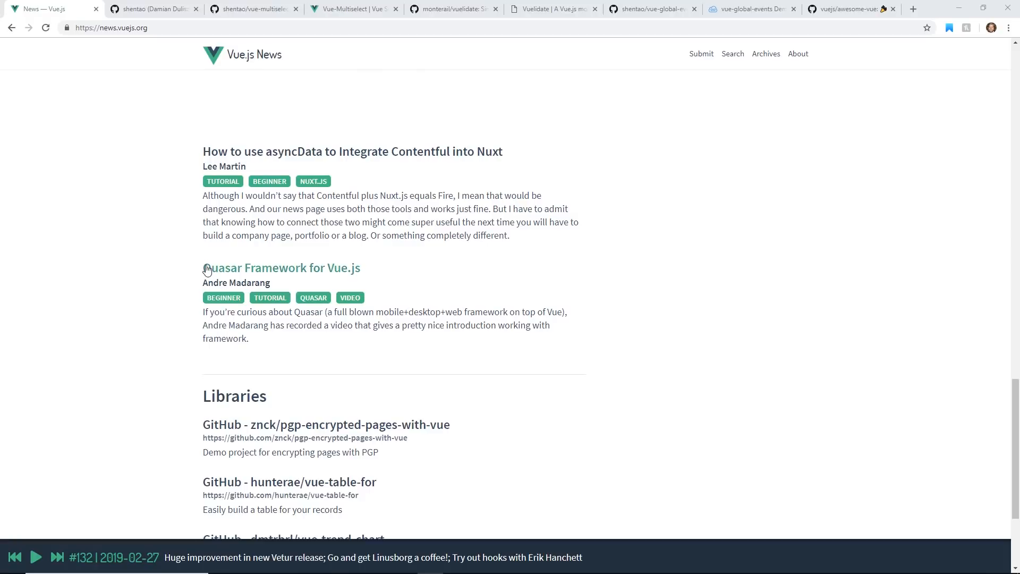
pyautogui.scroll(-3)
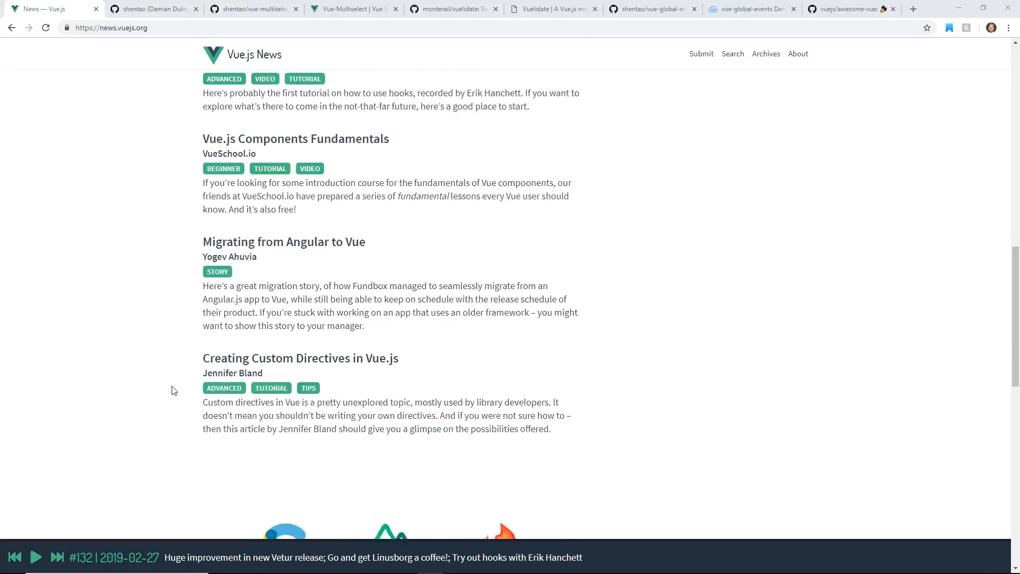
pyautogui.scroll(3)
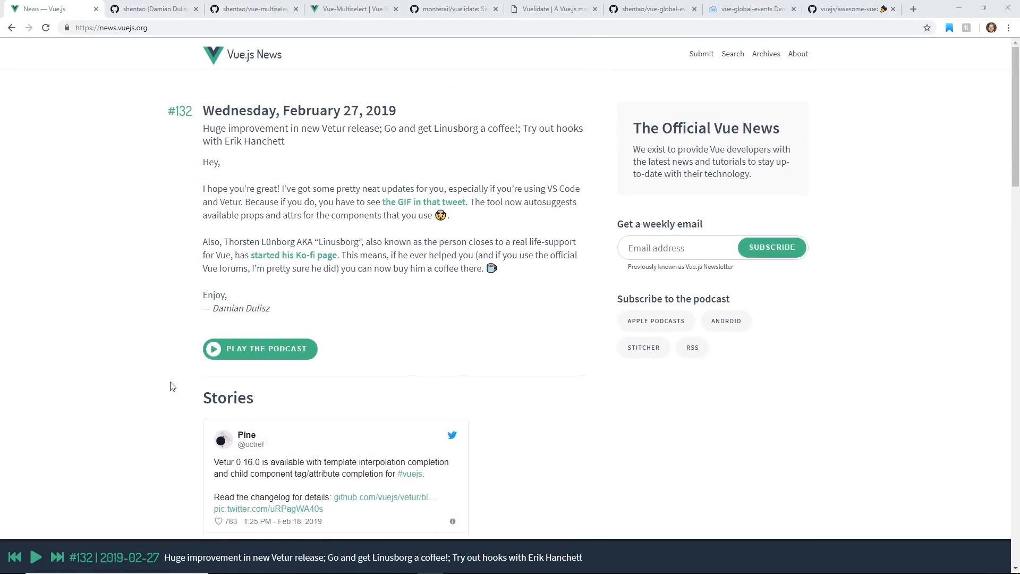
pyautogui.moveTo(217, 355)
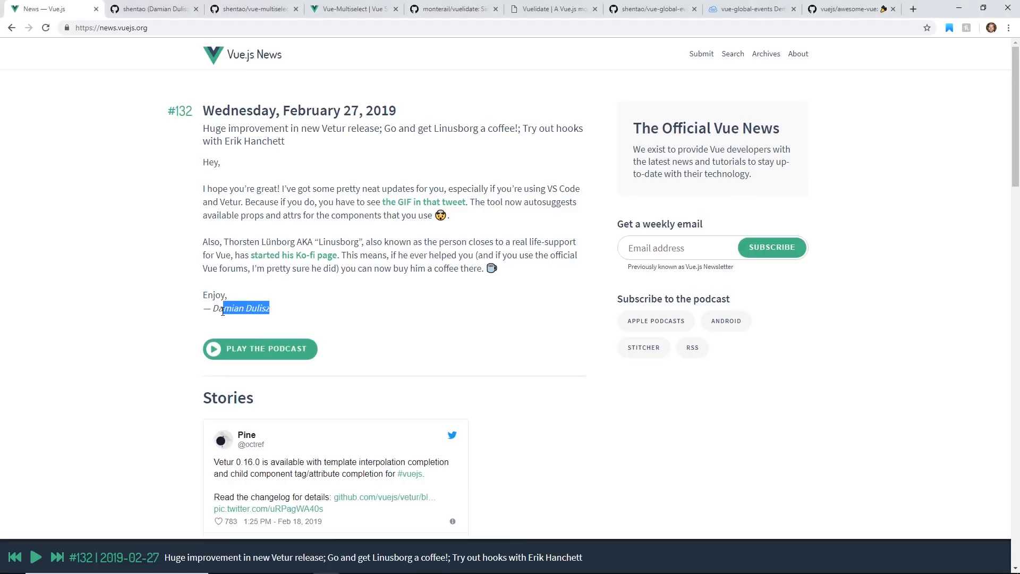
pyautogui.click(168, 304)
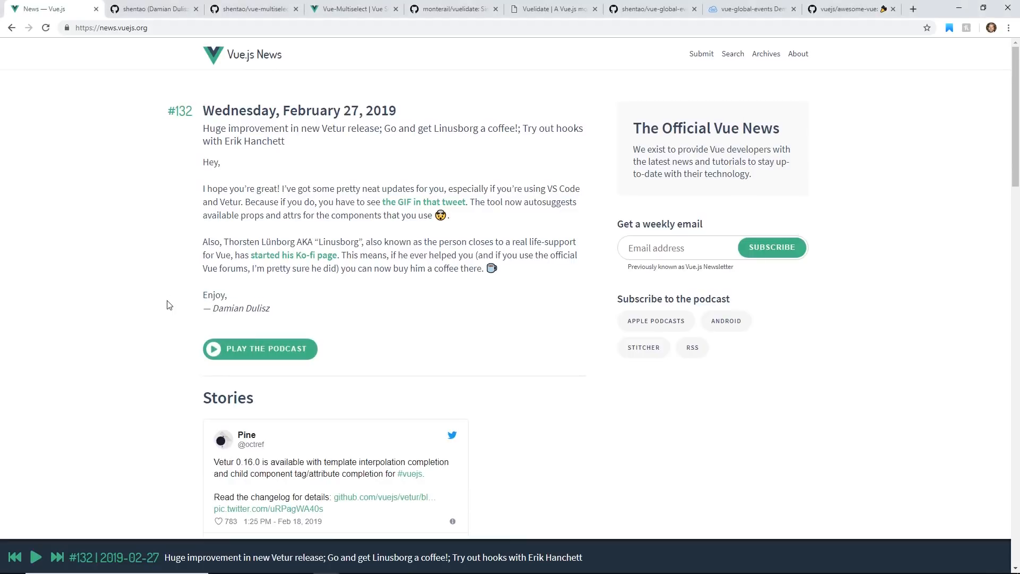
pyautogui.moveTo(183, 287)
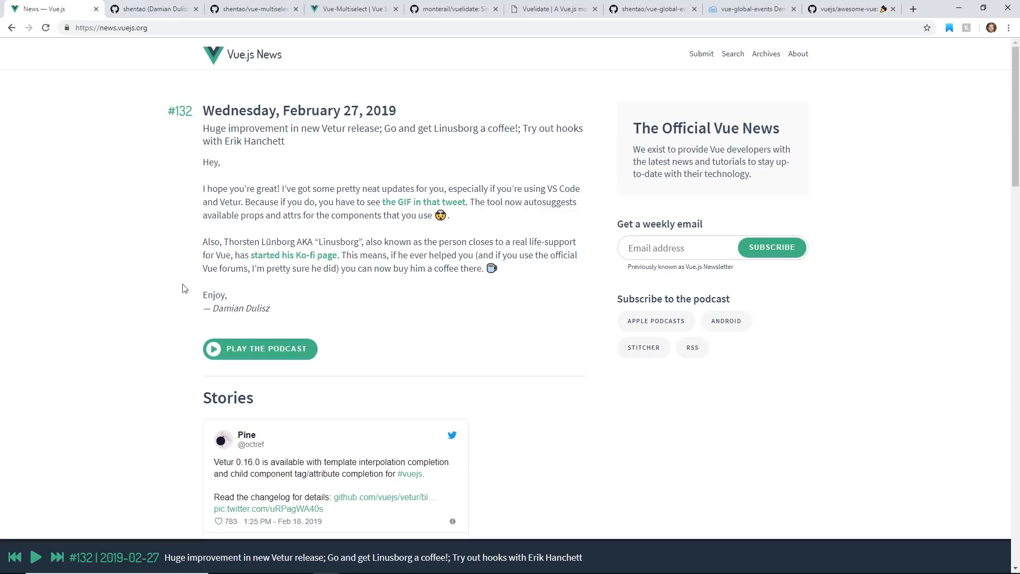
pyautogui.moveTo(167, 9)
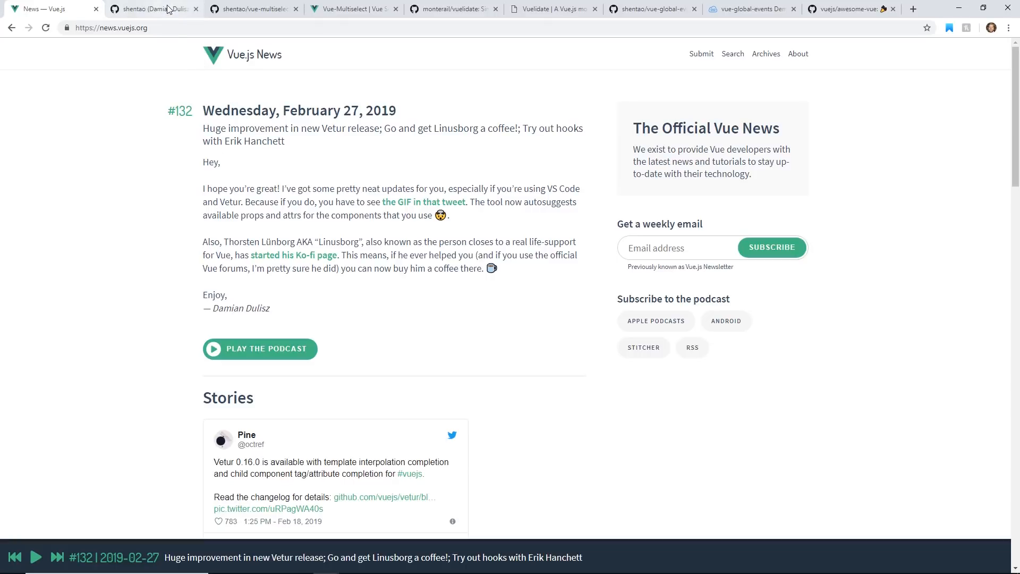
# Review Damian Dulisz's GitHub profile and go to the shentao/vue-multiselect repository.
pyautogui.click(154, 10)
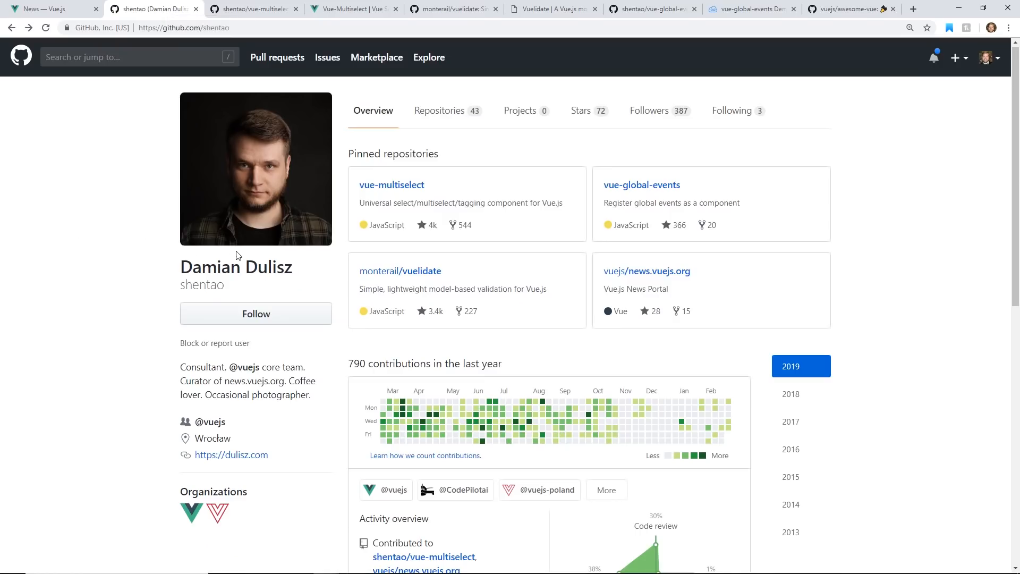
pyautogui.moveTo(186, 345)
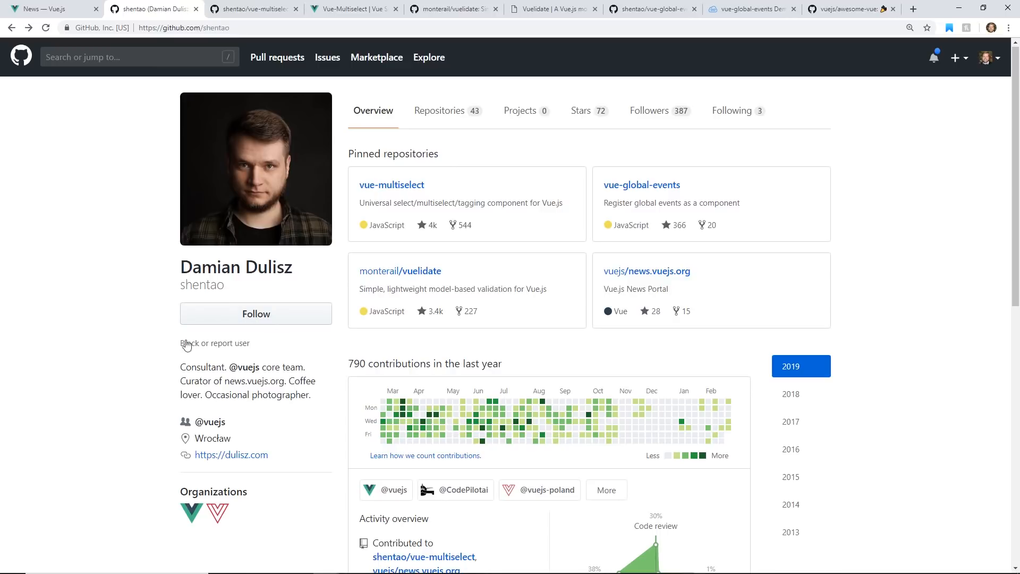
pyautogui.moveTo(255, 310)
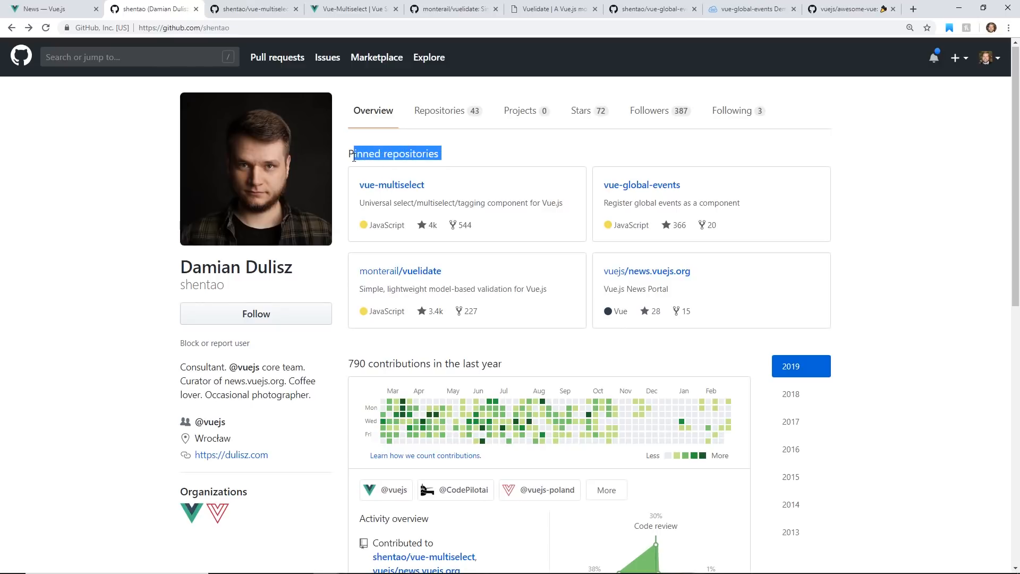
pyautogui.moveTo(158, 209)
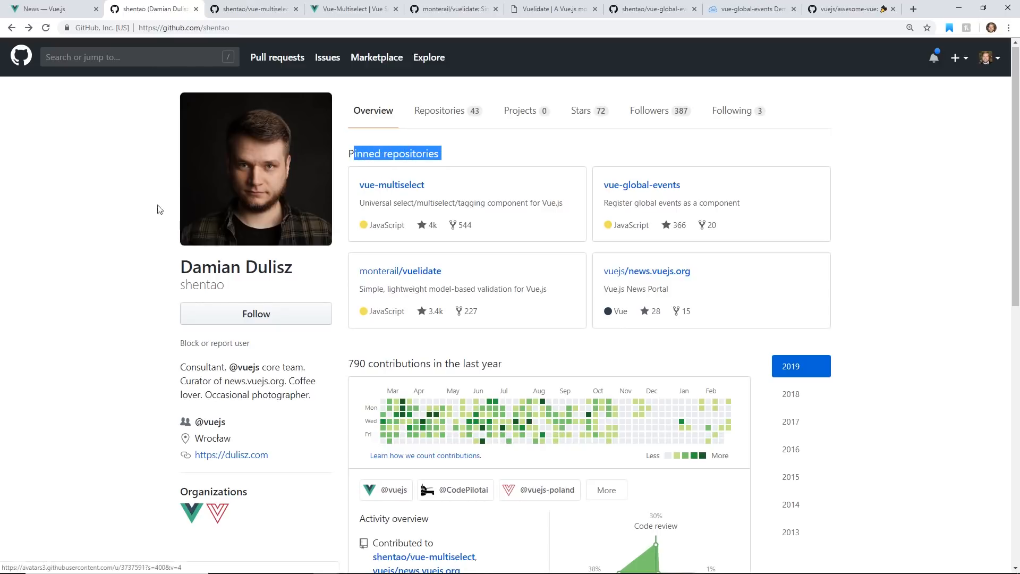
pyautogui.click(391, 185)
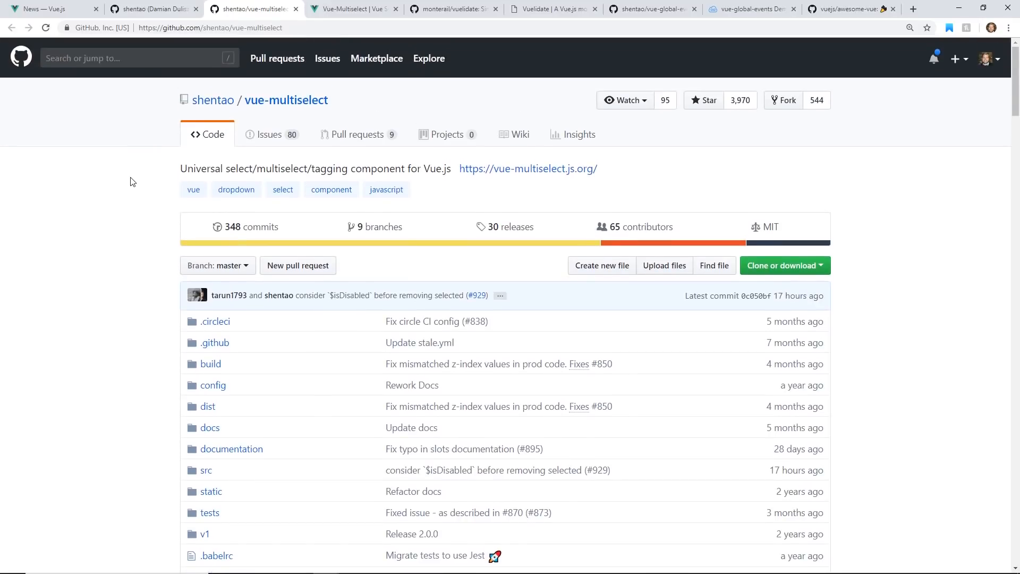
pyautogui.scroll(-3)
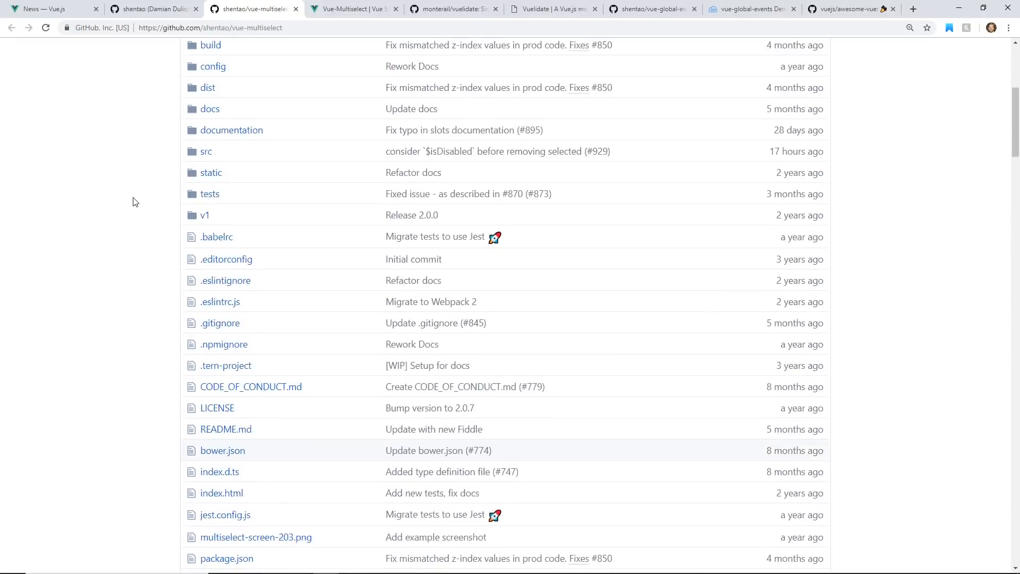
pyautogui.scroll(3)
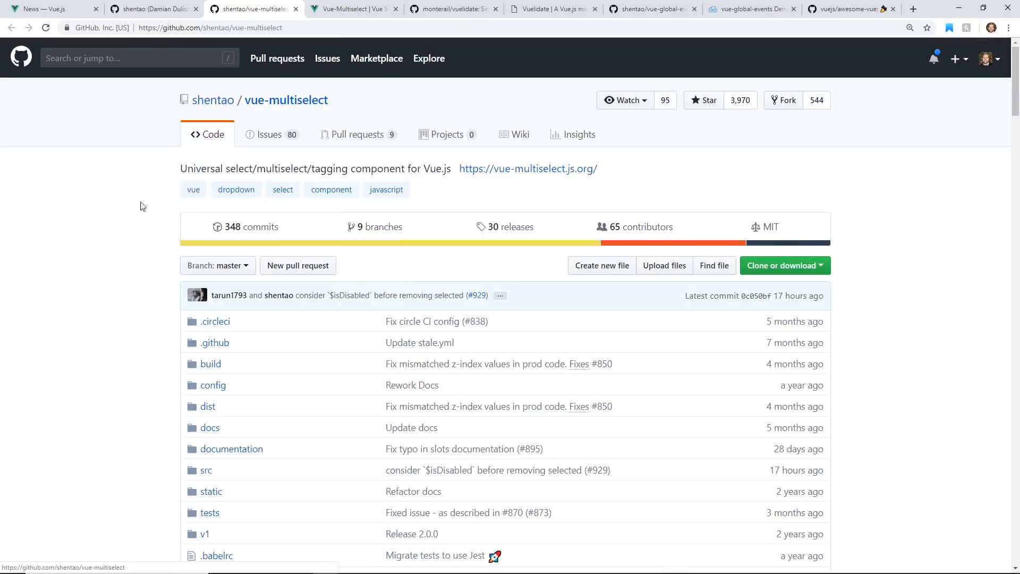
pyautogui.scroll(-3)
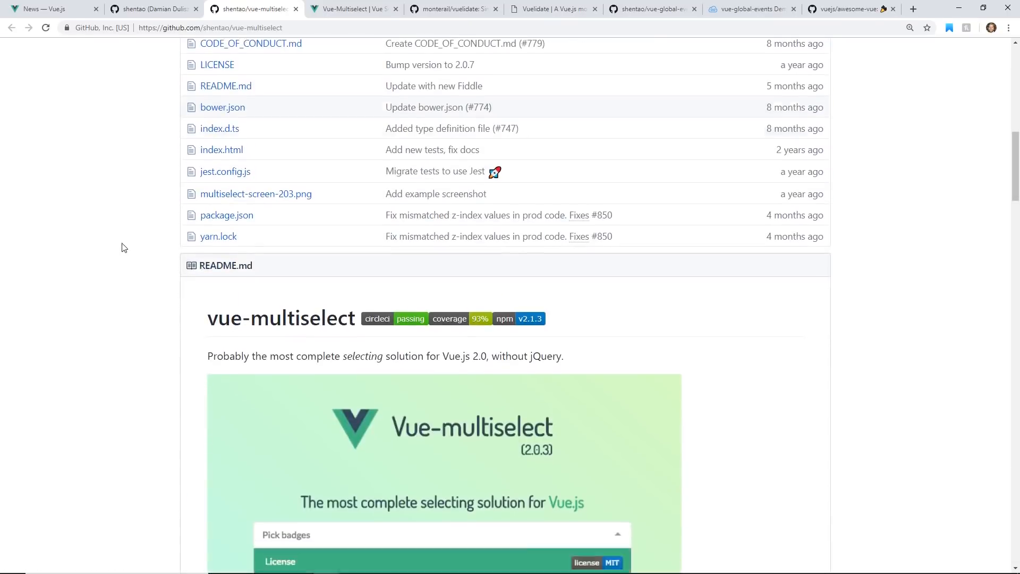
pyautogui.scroll(-3)
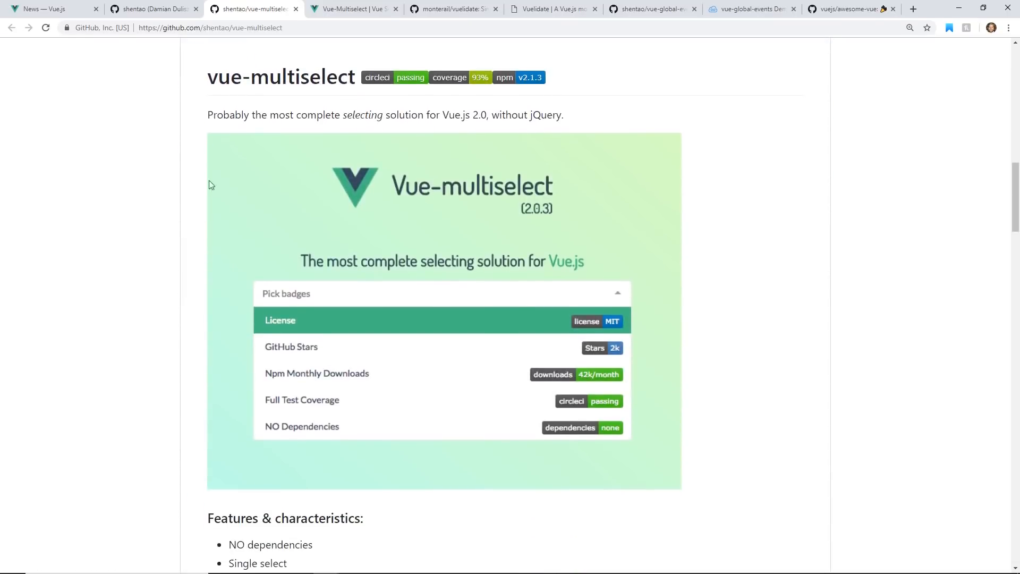
pyautogui.moveTo(261, 115); pyautogui.dragTo(462, 115)
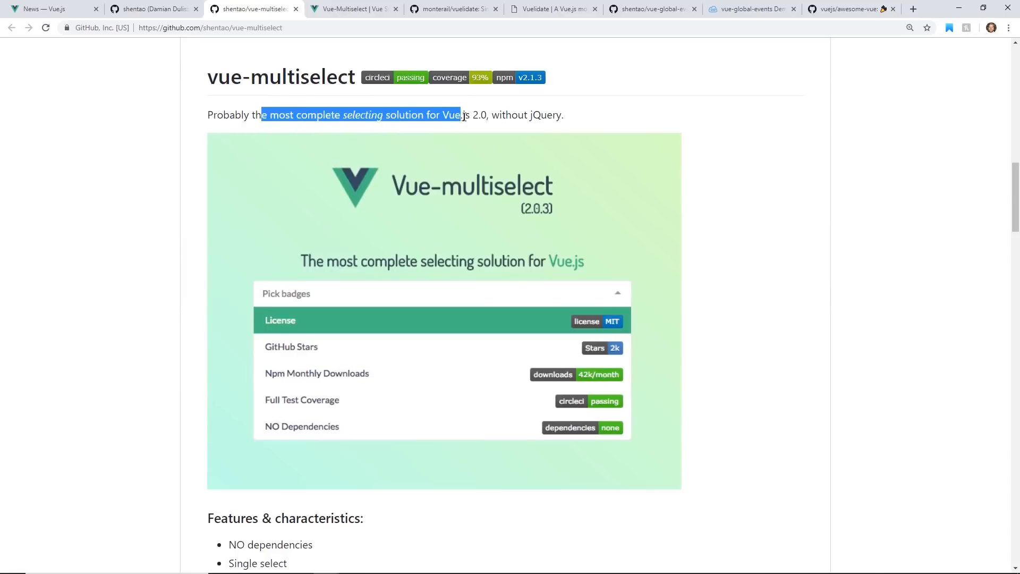
pyautogui.moveTo(105, 308)
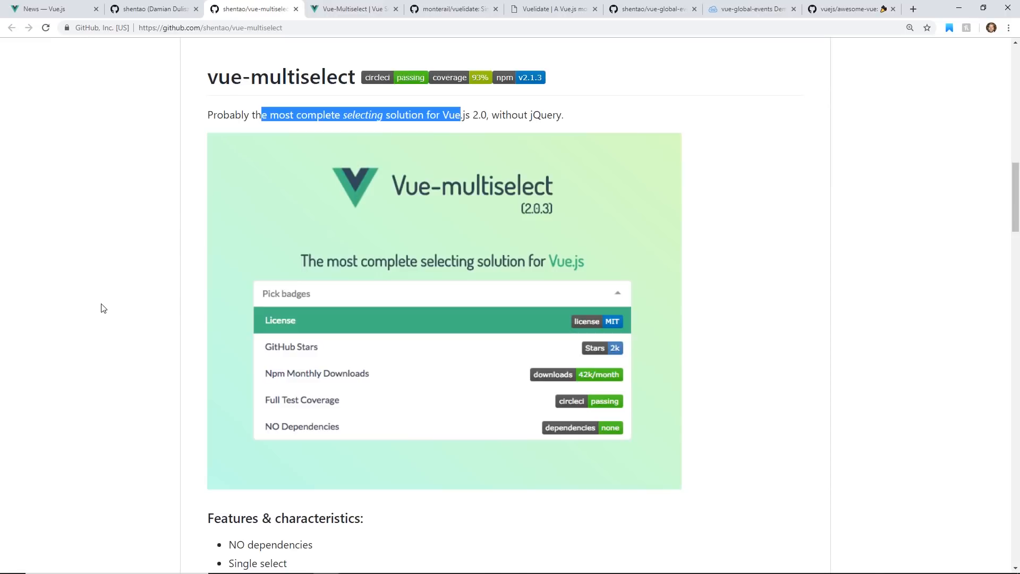
pyautogui.moveTo(138, 283)
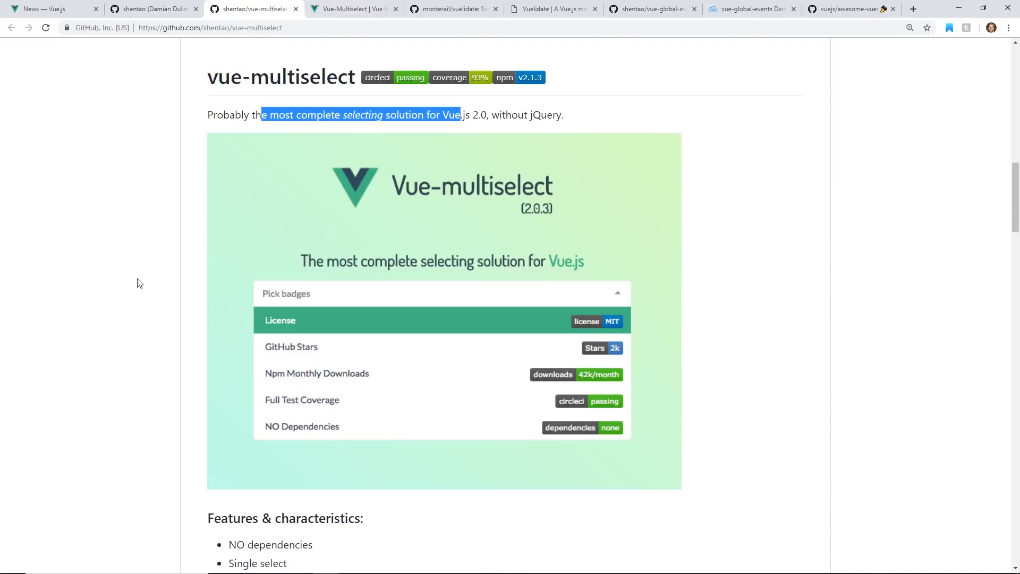
pyautogui.moveTo(155, 275)
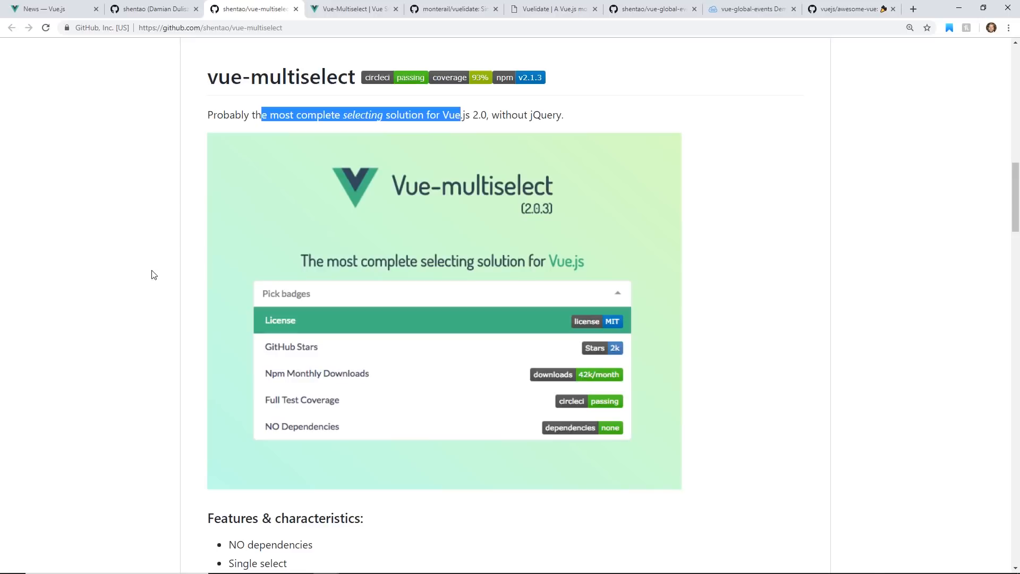
pyautogui.moveTo(389, 14)
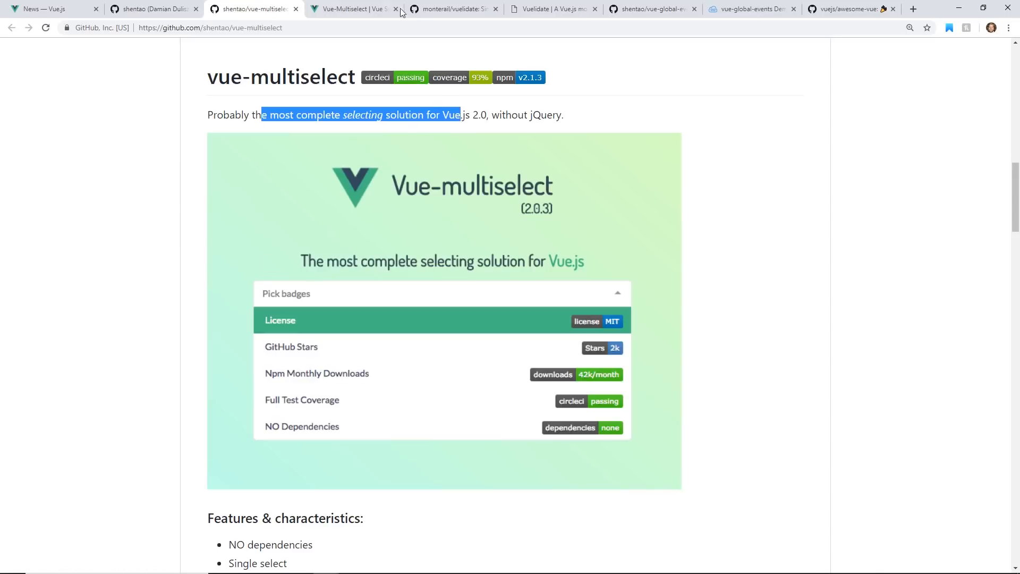
# Try the Single select demos and expand the object-based dropdown listing Vue.js, Rails, Sinatra, Laravel, Phoenix.
pyautogui.click(356, 10)
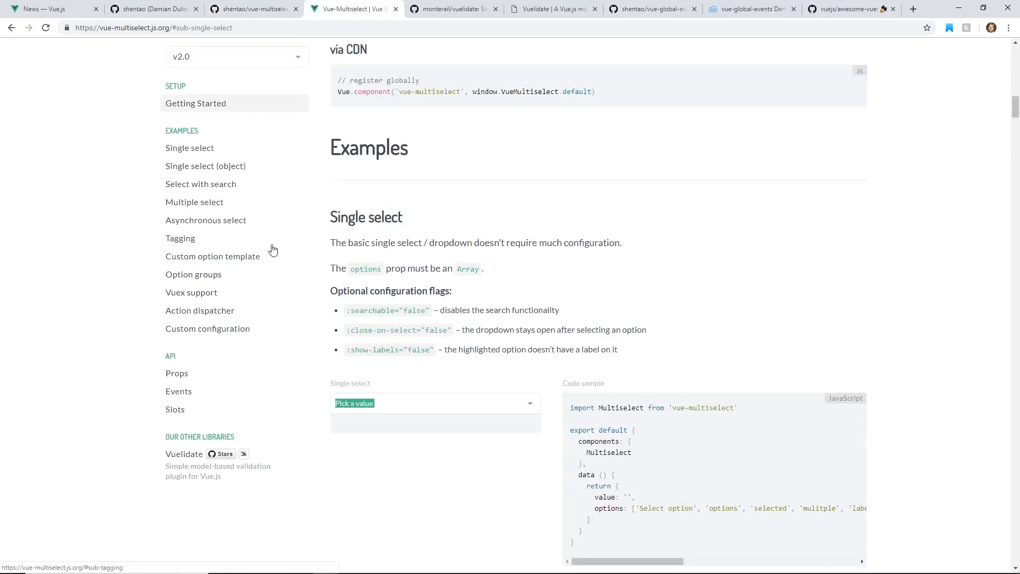
pyautogui.scroll(-3)
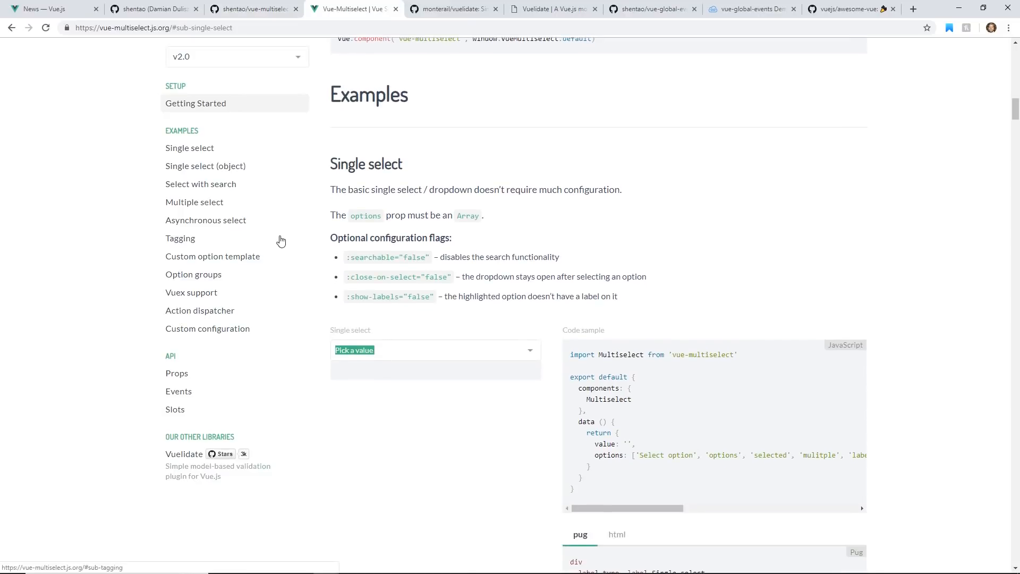
pyautogui.click(436, 349)
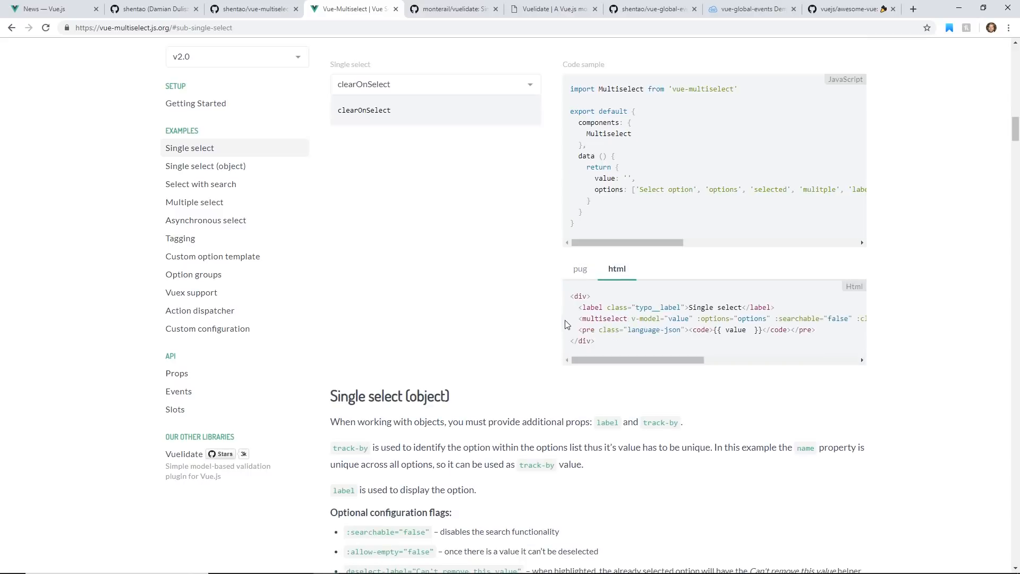
pyautogui.scroll(-3)
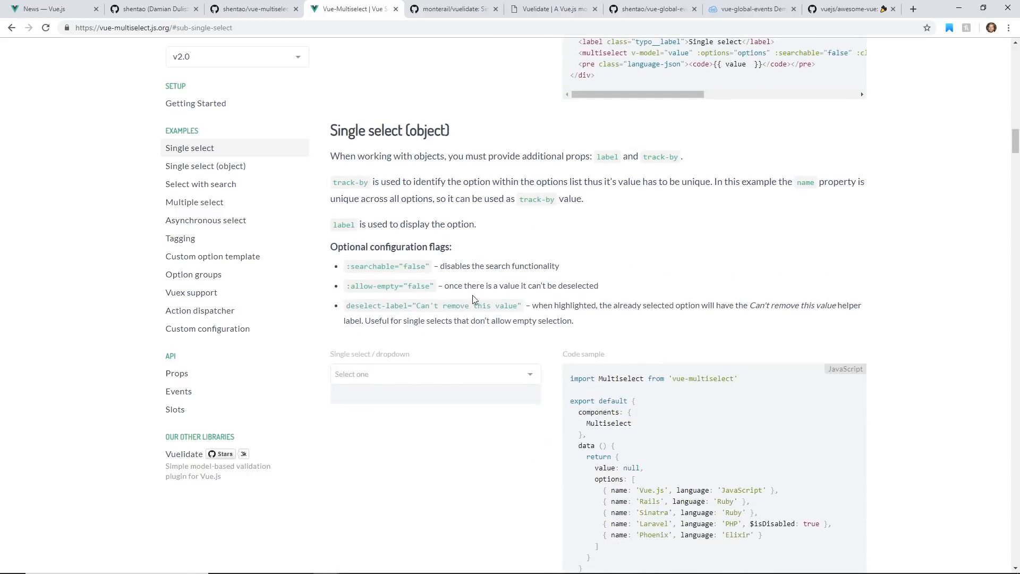
pyautogui.doubleClick(403, 131)
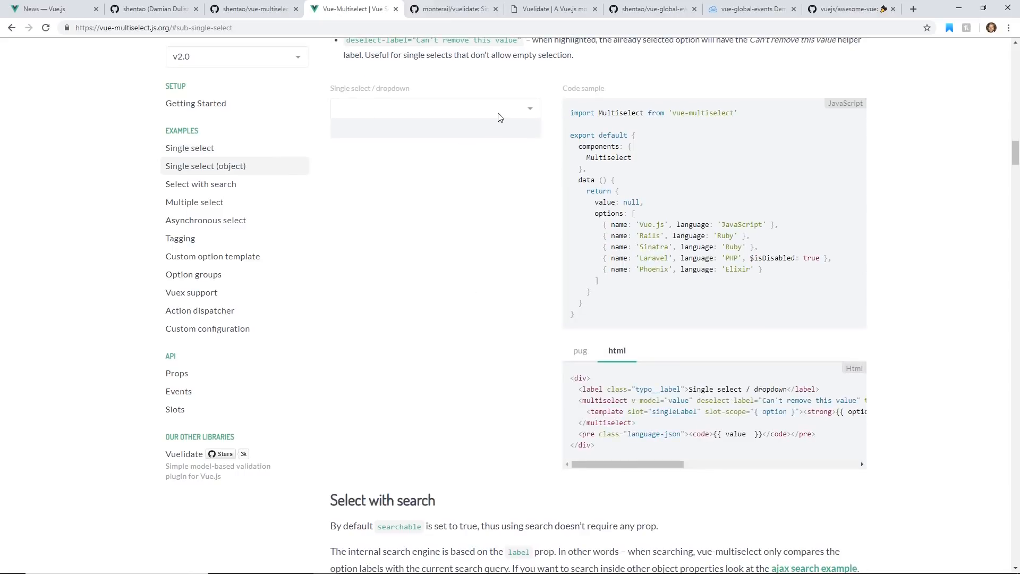
pyautogui.click(435, 109)
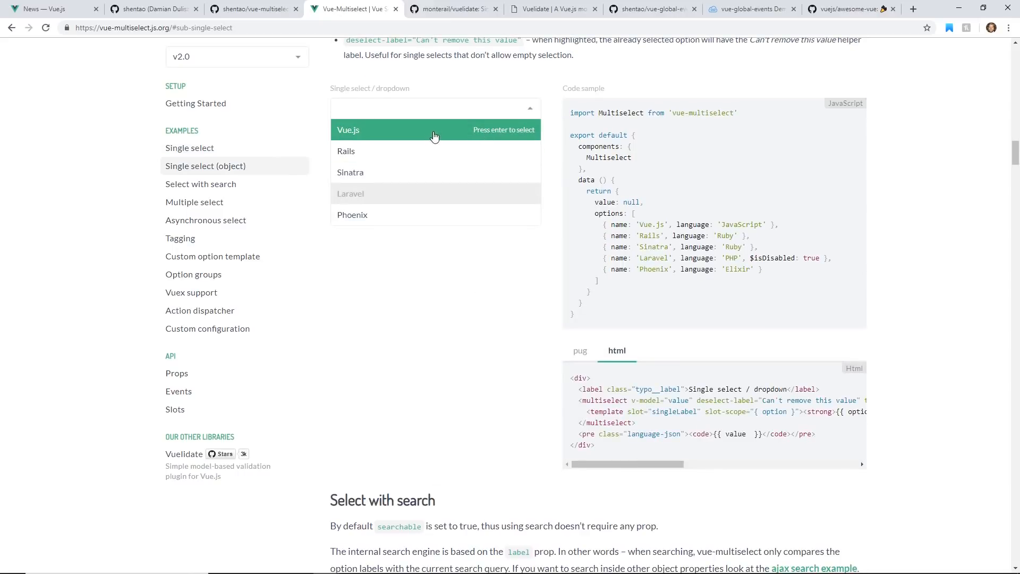
pyautogui.moveTo(427, 219)
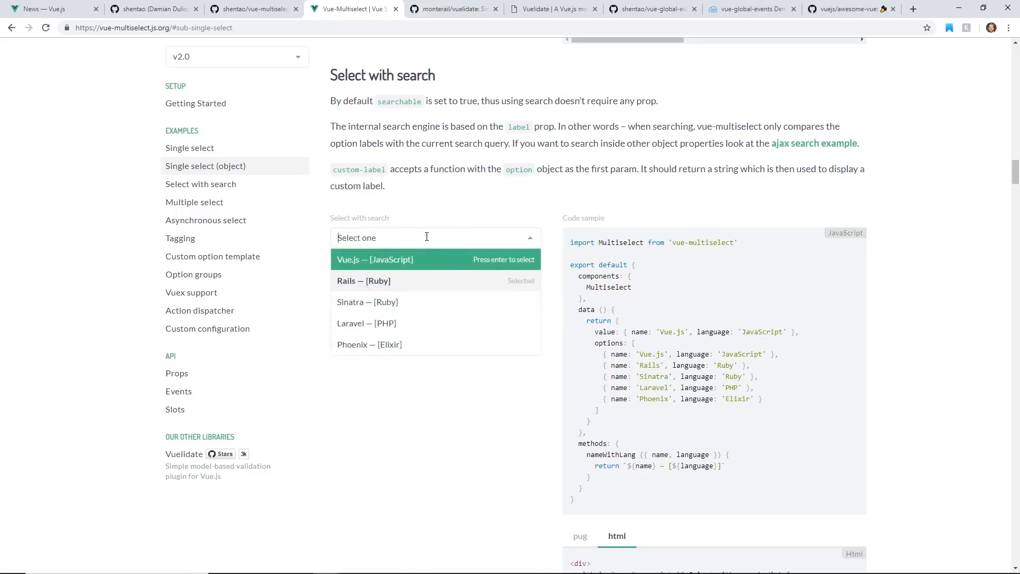
# Choose Sinatra in Select with search, try Multiple select, and add 'asdf' as a new tag.
pyautogui.click(367, 302)
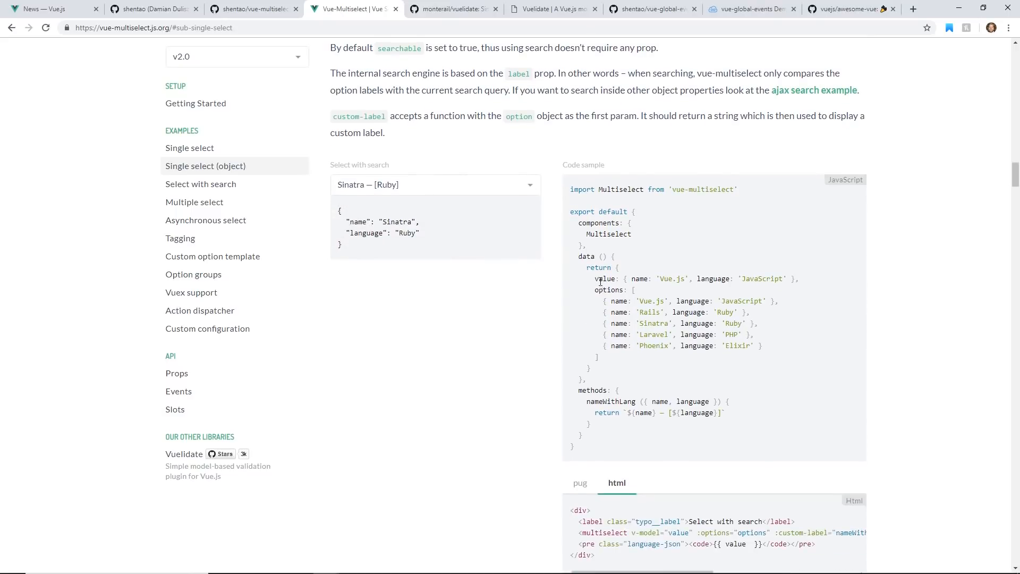
pyautogui.scroll(-3)
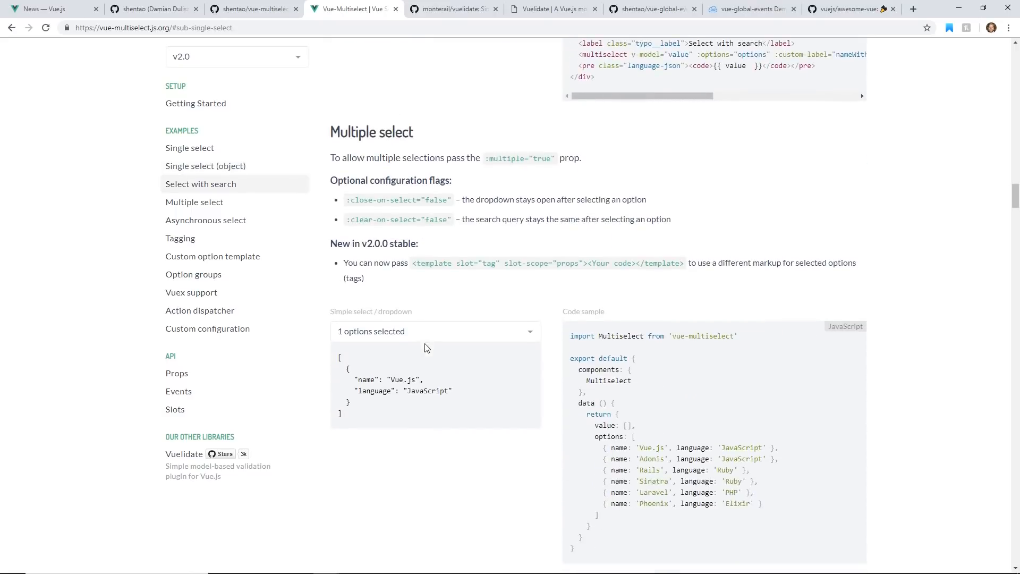
pyautogui.click(436, 332)
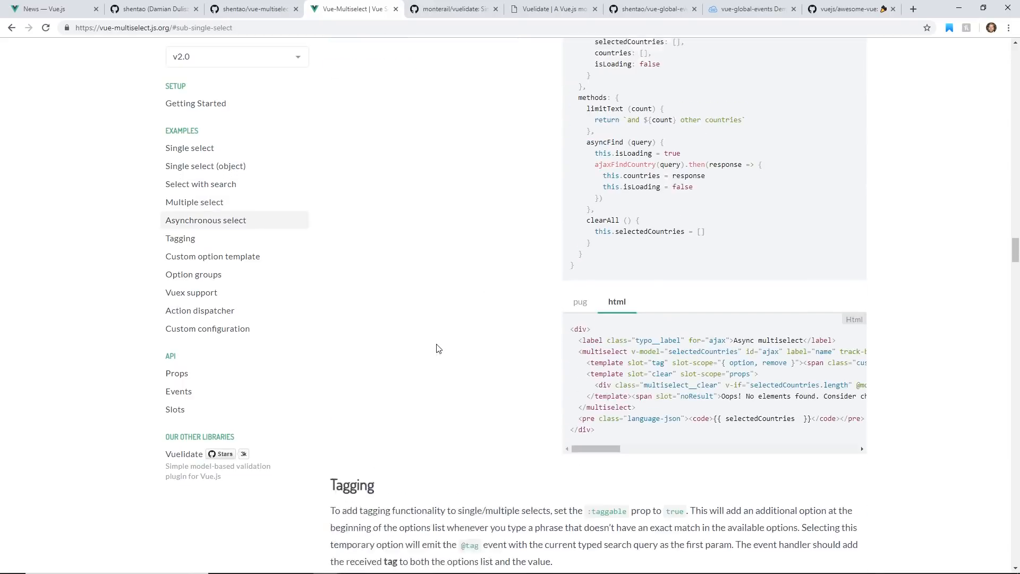
pyautogui.scroll(-3)
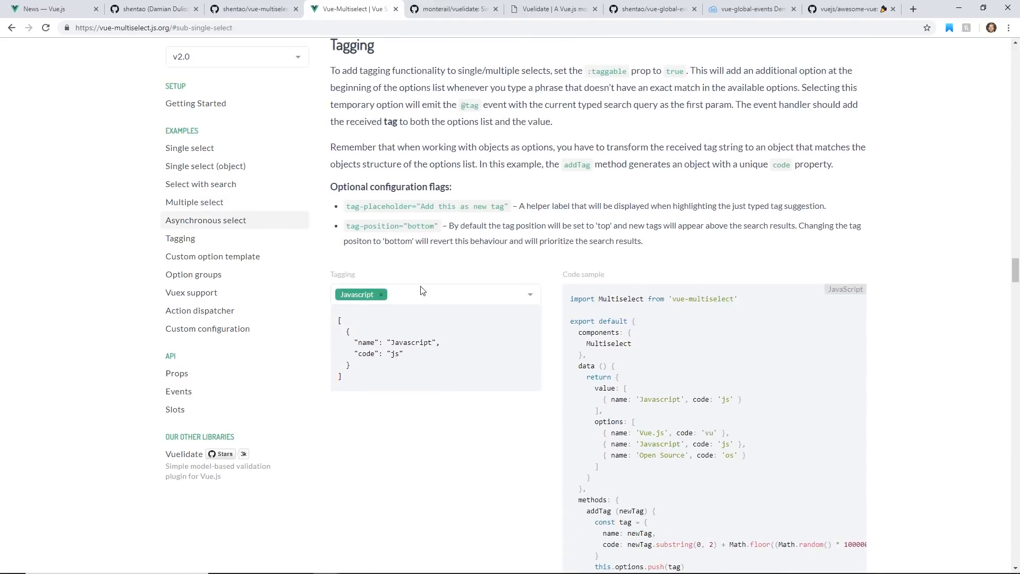
pyautogui.write('asdf asdfasfasf')
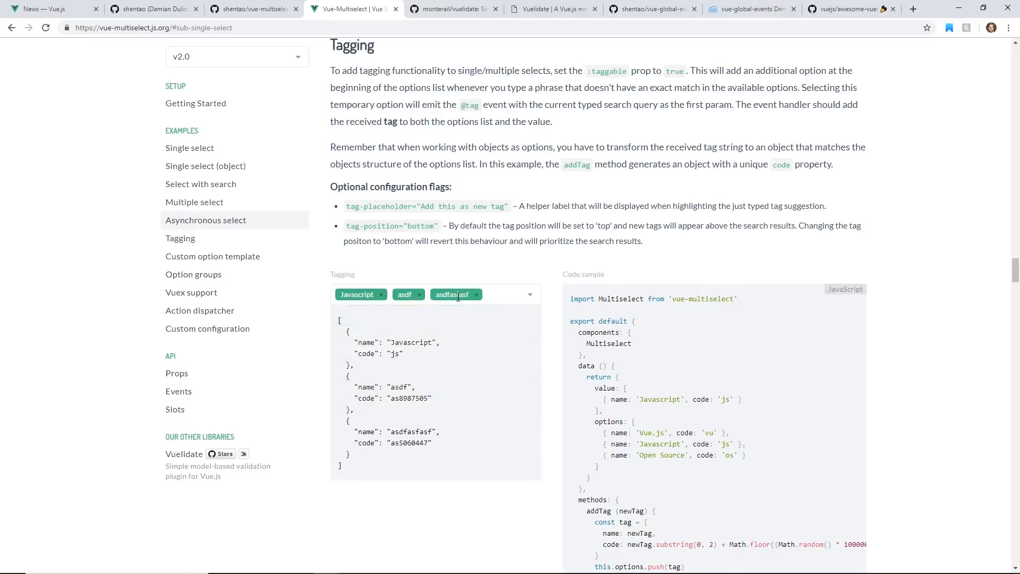
# Browse the custom template, option groups, Vuex and action dispatcher examples, then jump to Props.
pyautogui.scroll(-3)
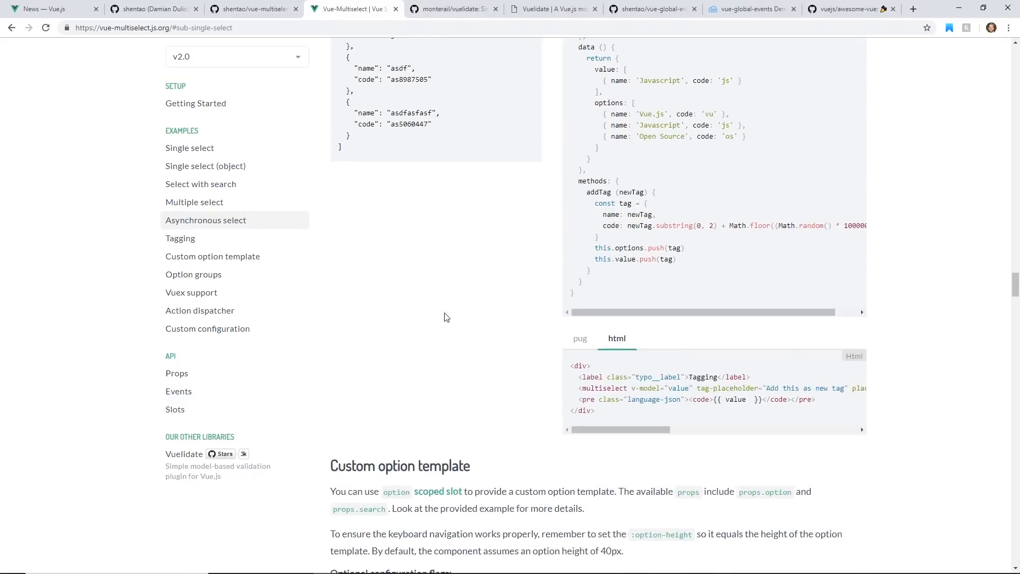
pyautogui.scroll(-3)
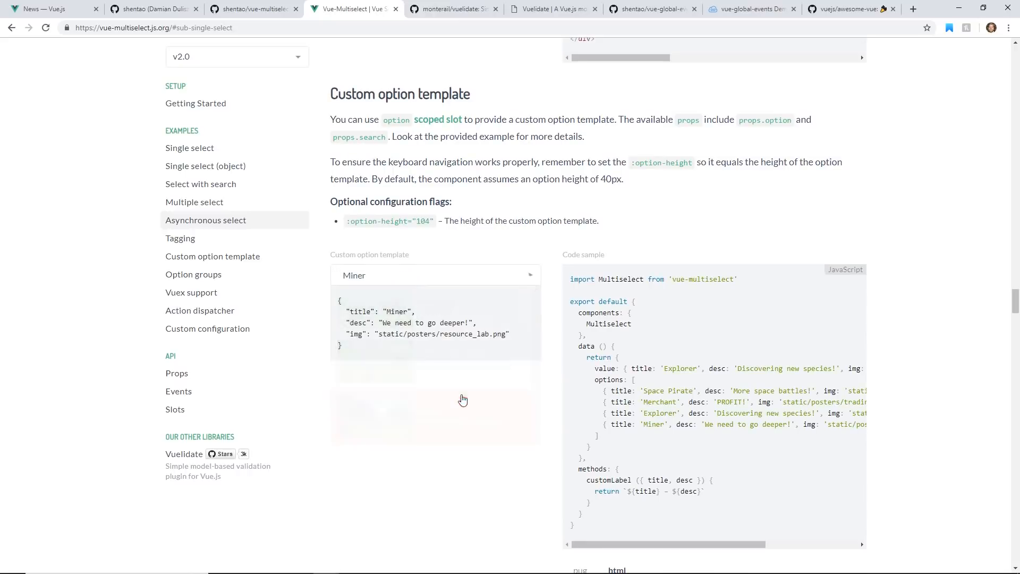
pyautogui.scroll(-3)
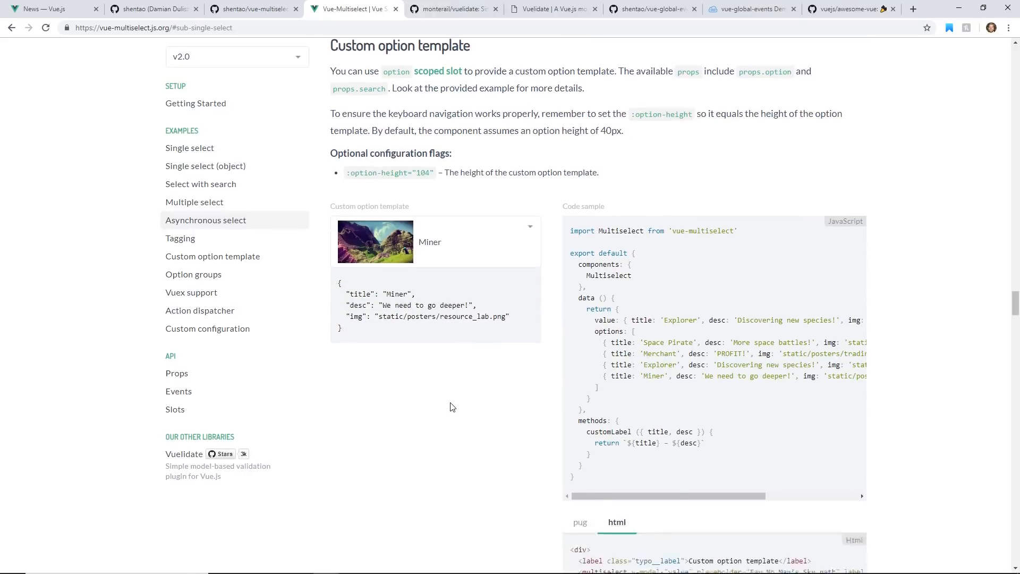
pyautogui.scroll(-3)
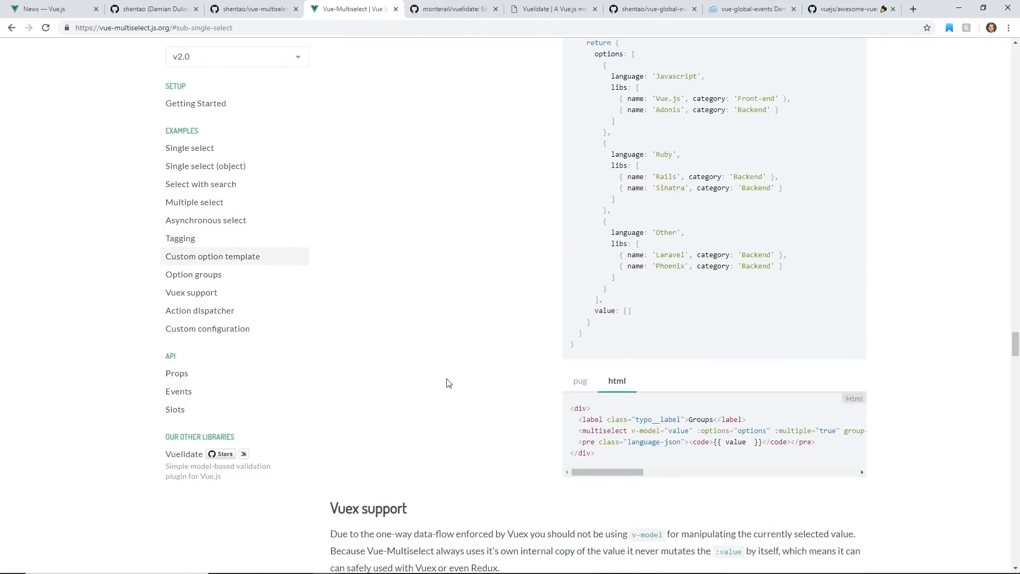
pyautogui.scroll(-3)
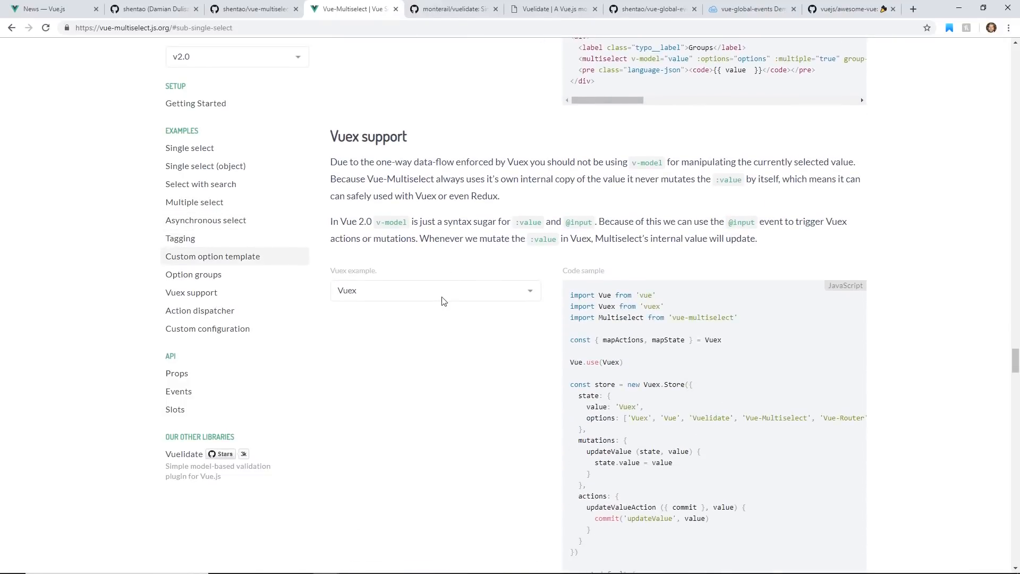
pyautogui.scroll(-3)
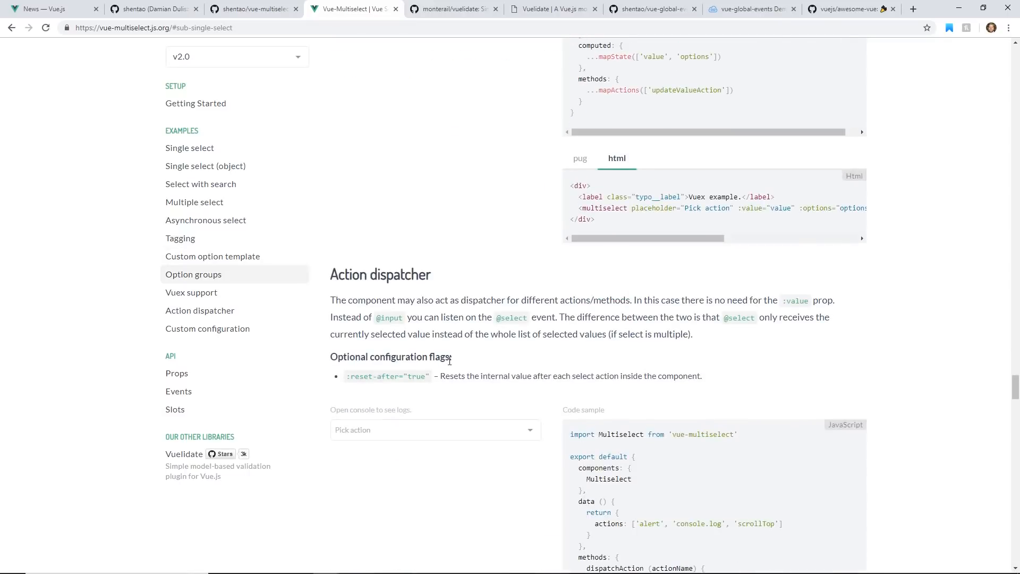
pyautogui.scroll(-3)
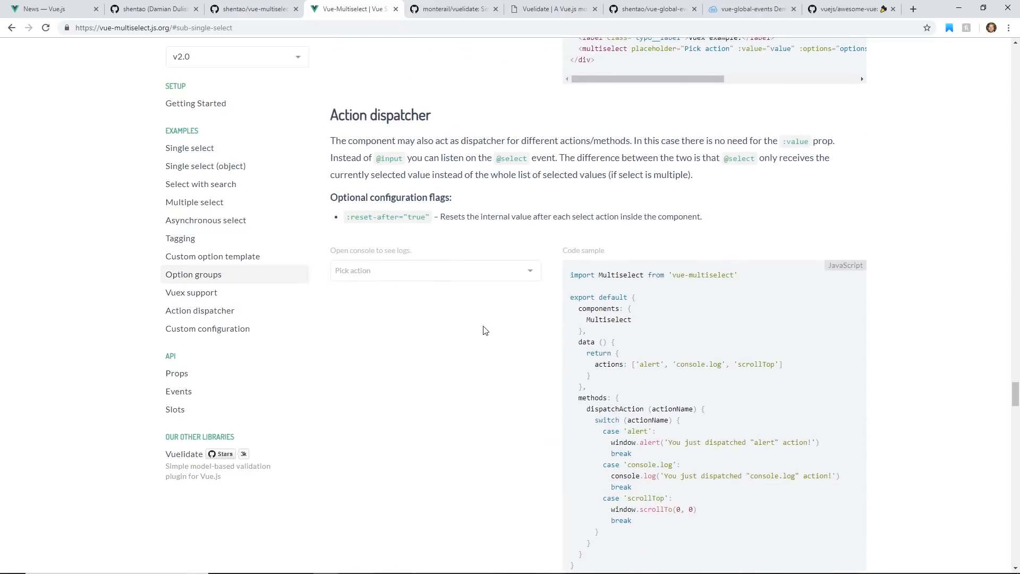
pyautogui.click(436, 270)
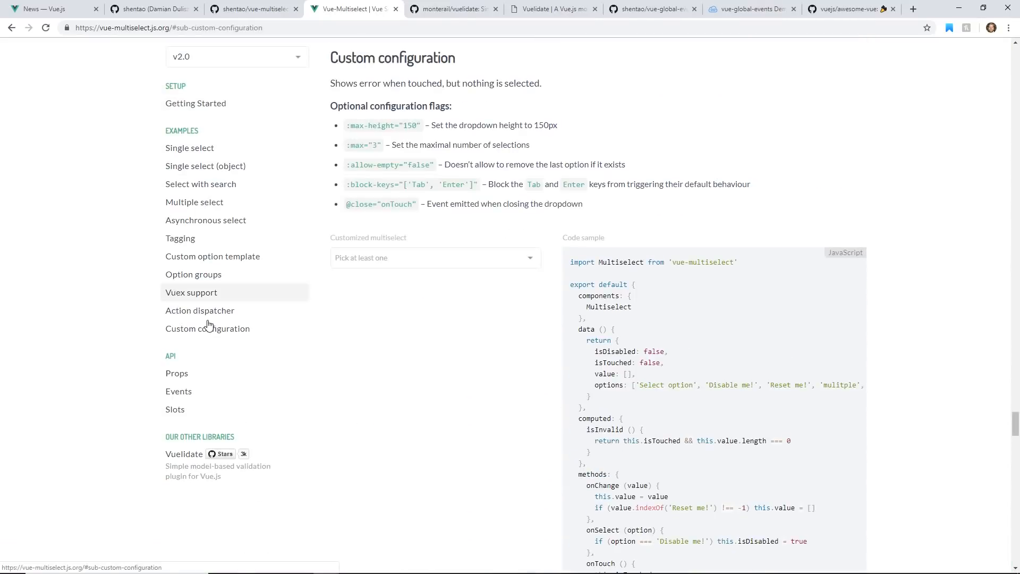
pyautogui.click(177, 372)
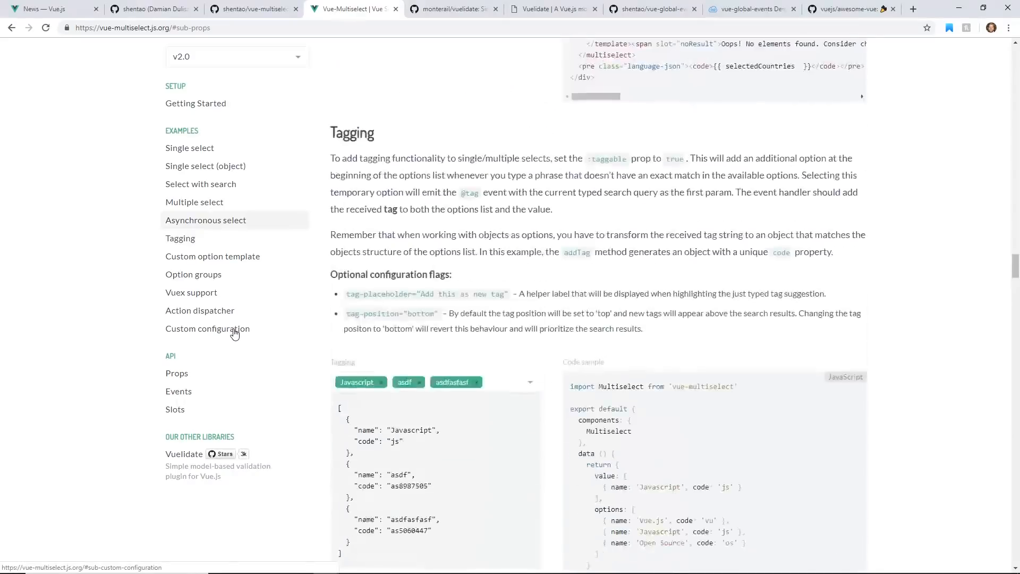
# Return to the Getting Started basic usage setup, then move to the monterail/vuelidate repository.
pyautogui.scroll(3)
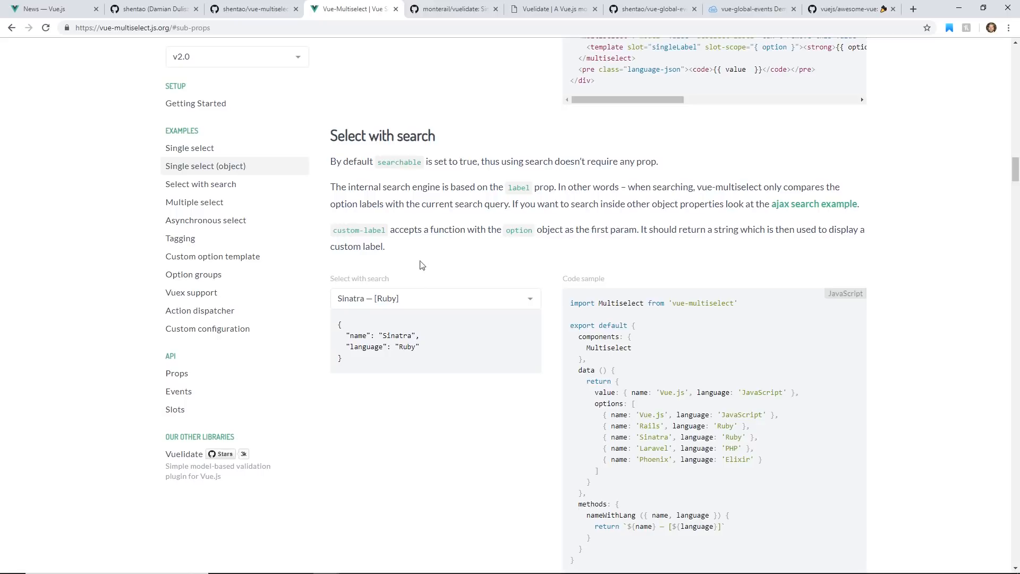
pyautogui.moveTo(454, 268)
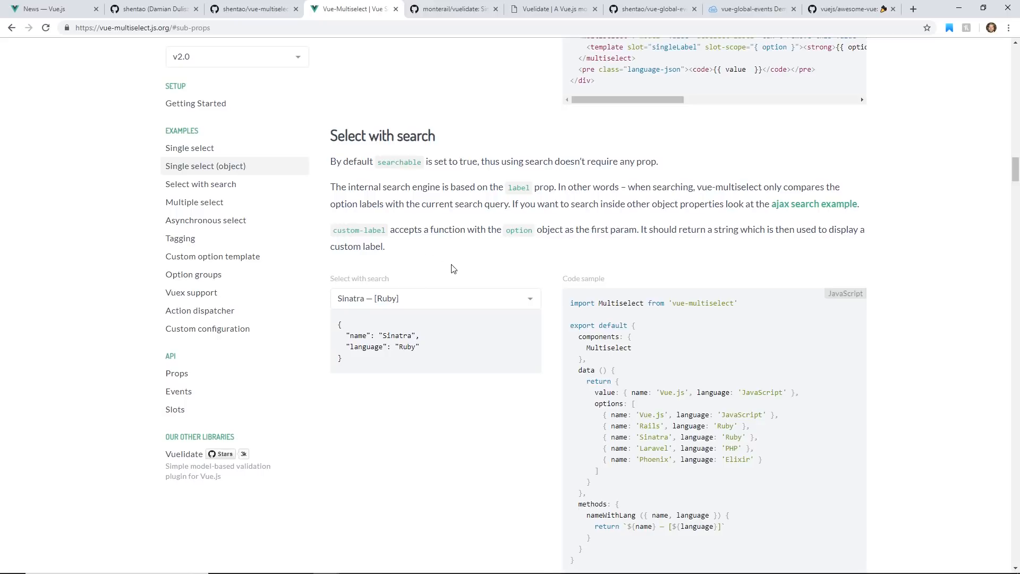
pyautogui.click(196, 103)
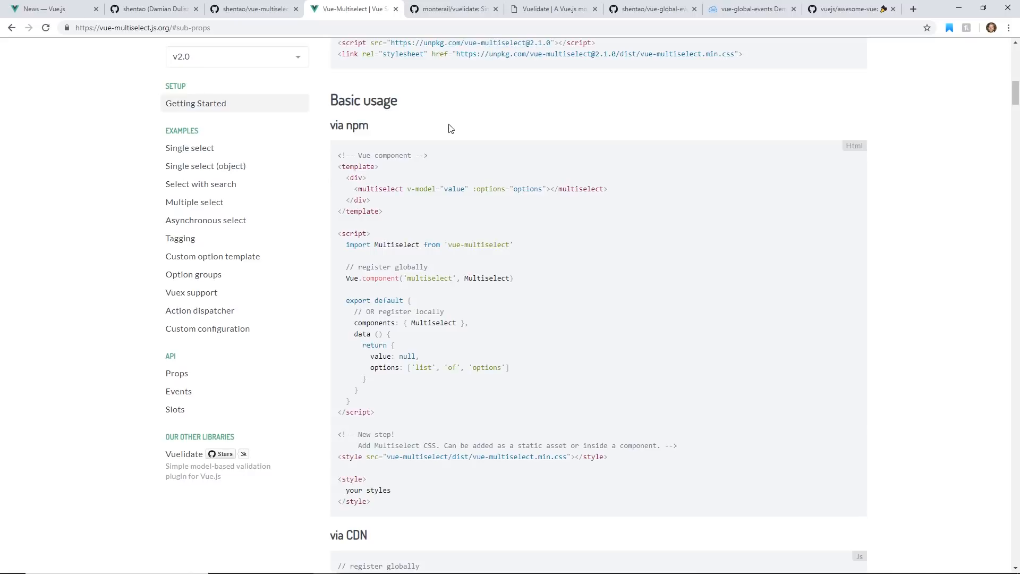
pyautogui.click(450, 10)
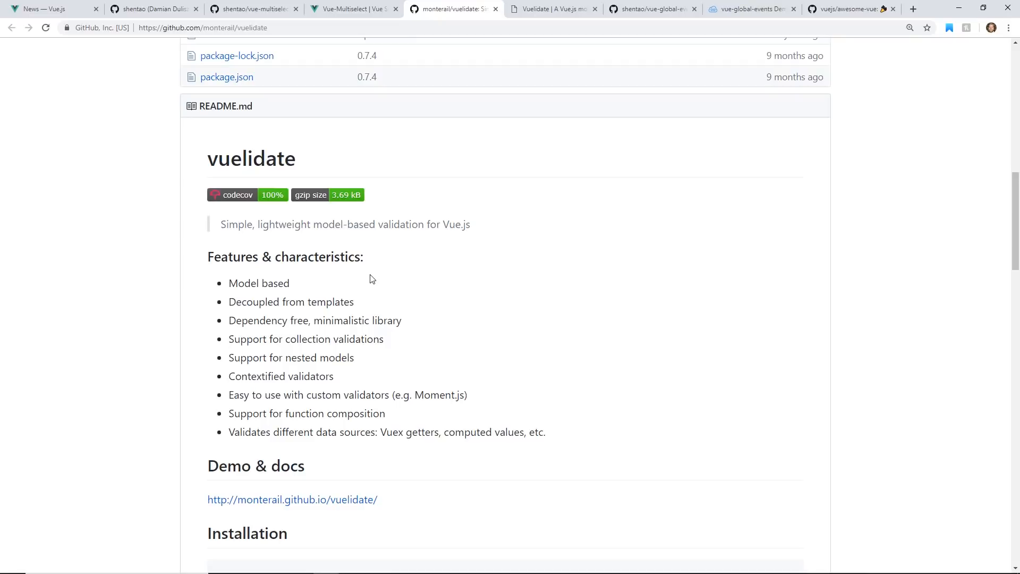
# Skim the vuelidate README and move on to the Vuelidate documentation's Basic usage.
pyautogui.scroll(-3)
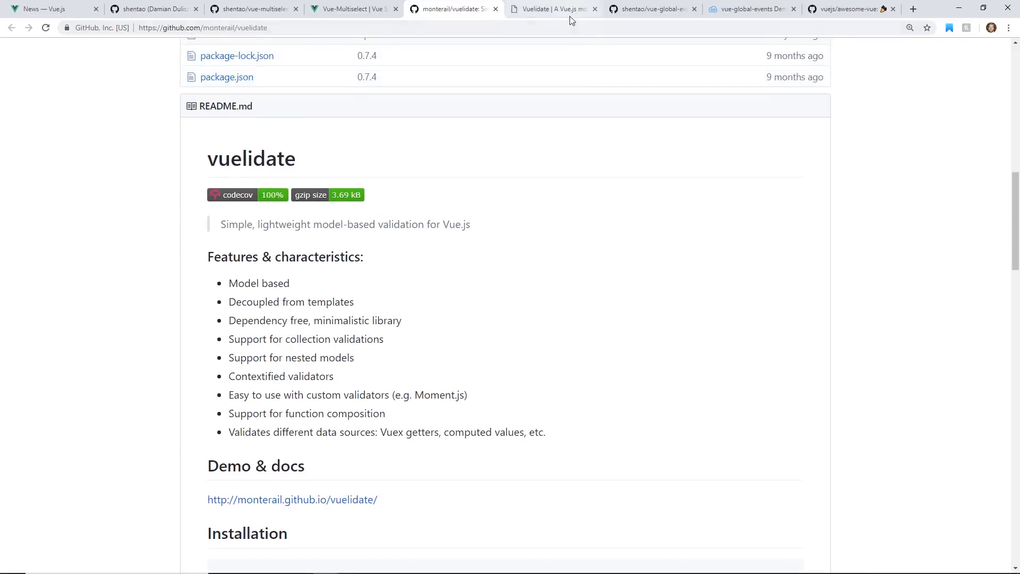
pyautogui.click(553, 9)
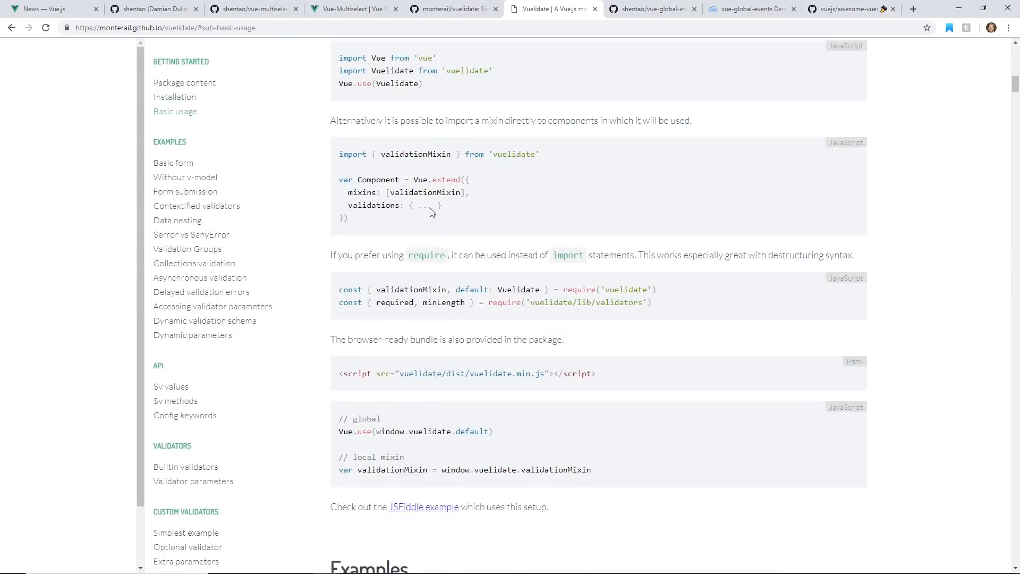
# Fill the Basic form with name 'terwt' and age 30 then 234 so age validation fails.
pyautogui.scroll(-3)
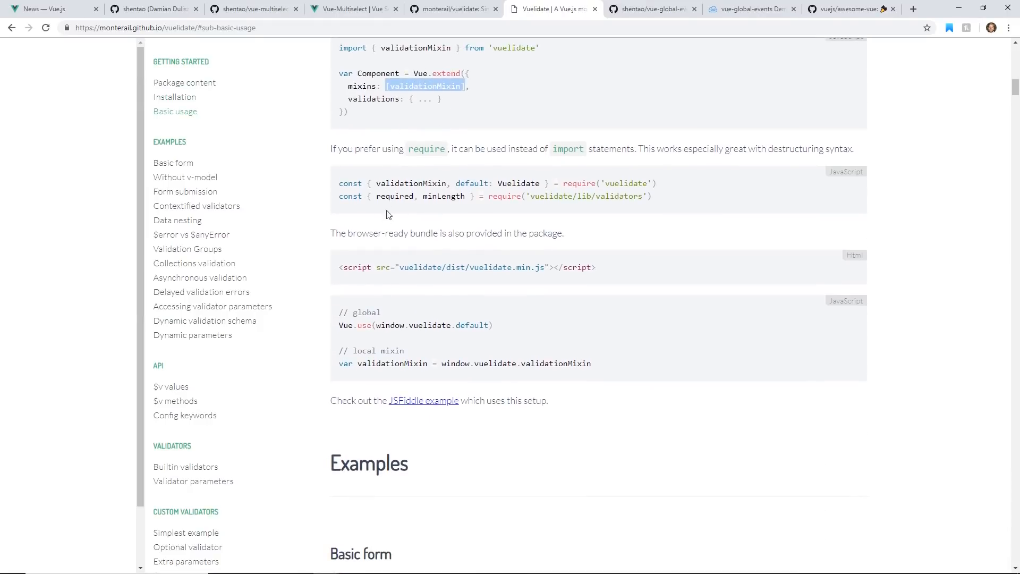
pyautogui.scroll(-3)
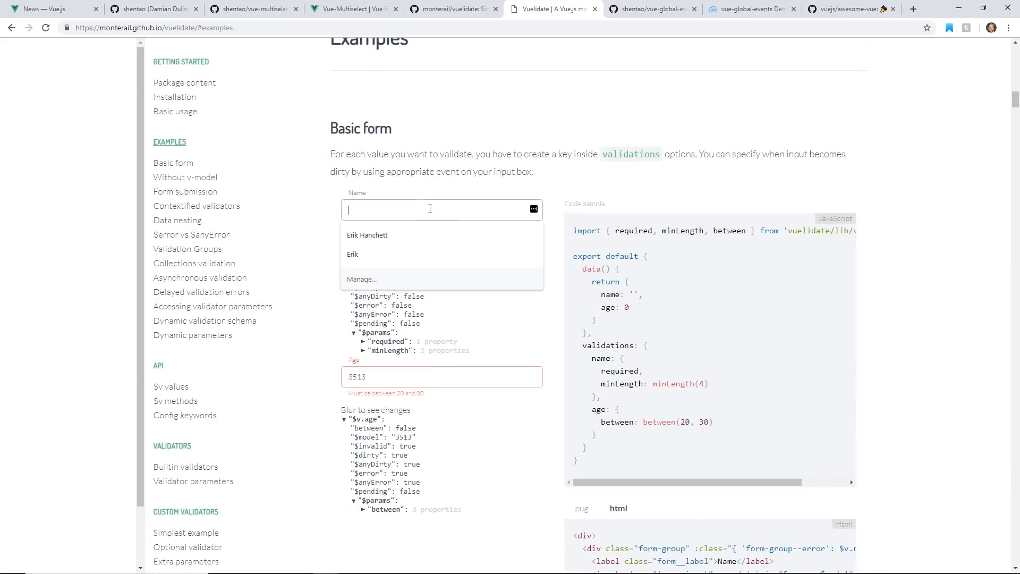
pyautogui.write('terwt')
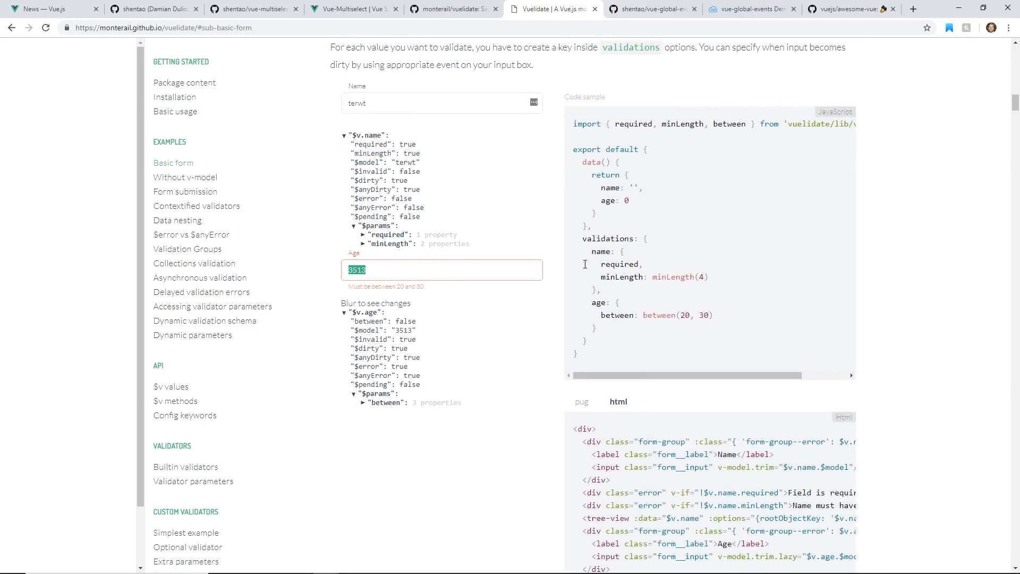
pyautogui.write('30')
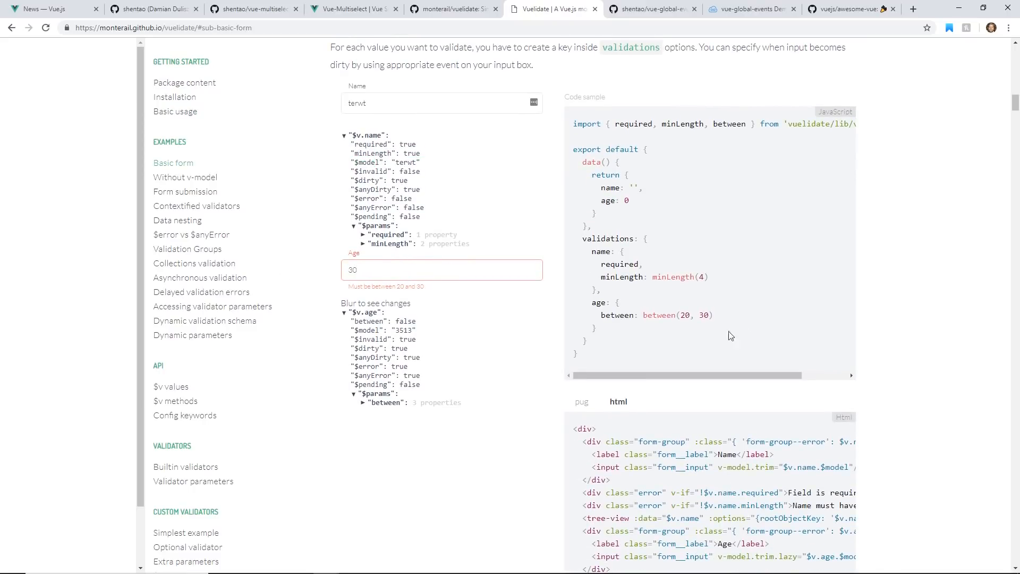
pyautogui.write('234')
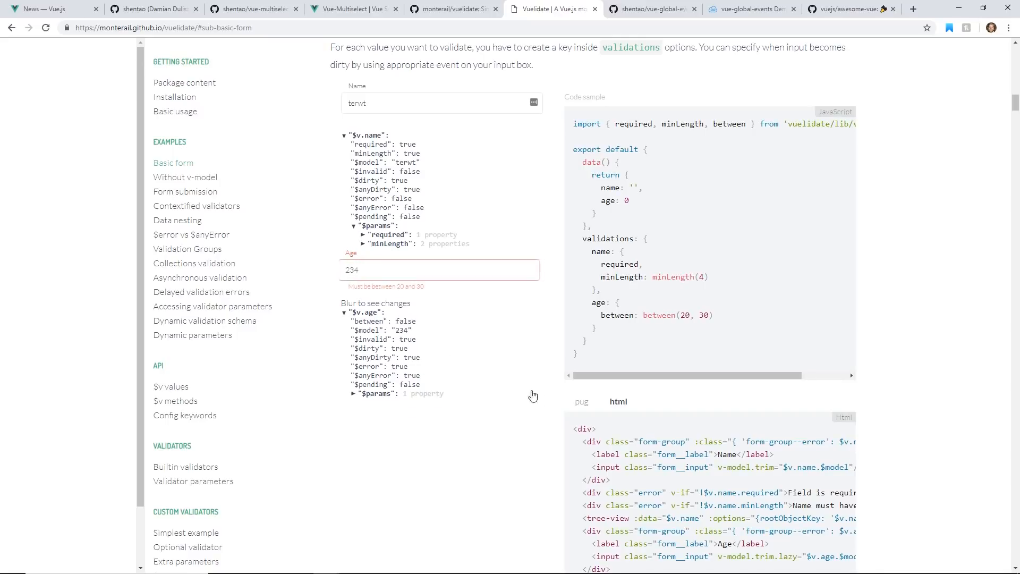
pyautogui.click(441, 269)
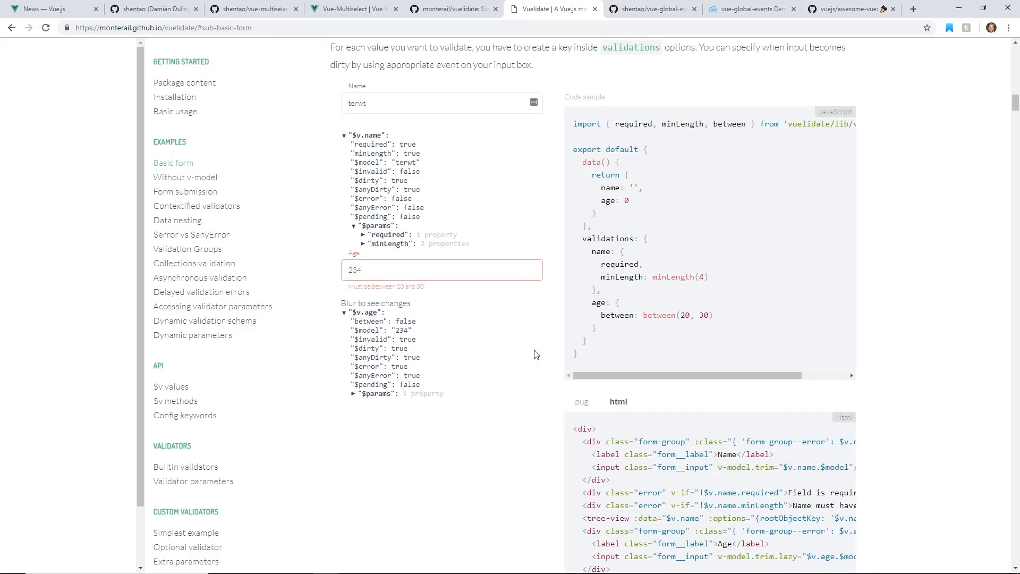
pyautogui.scroll(-3)
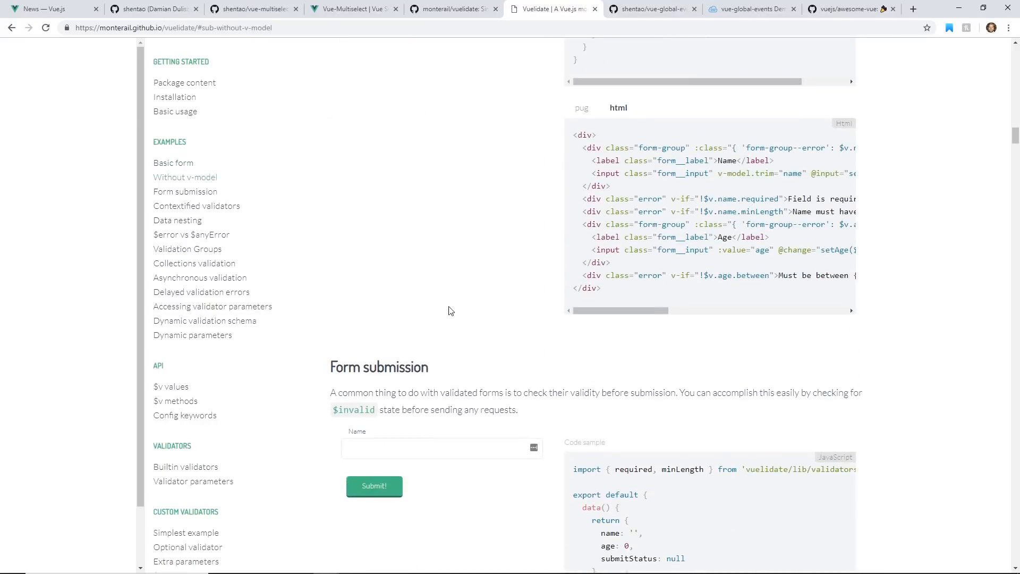
# Enter 'dst' in Accessing validator parameters to trigger the short-password error, then go to vue-global-events.
pyautogui.click(197, 206)
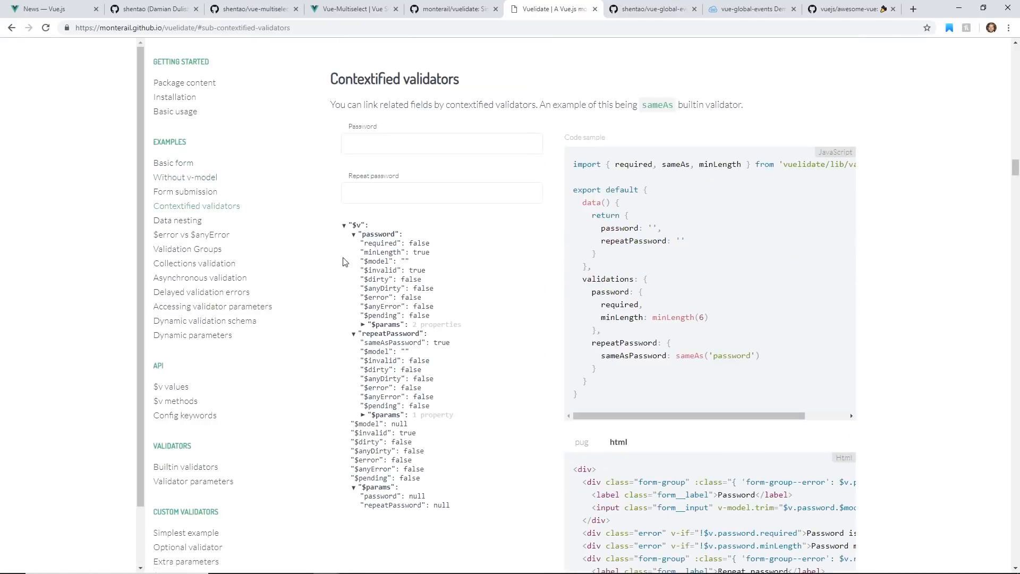
pyautogui.click(200, 277)
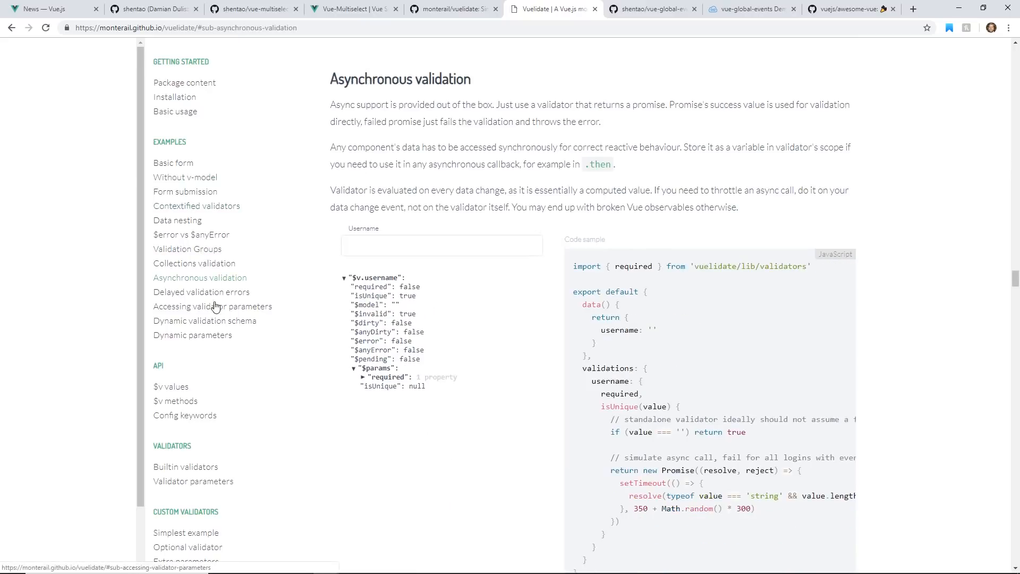
pyautogui.click(212, 307)
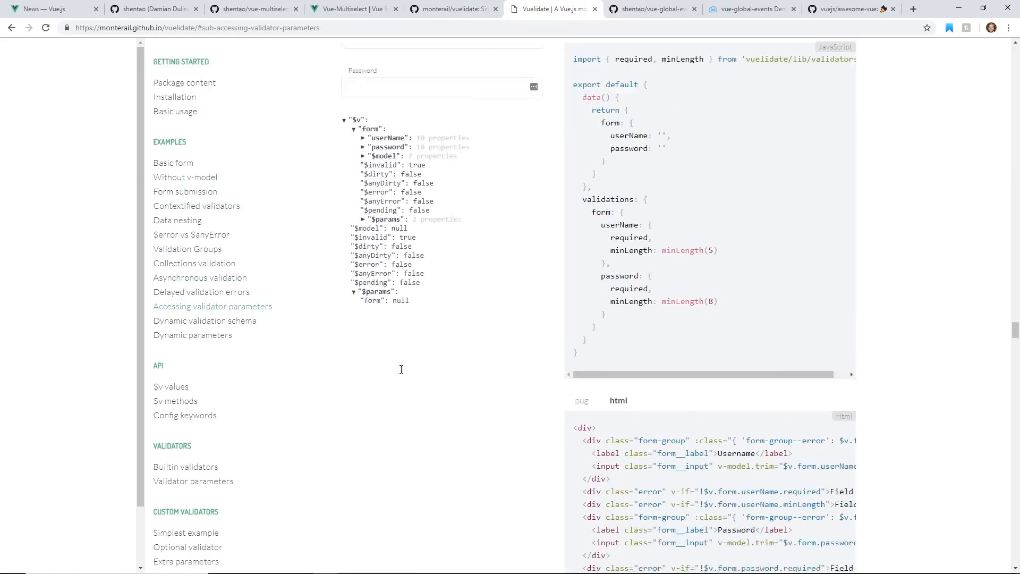
pyautogui.write('dstsdfgdfsg')
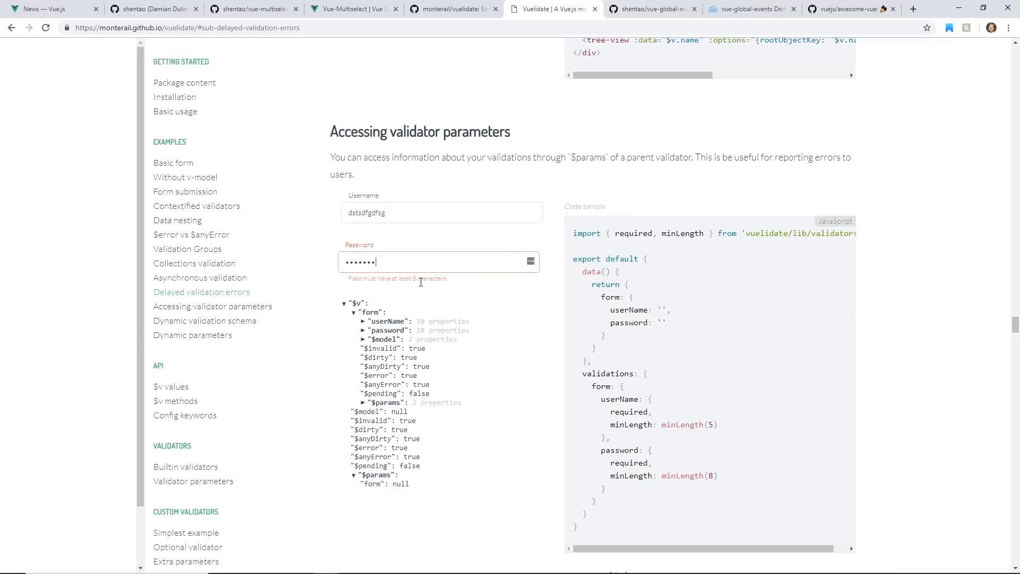
pyautogui.moveTo(493, 300)
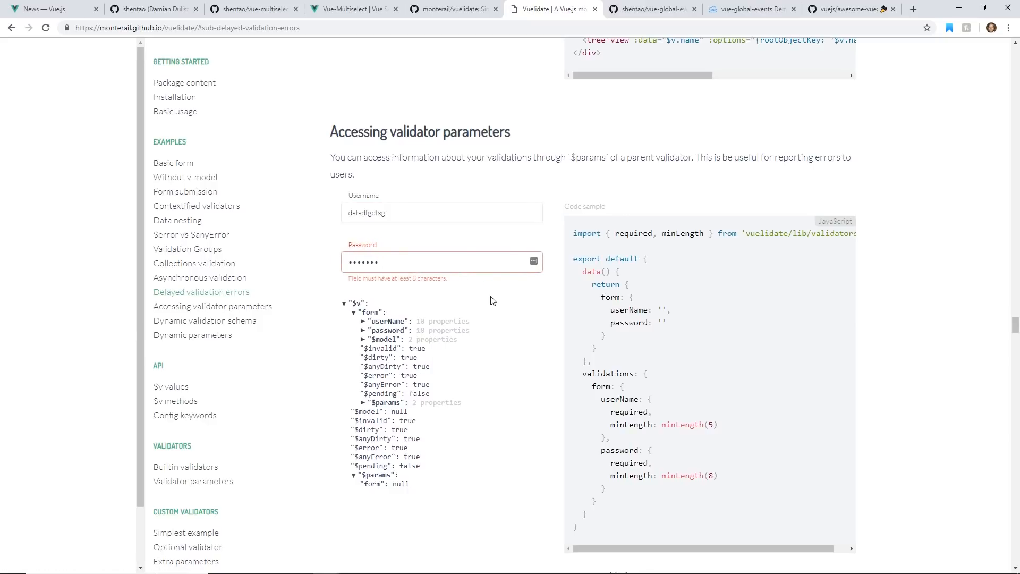
pyautogui.moveTo(525, 308)
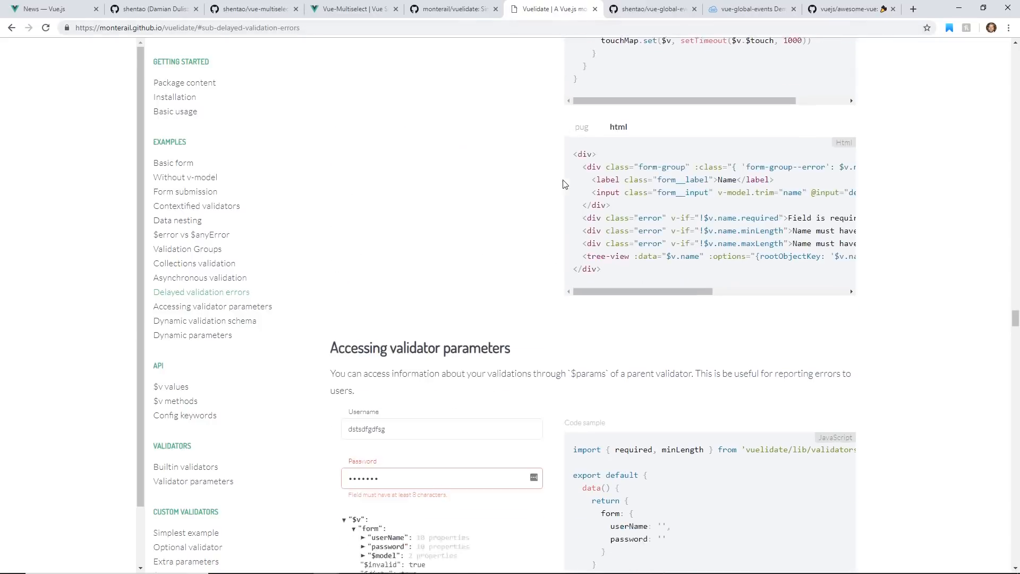
pyautogui.click(656, 10)
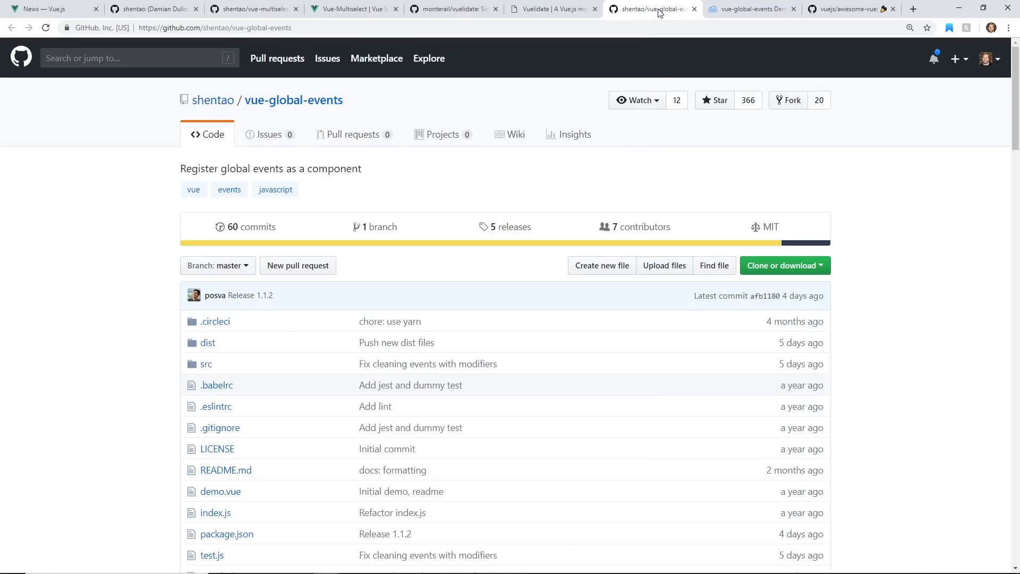
# Highlight the Idea paragraph's phrases on global events and unregistration, then open the demo fiddle.
pyautogui.scroll(-3)
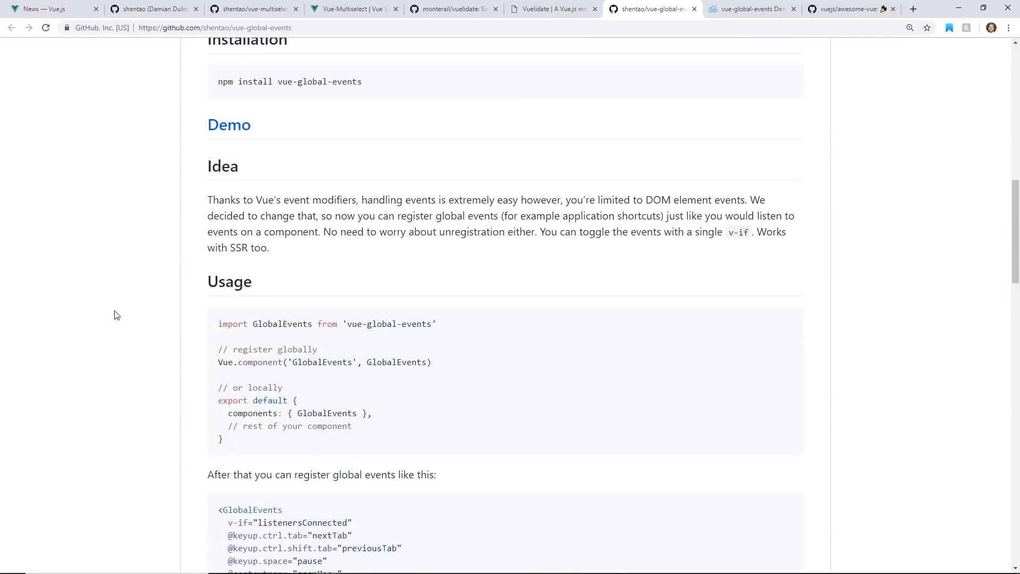
pyautogui.scroll(-3)
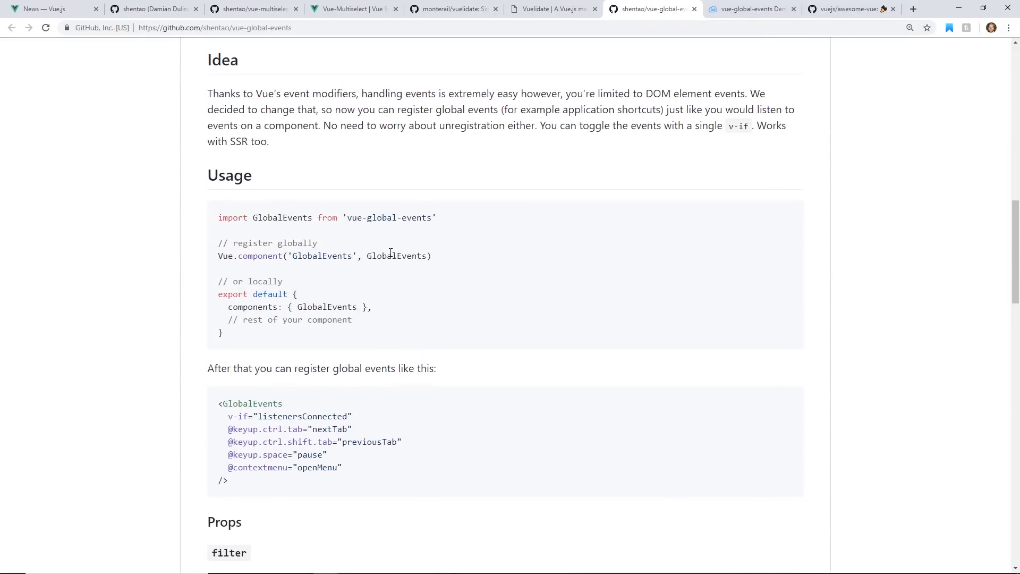
pyautogui.scroll(3)
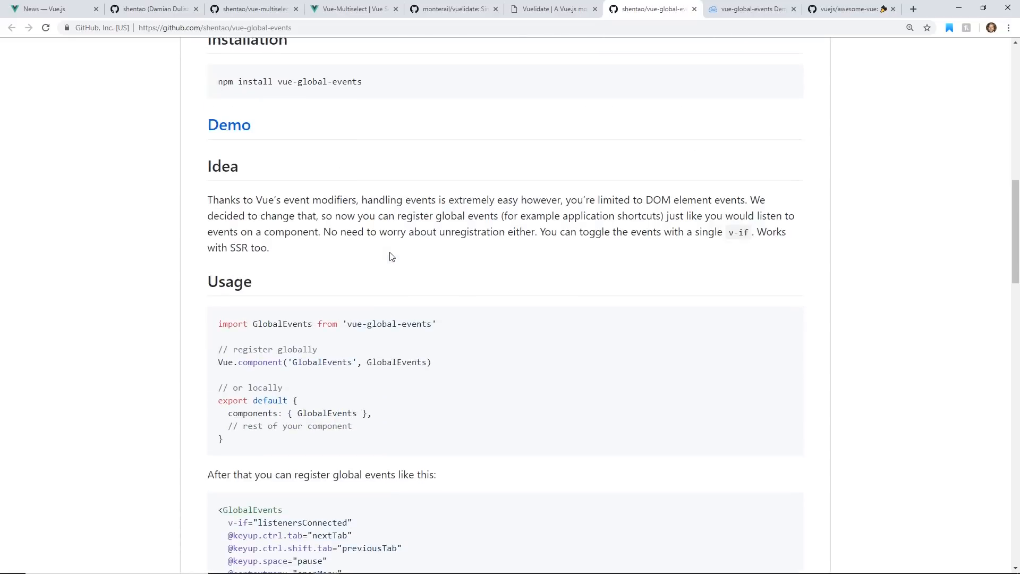
pyautogui.moveTo(558, 179)
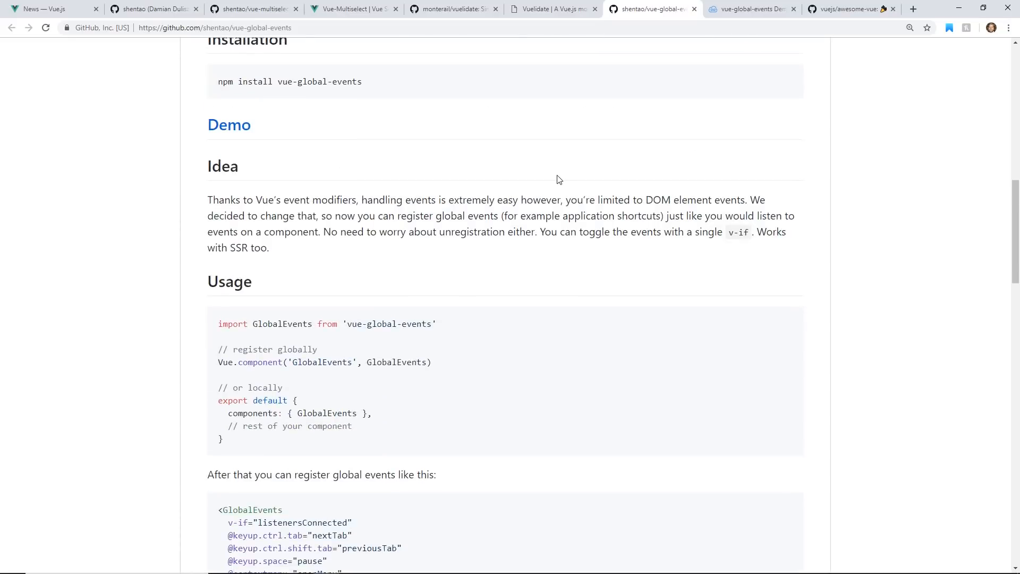
pyautogui.moveTo(567, 199); pyautogui.dragTo(724, 200)
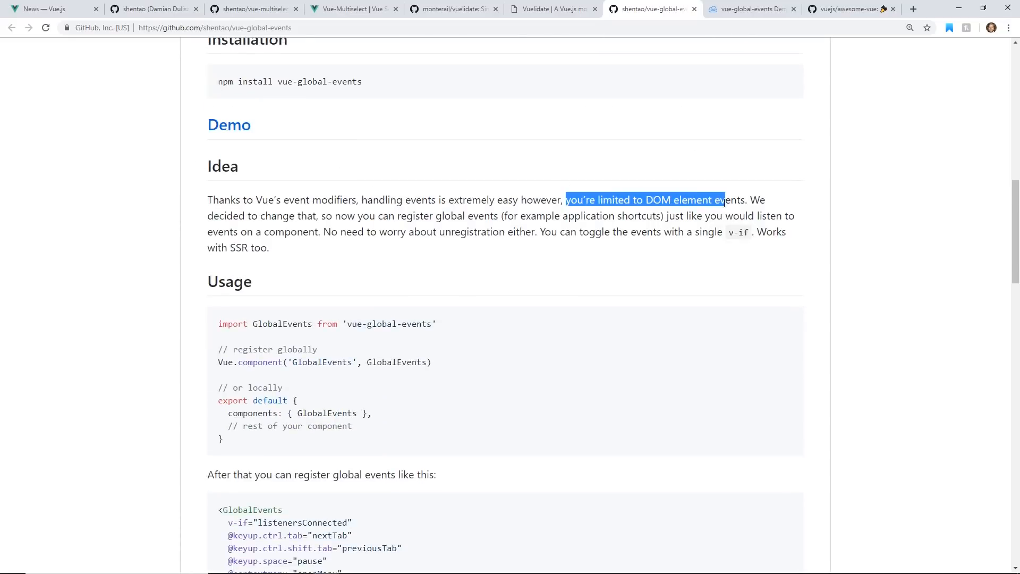
pyautogui.moveTo(319, 215); pyautogui.dragTo(458, 215)
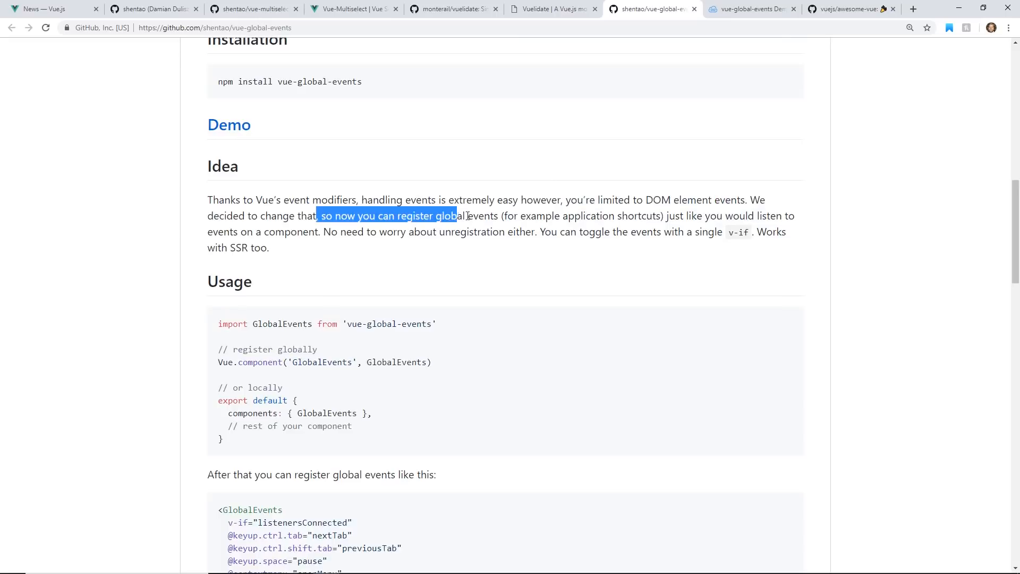
pyautogui.moveTo(525, 216); pyautogui.dragTo(646, 216)
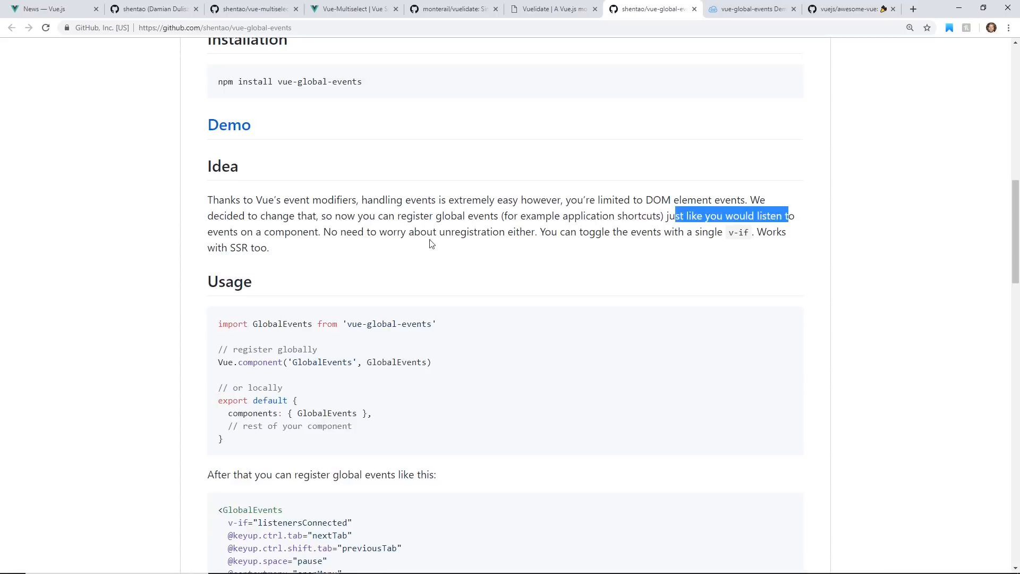
pyautogui.click(321, 232)
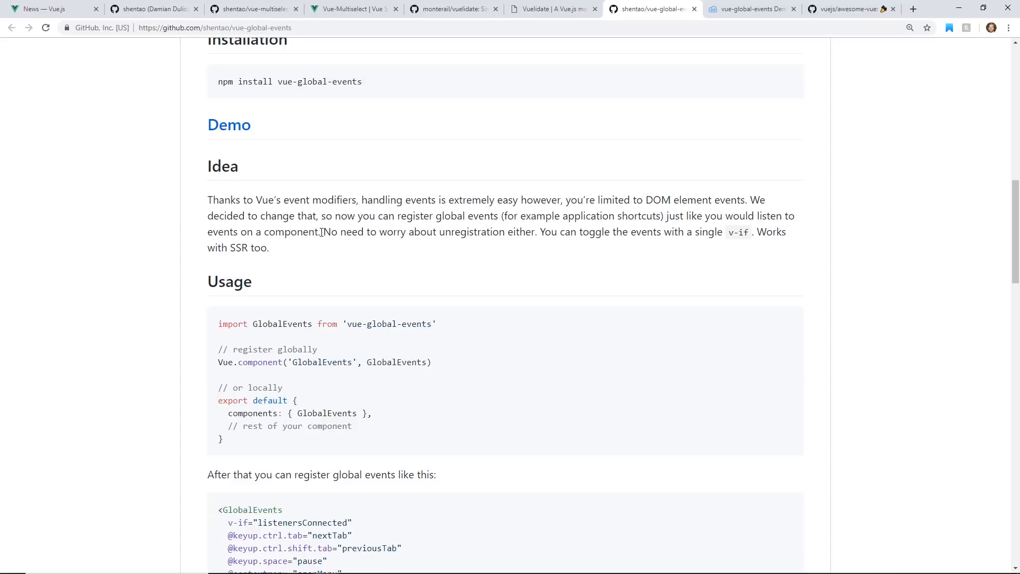
pyautogui.moveTo(324, 232); pyautogui.dragTo(362, 232)
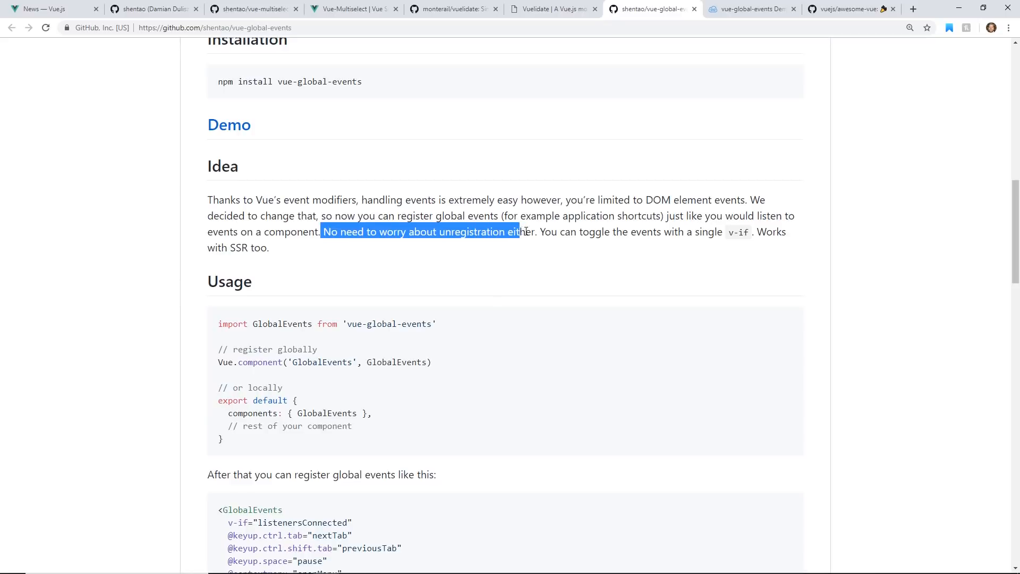
pyautogui.click(750, 10)
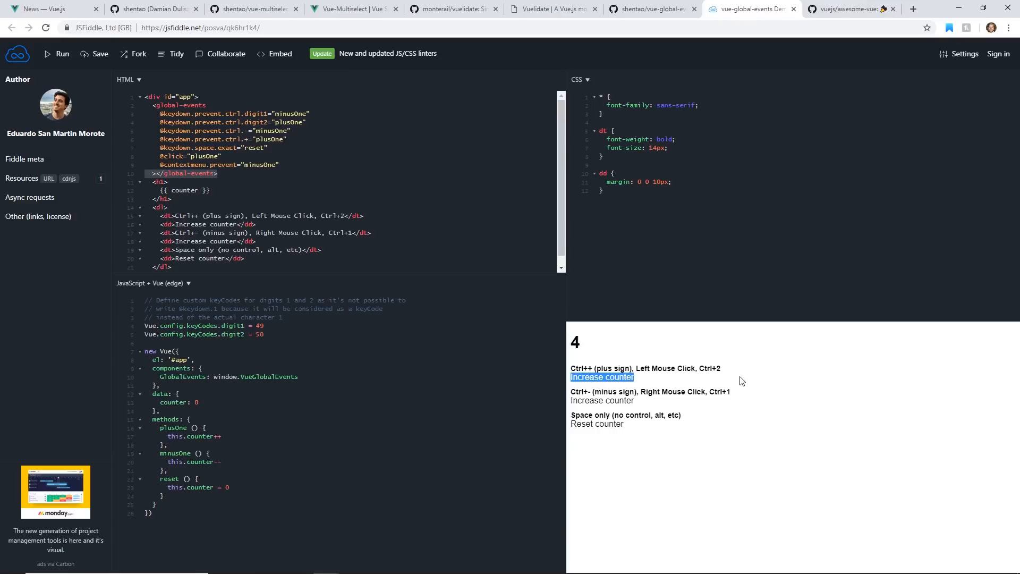
# Reset the demo counter with space and raise it to 6, then move to the awesome-vue repository.
pyautogui.press('space')
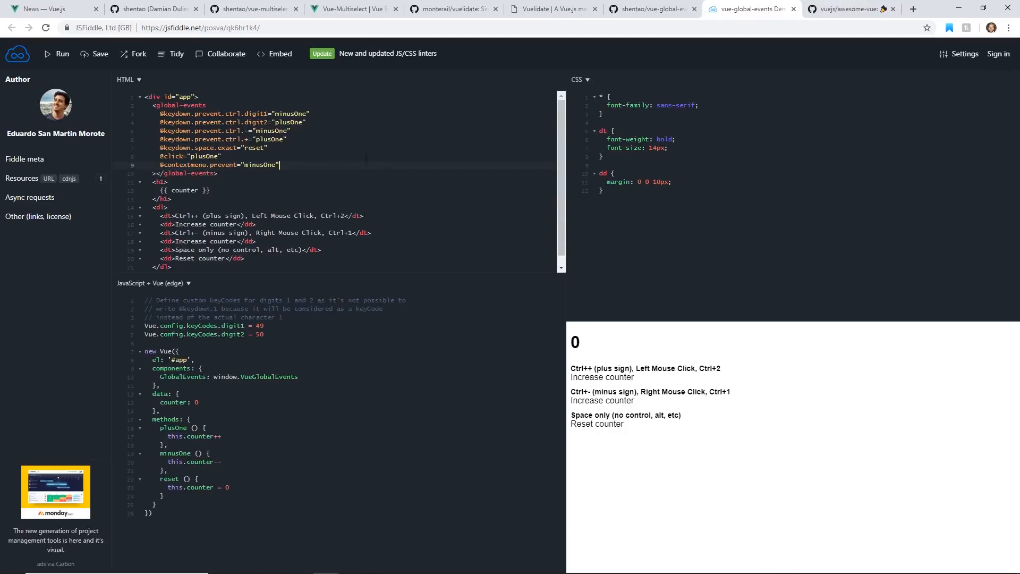
pyautogui.click(799, 403)
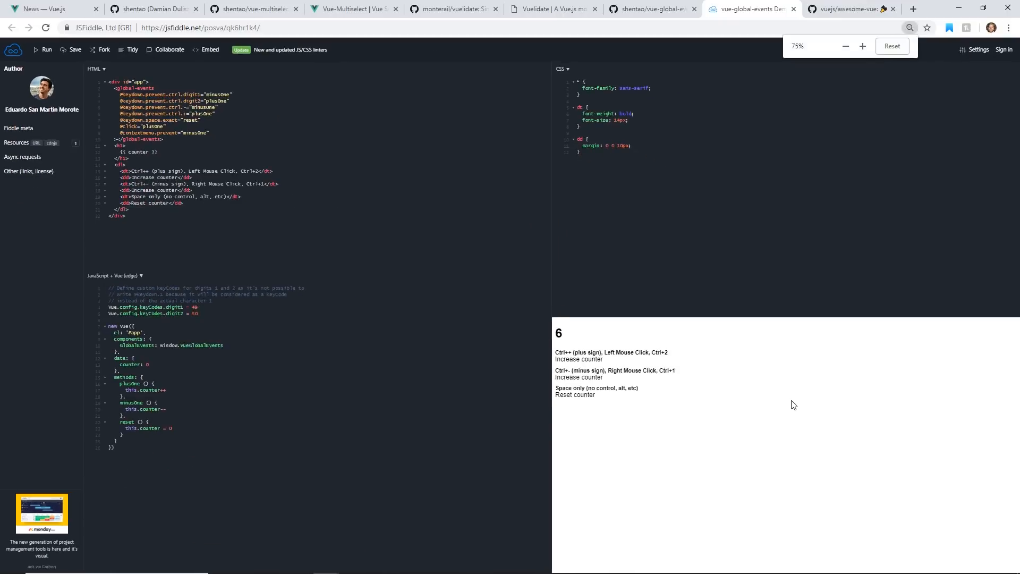
pyautogui.click(863, 46)
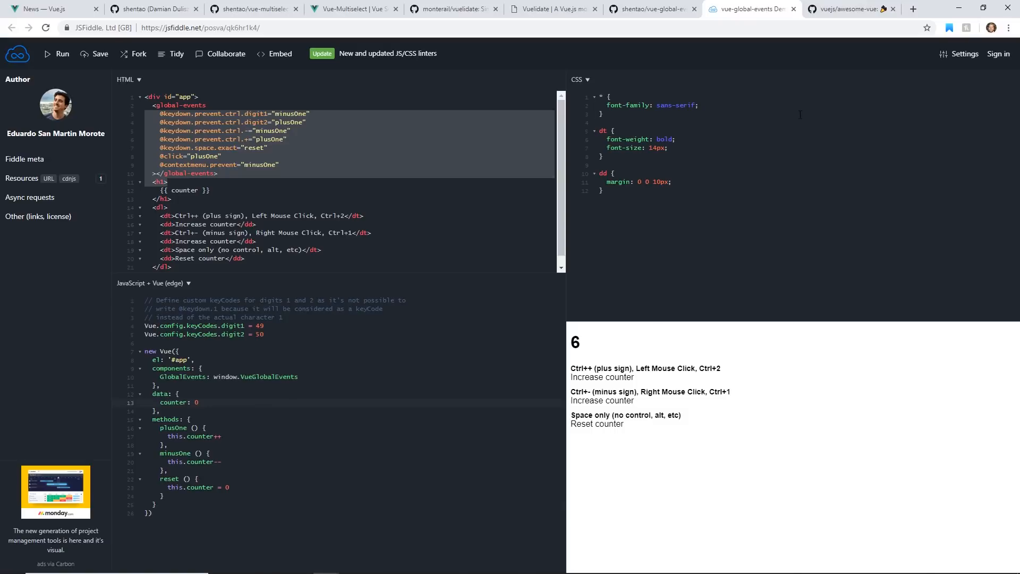
pyautogui.click(848, 10)
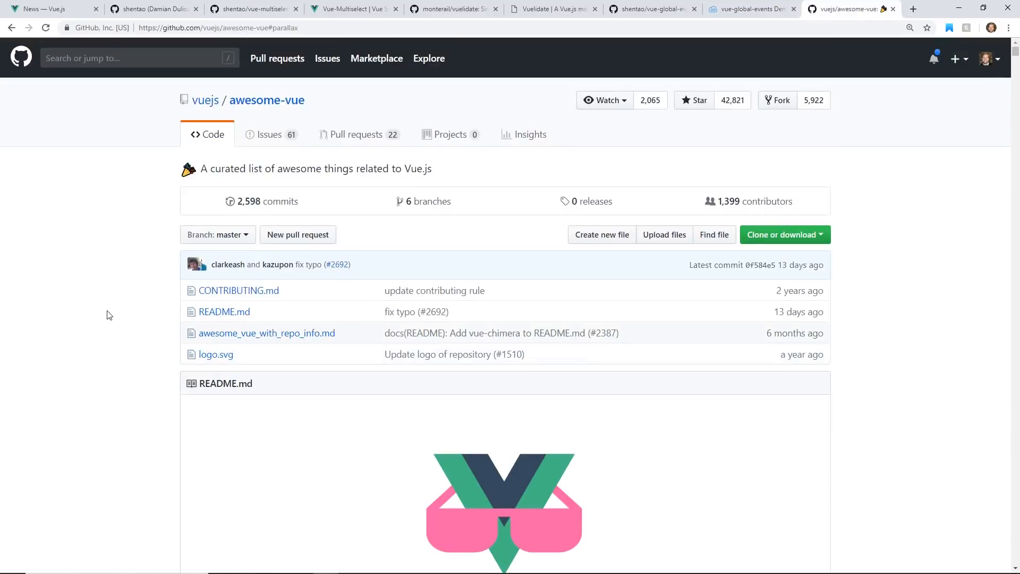
# Skim the awesome-vue table of contents, briefly checking the Vue.js News page.
pyautogui.scroll(-3)
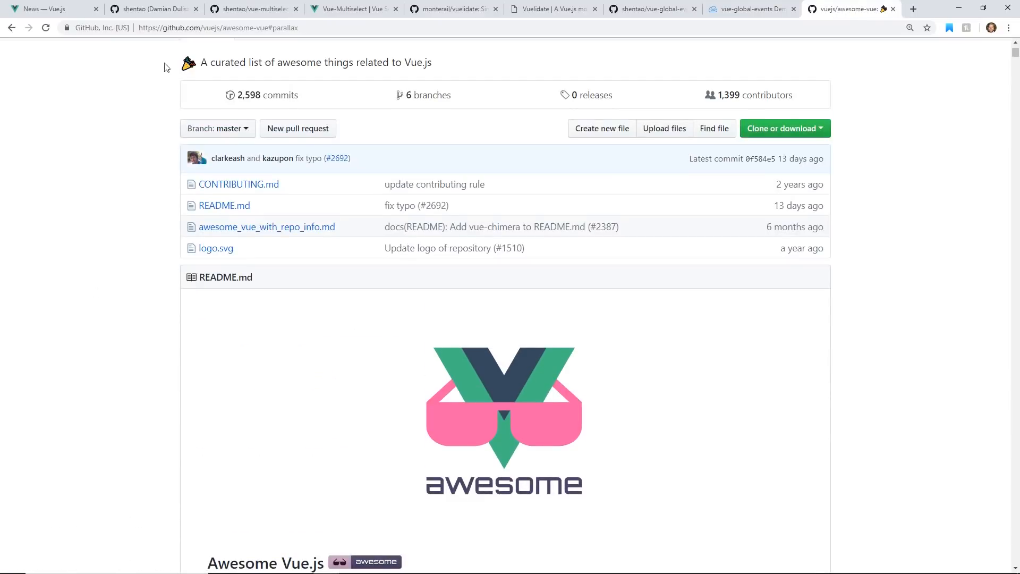
pyautogui.scroll(-3)
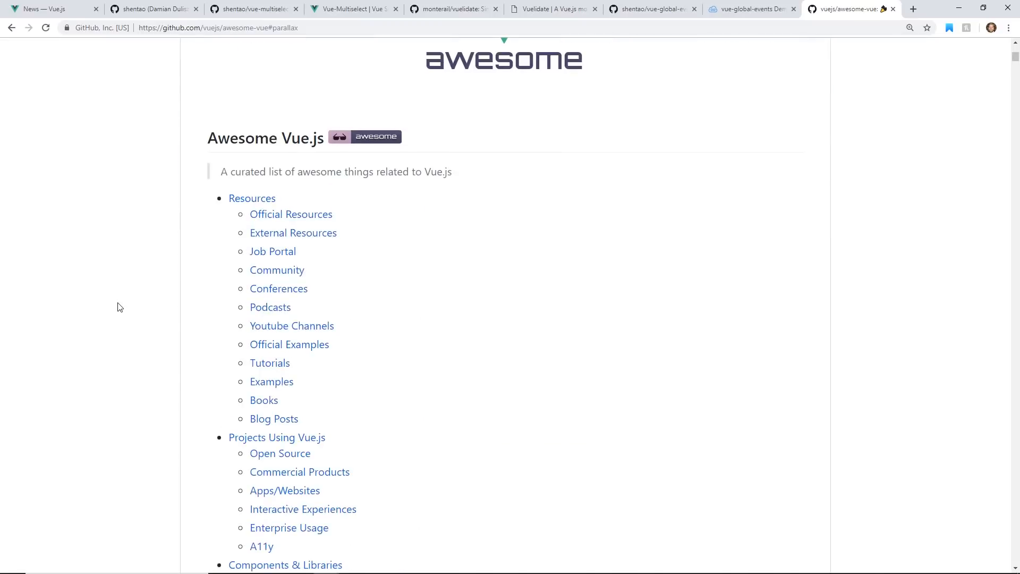
pyautogui.click(45, 8)
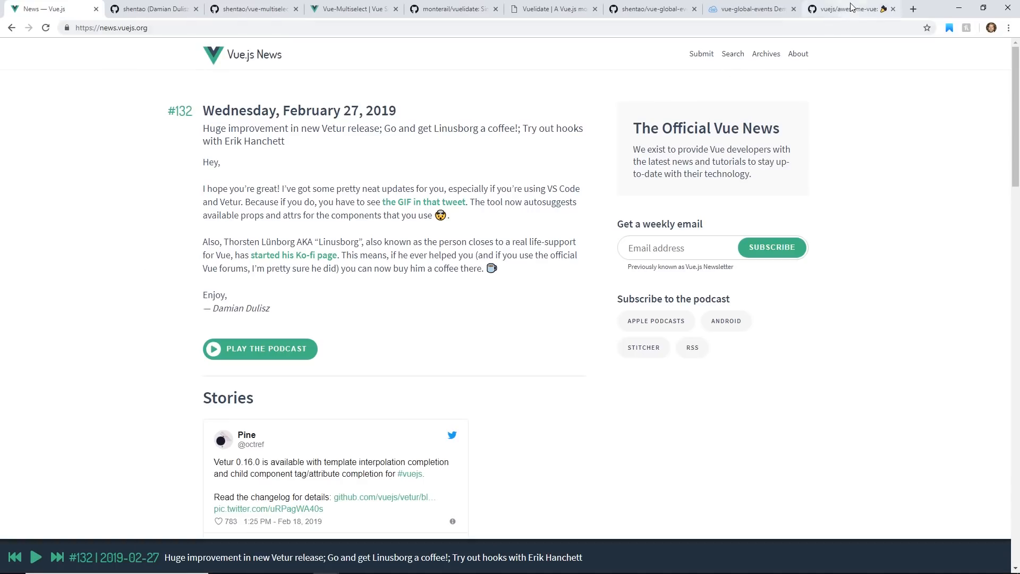
pyautogui.click(849, 9)
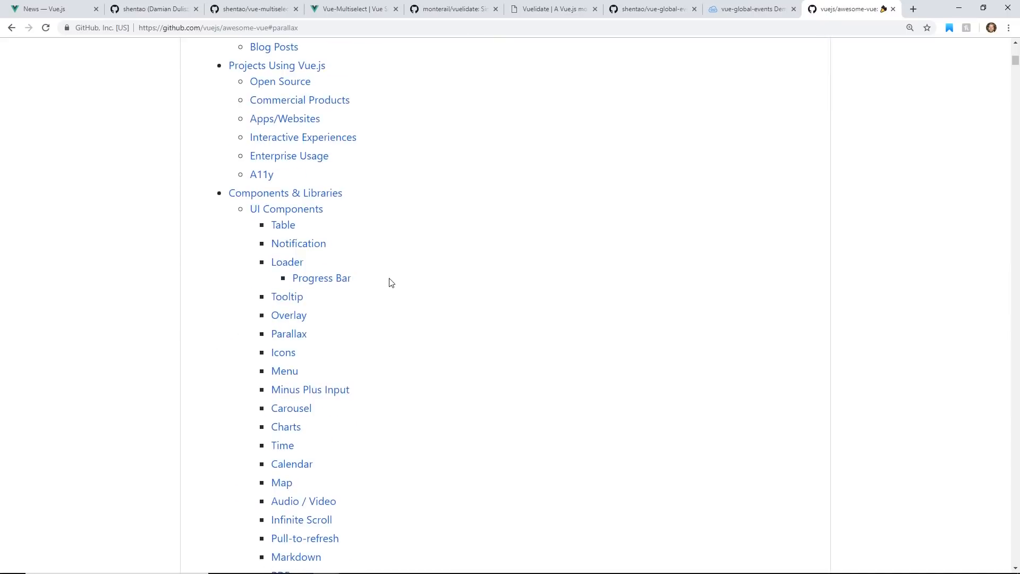
pyautogui.moveTo(133, 302)
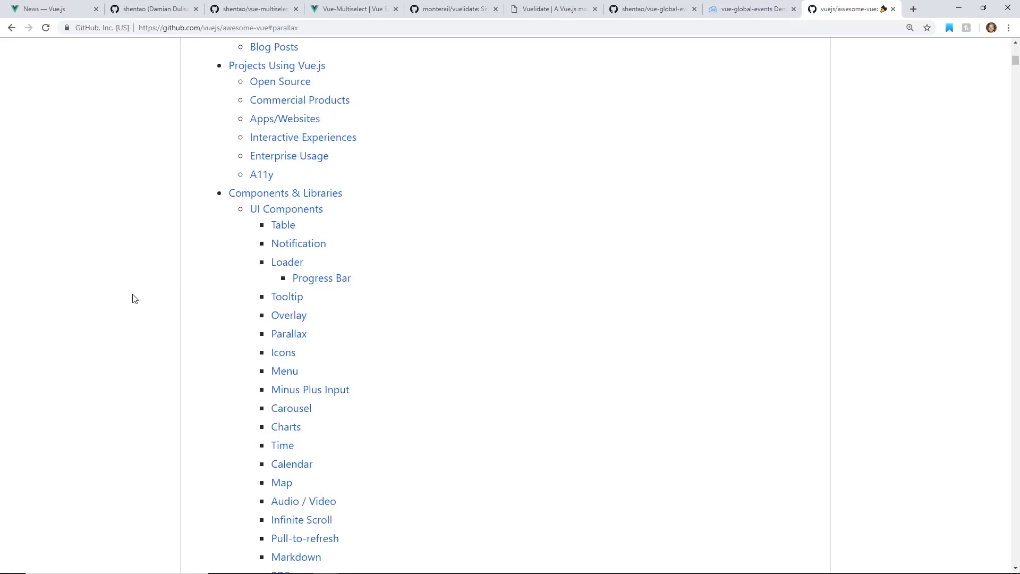
# Jump to the Calendar components section listing vue-fullcalendar and vue-calendar.
pyautogui.scroll(-3)
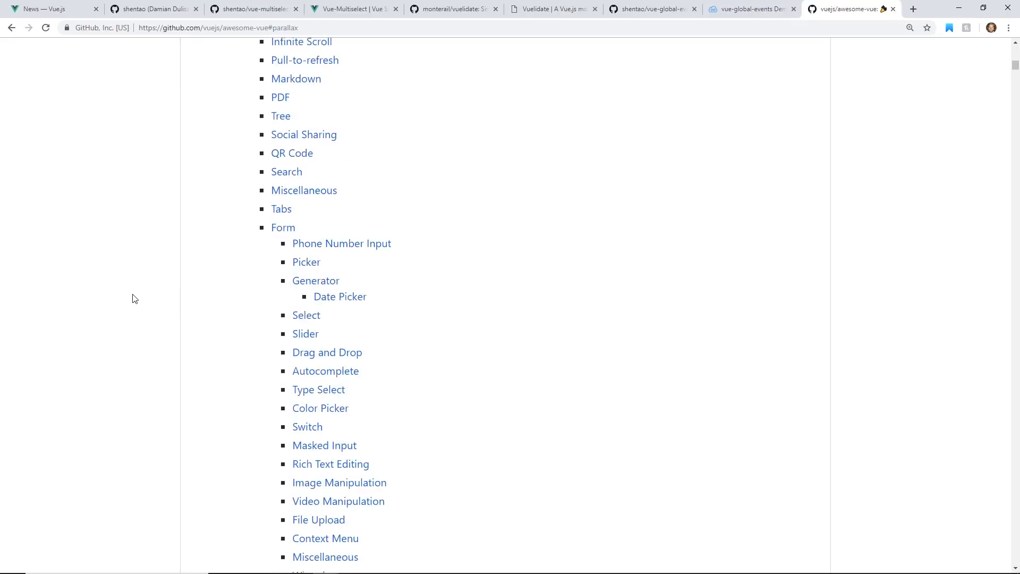
pyautogui.scroll(-3)
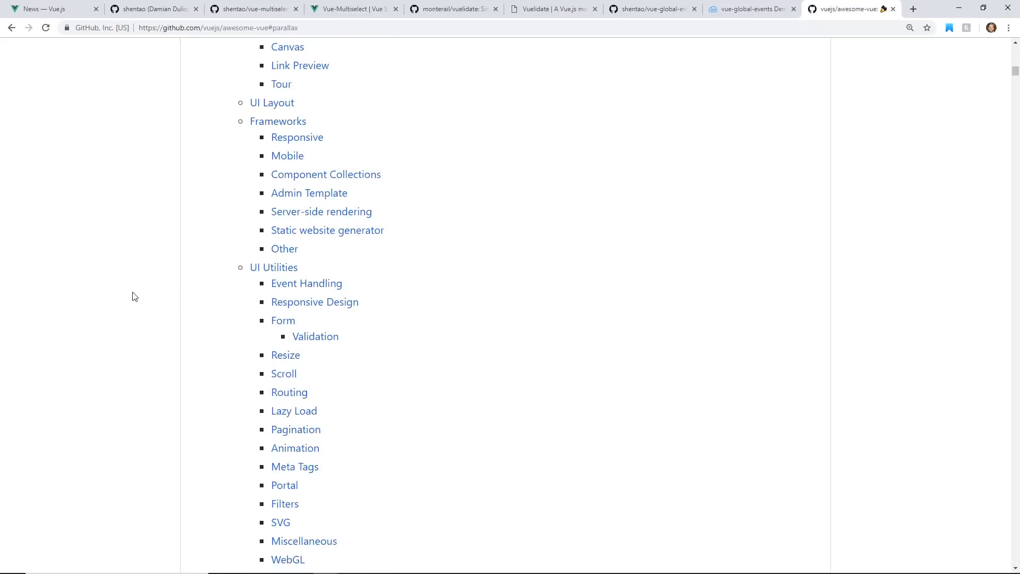
pyautogui.scroll(3)
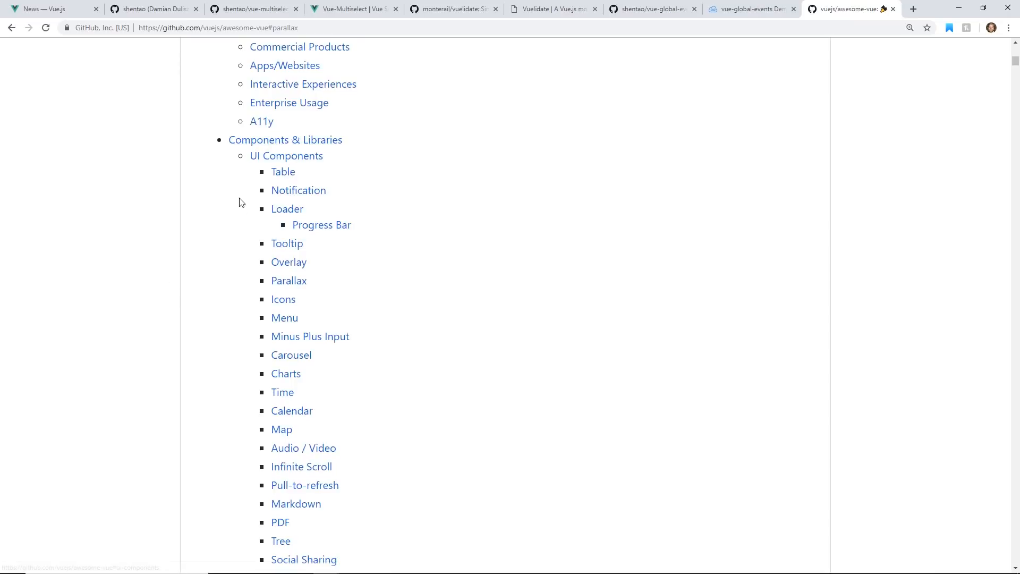
pyautogui.scroll(-3)
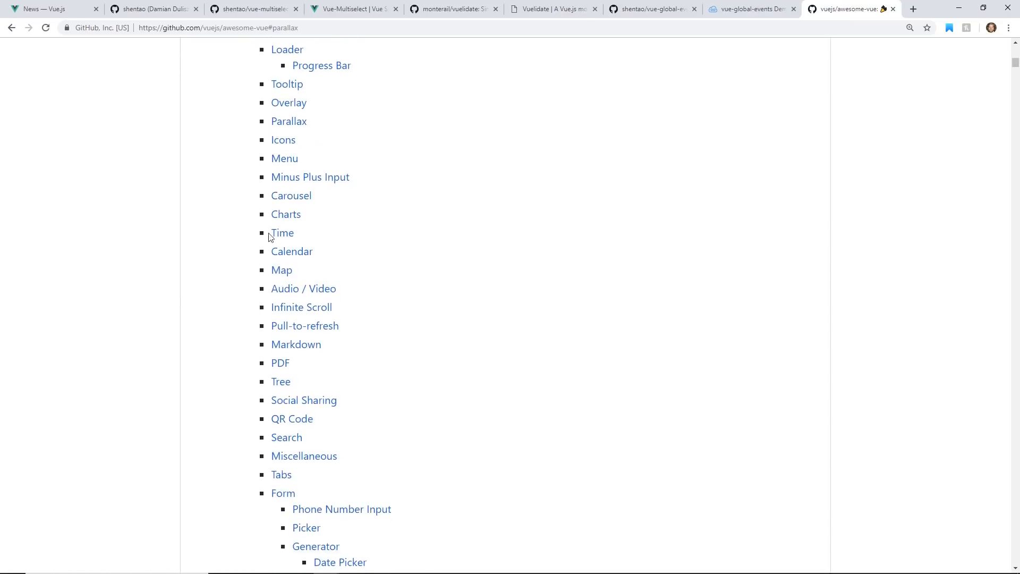
pyautogui.click(292, 251)
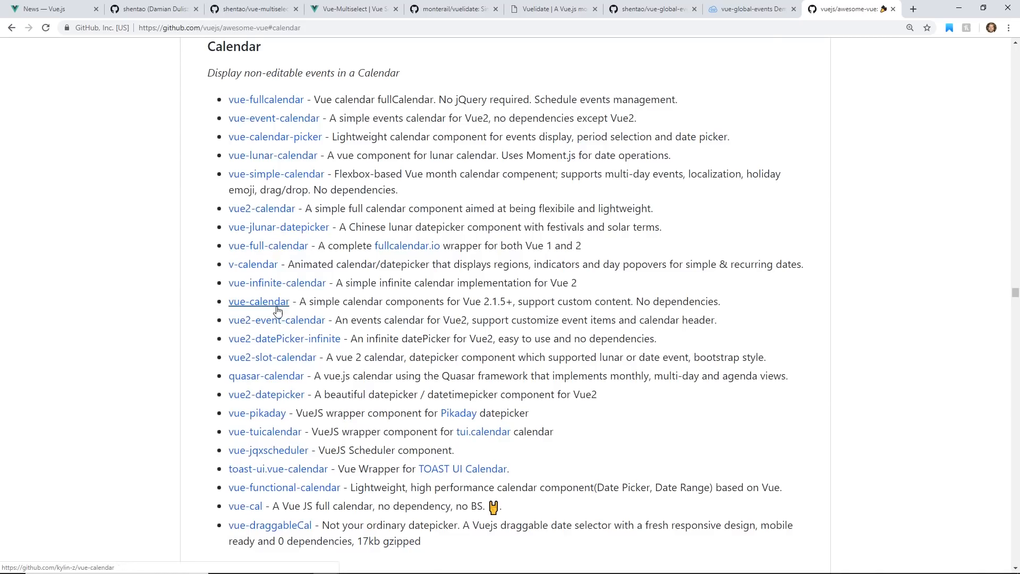
# Briefly view the kylin-z/vue-calendar repository, then return to the awesome-vue Calendar list.
pyautogui.click(259, 301)
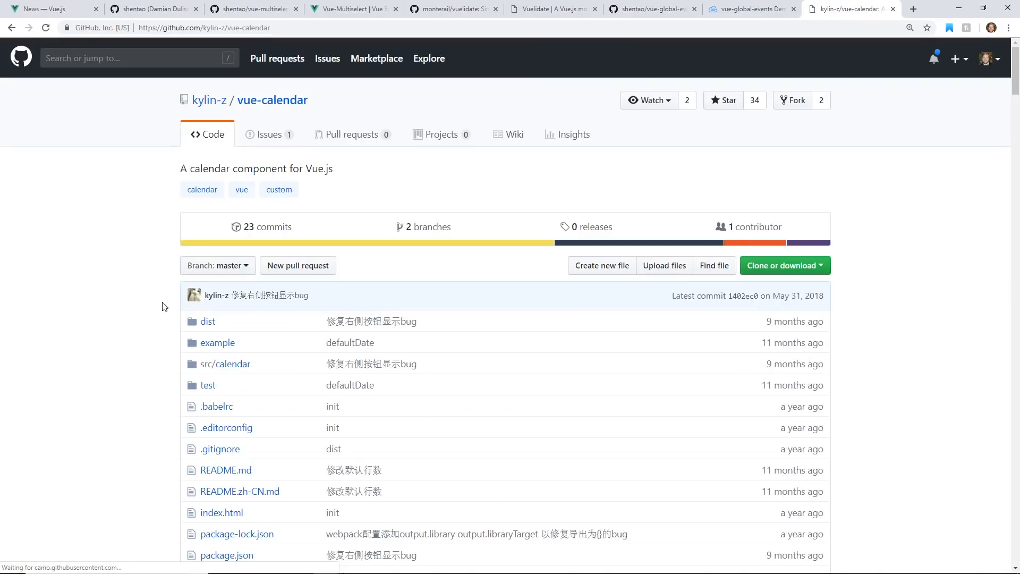
pyautogui.scroll(-3)
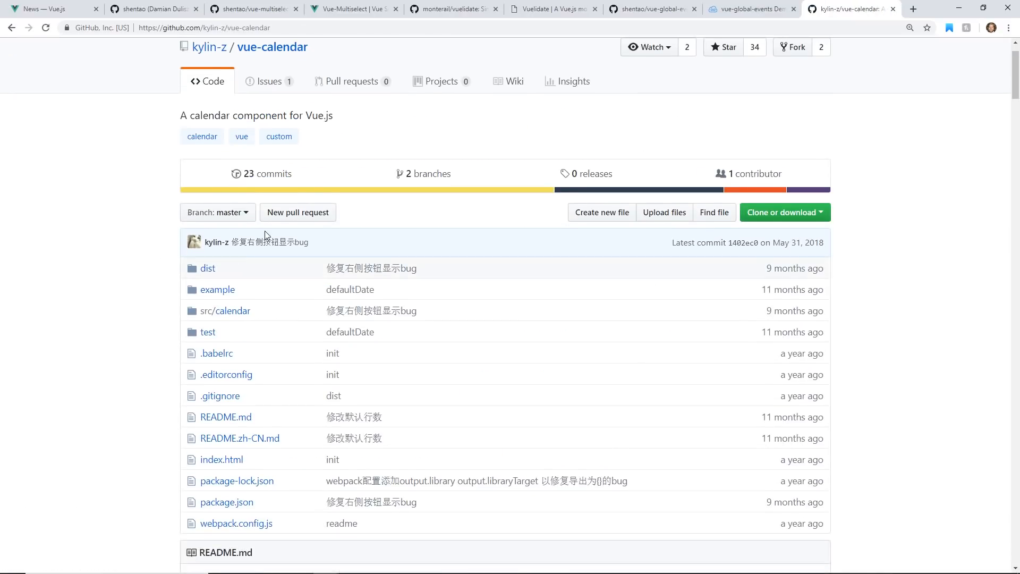
pyautogui.moveTo(281, 222)
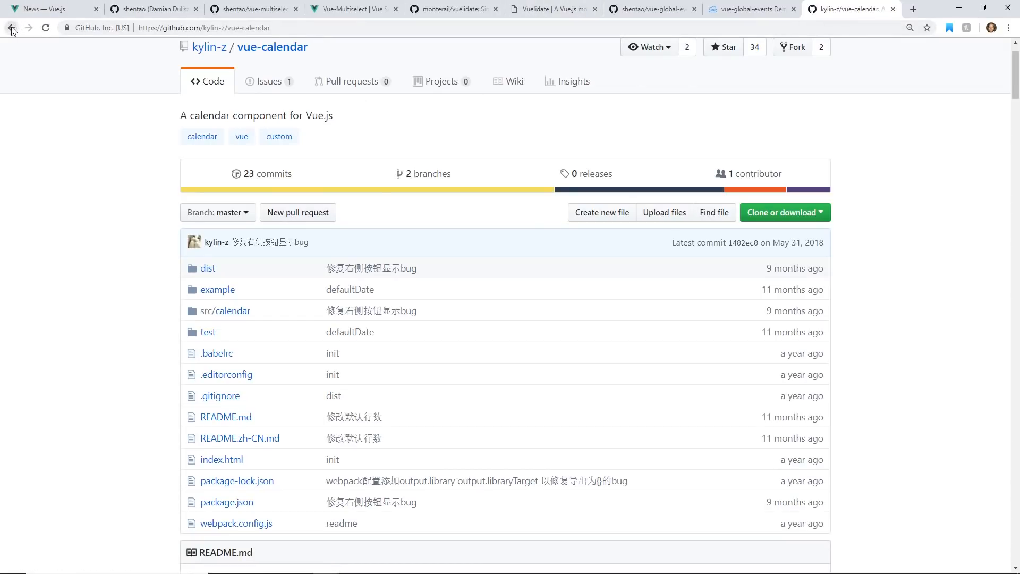
pyautogui.click(12, 28)
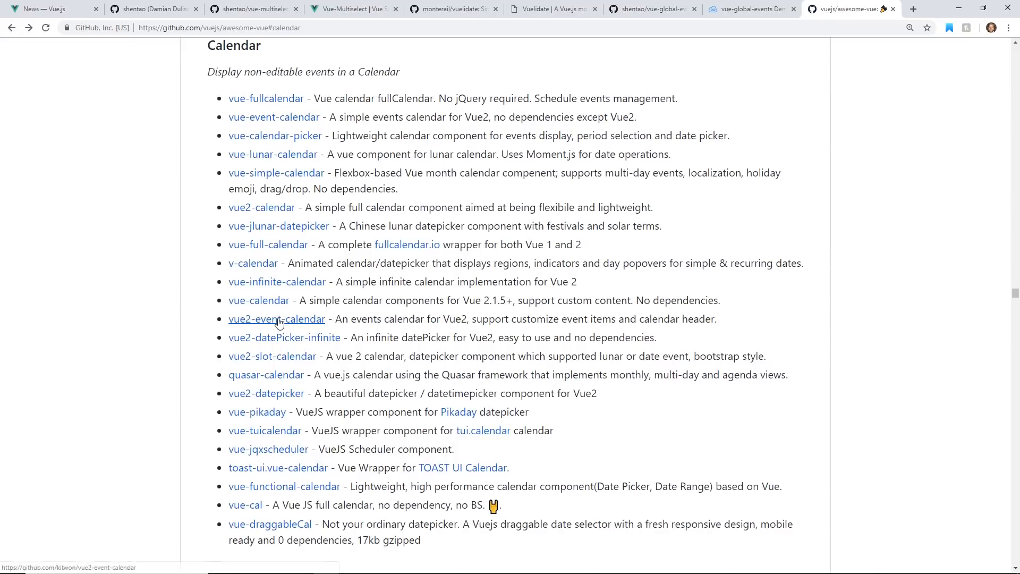
# Open the Wanderxx/vue-fullcalendar repository from the Calendar list.
pyautogui.click(277, 319)
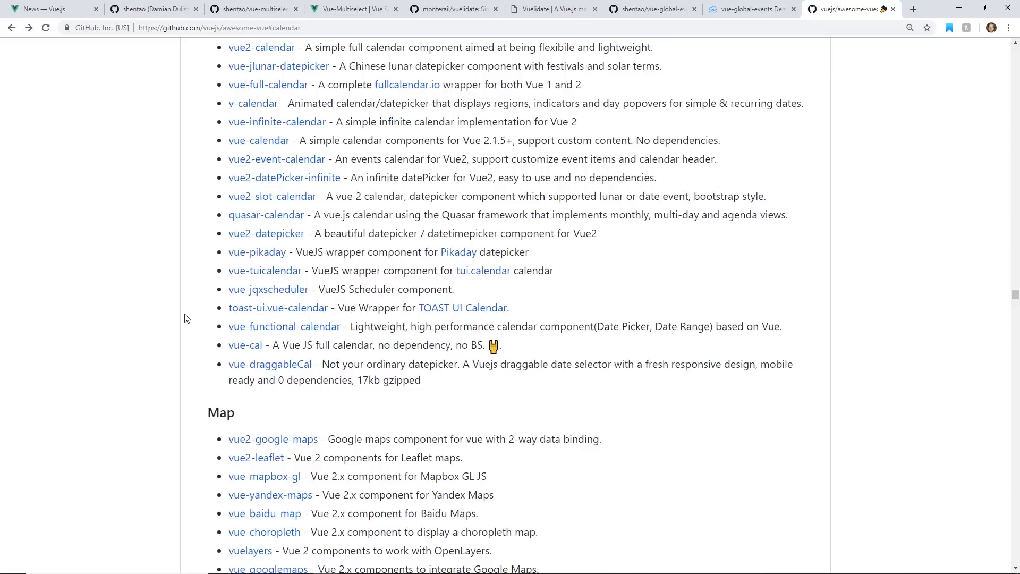
pyautogui.click(245, 344)
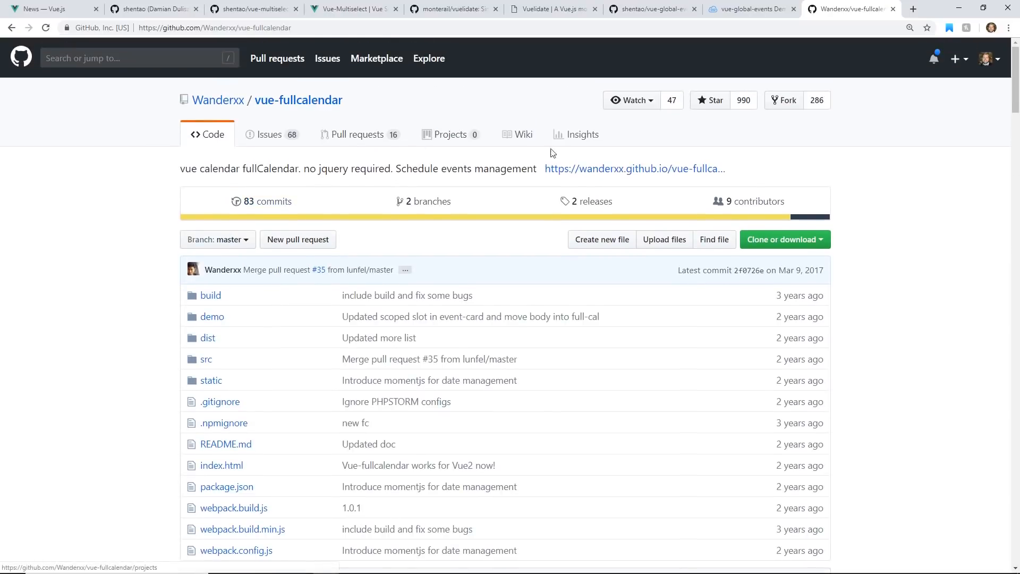
# Read the vue-fullcalendar README's demo, install and usage sections and return to awesome-vue.
pyautogui.click(635, 168)
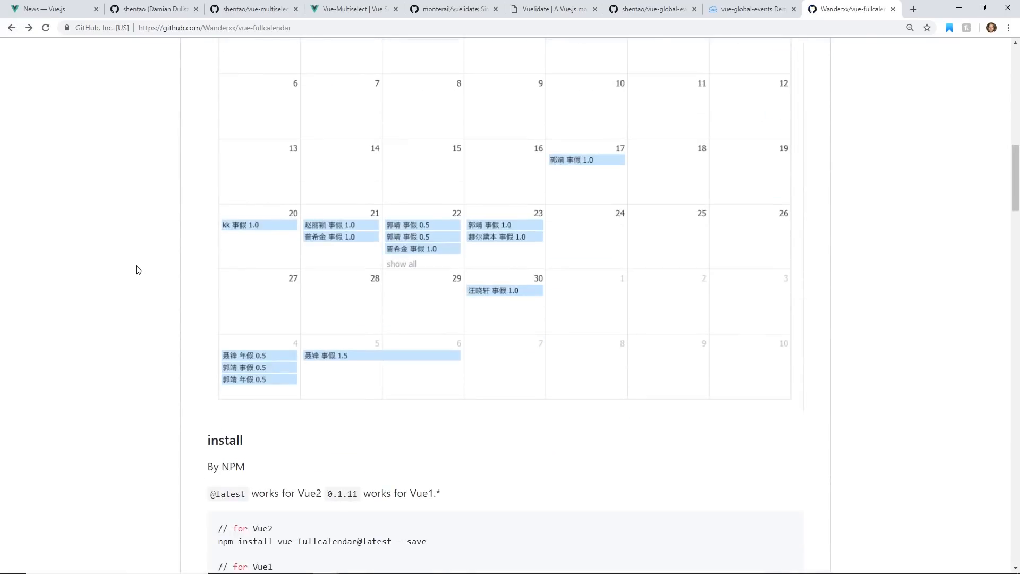
pyautogui.scroll(-3)
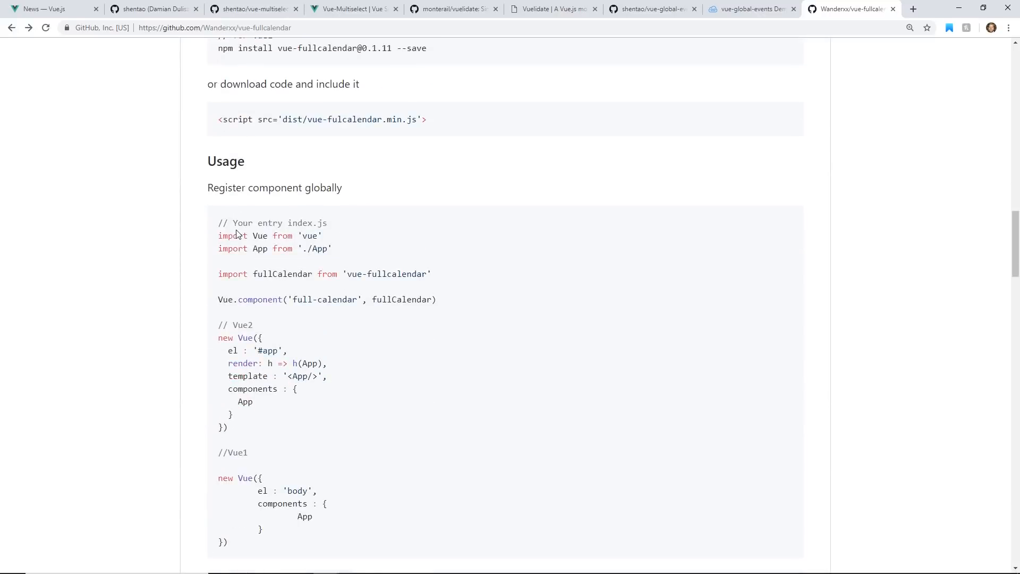
pyautogui.scroll(-3)
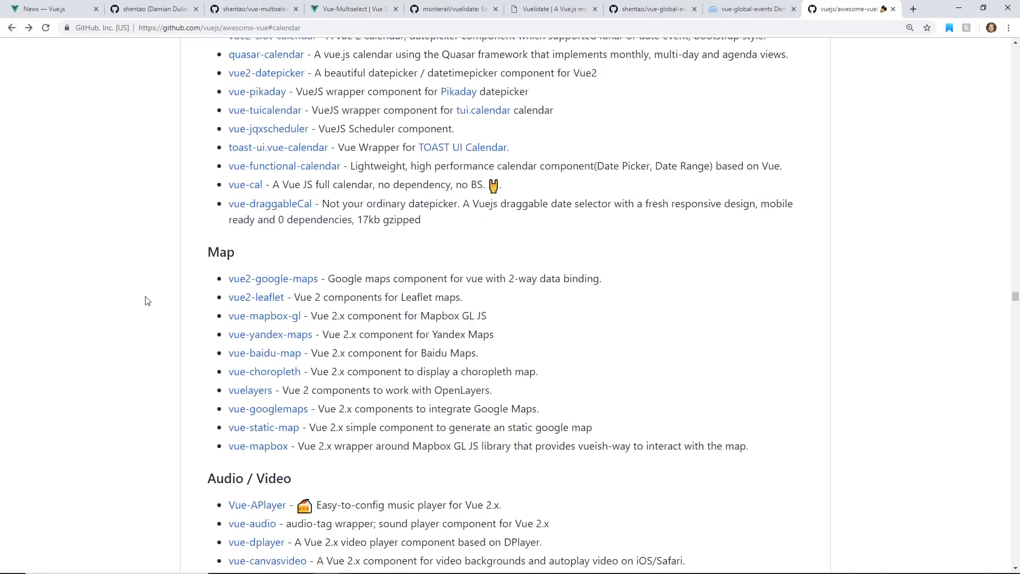
# Scroll the awesome-vue list down to the Select section.
pyautogui.scroll(-3)
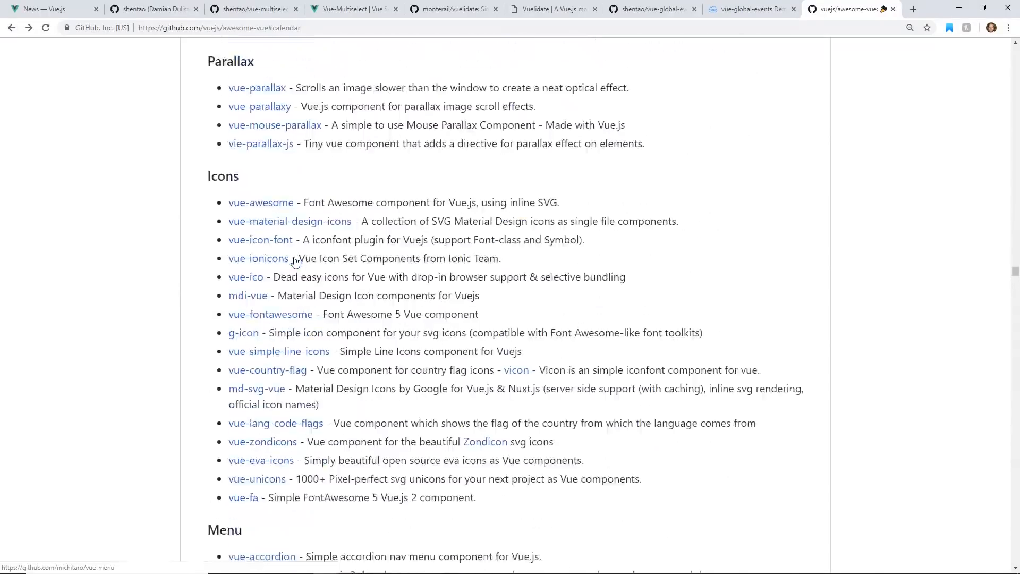
pyautogui.scroll(-3)
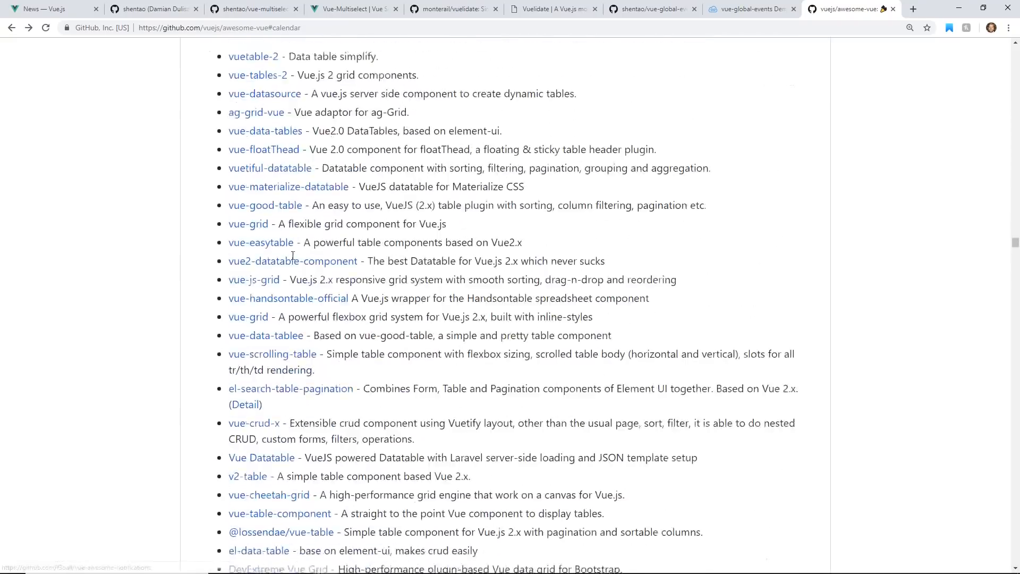
pyautogui.scroll(-3)
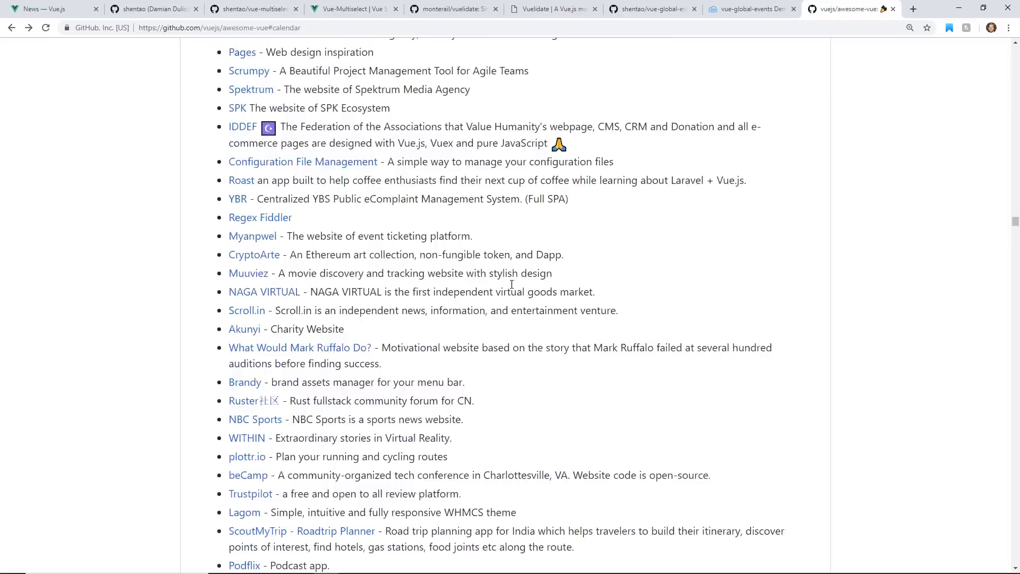
pyautogui.scroll(-3)
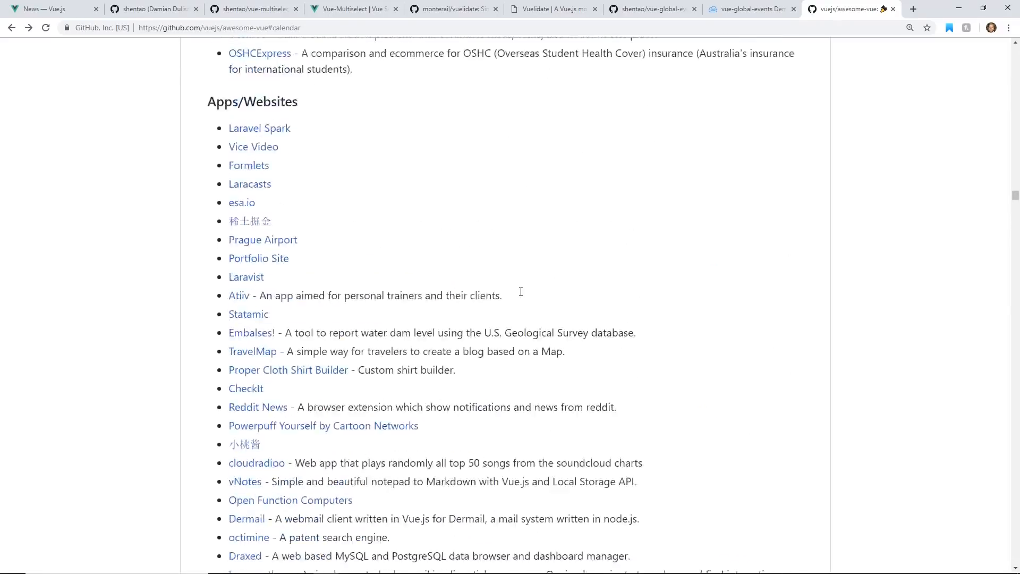
pyautogui.scroll(3)
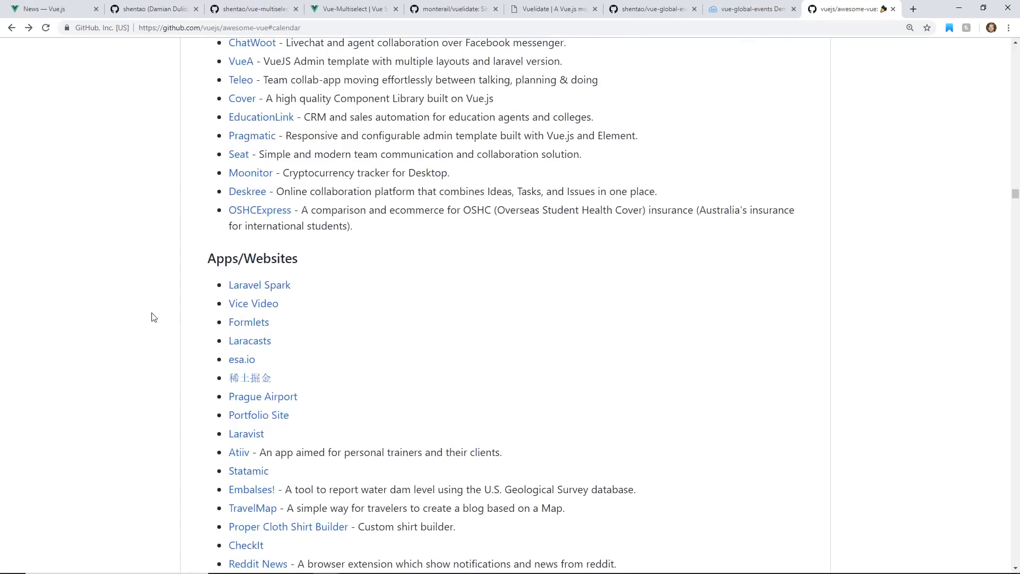
pyautogui.write('mukt')
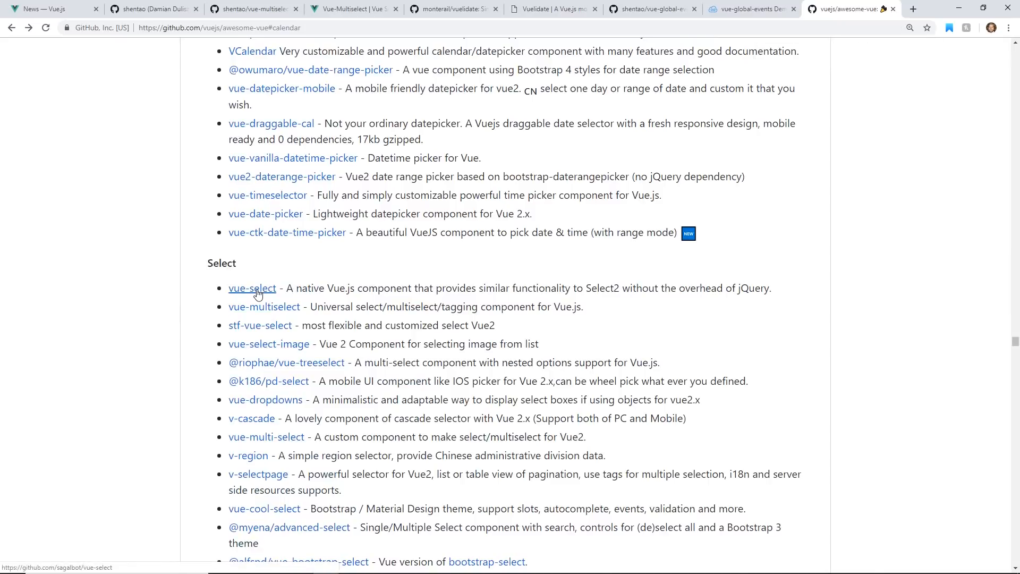
# Open the sagalbot/vue-select repository from the Select category.
pyautogui.click(252, 288)
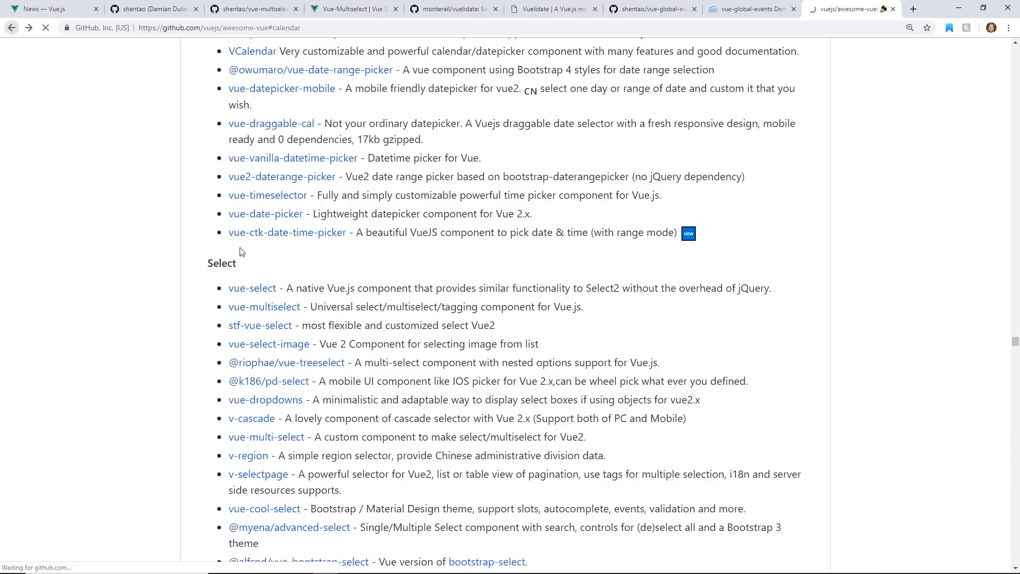
pyautogui.click(264, 306)
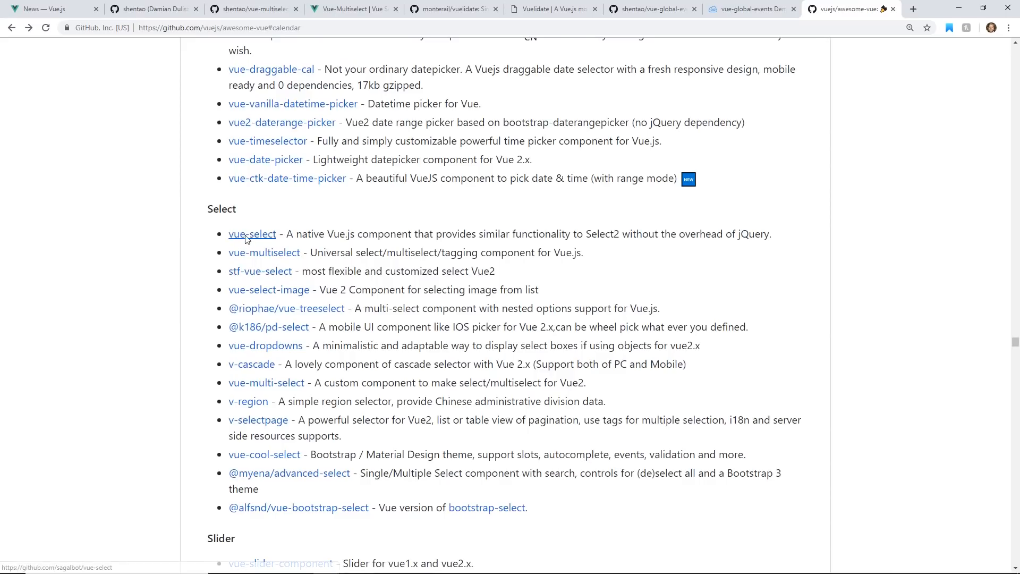
pyautogui.click(252, 234)
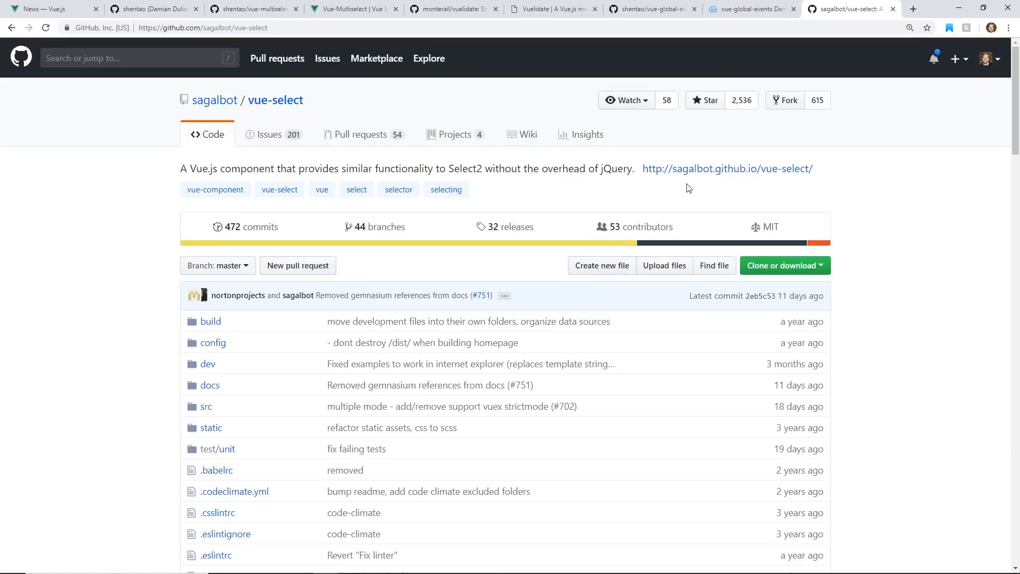
# Reach the Vue Select docs' Null Options section via the project homepage.
pyautogui.click(728, 168)
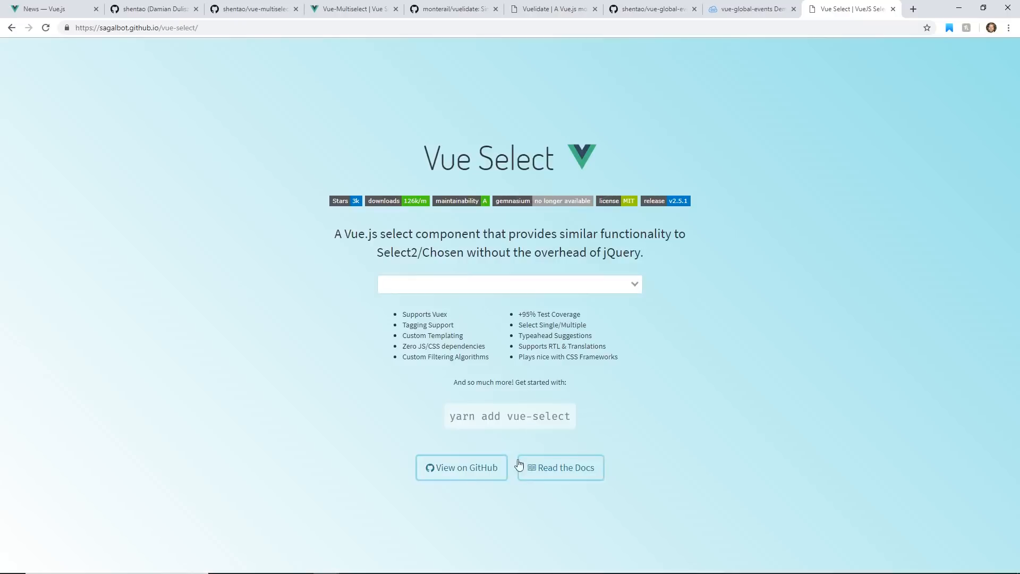
pyautogui.click(560, 467)
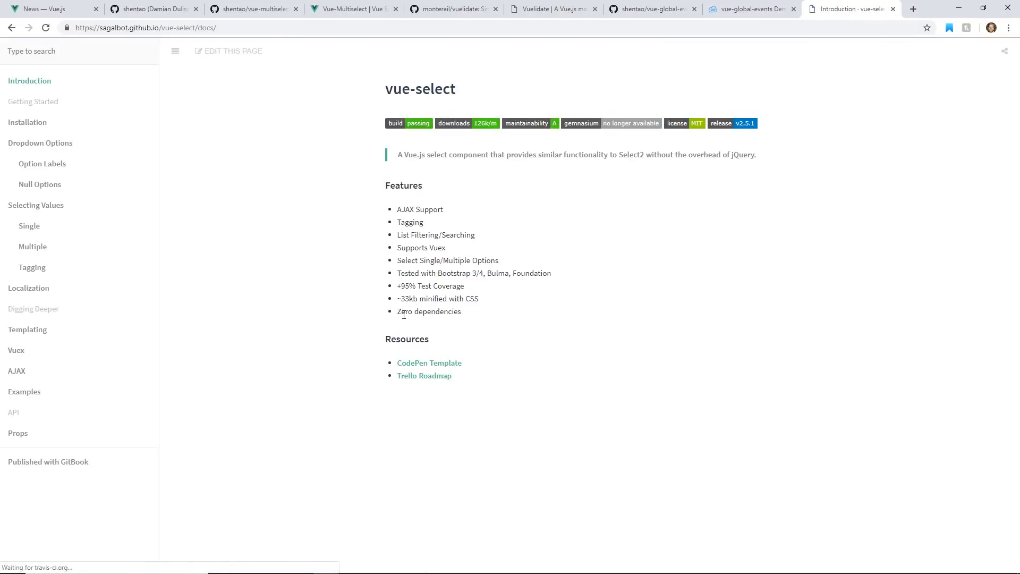
pyautogui.click(40, 184)
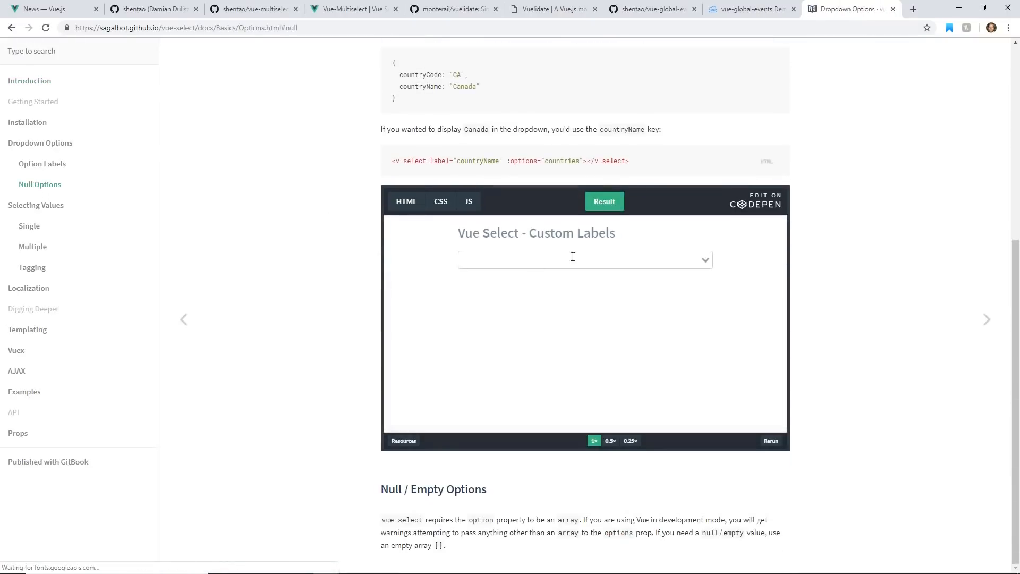
# Choose Switzerland in the Custom Labels demo, then go back to the awesome-vue list.
pyautogui.click(572, 259)
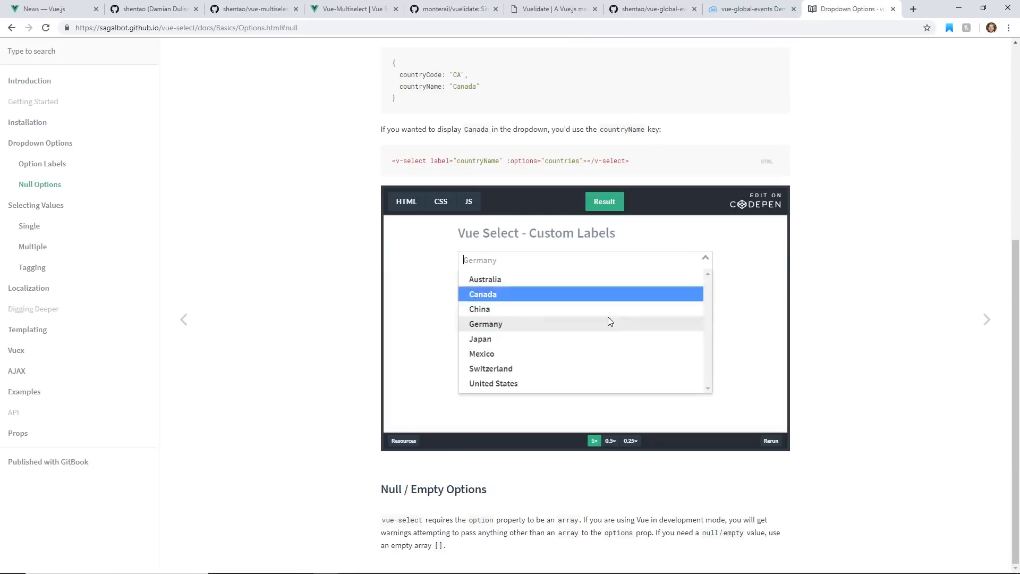
pyautogui.click(490, 368)
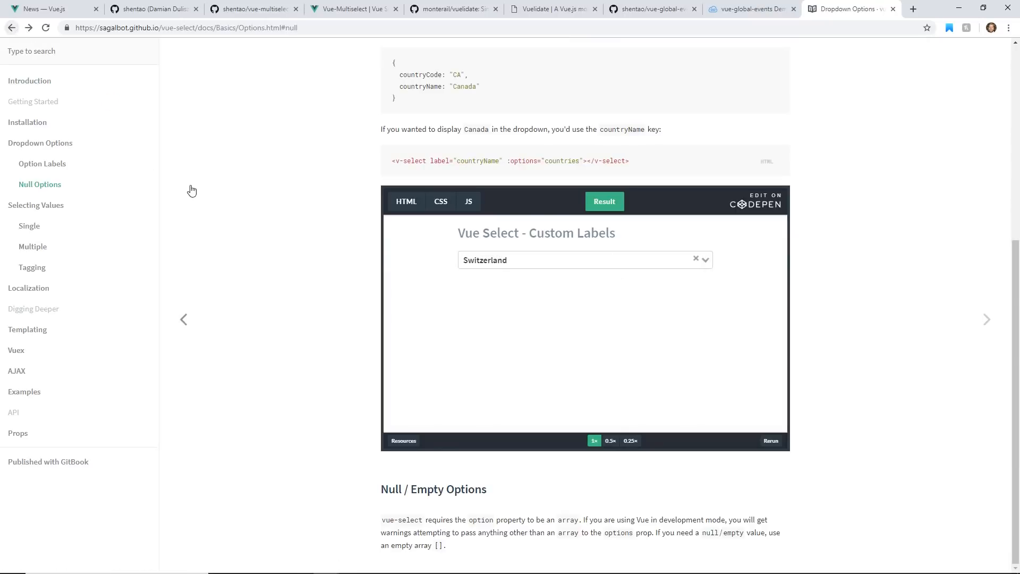
pyautogui.moveTo(888, 42)
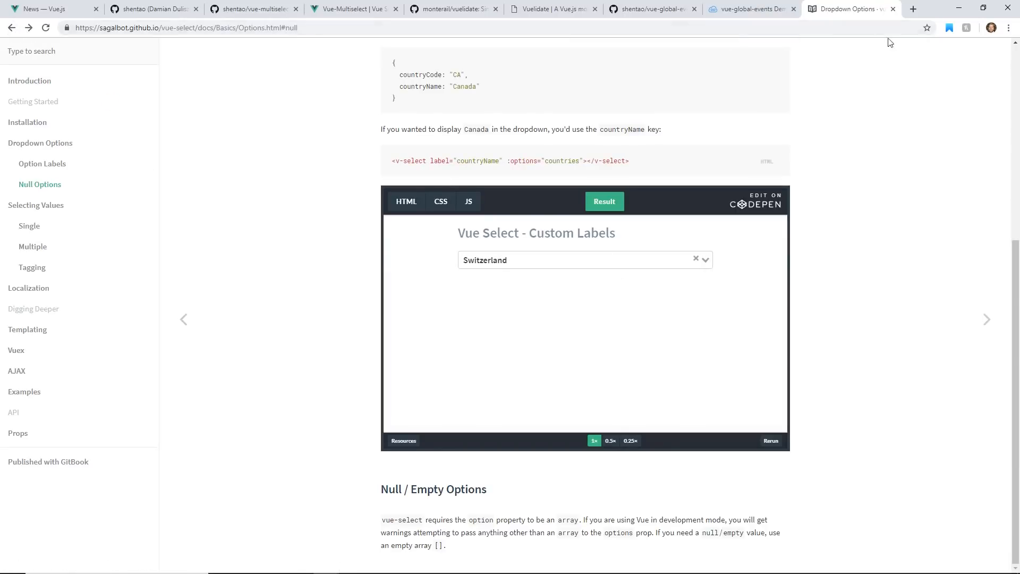
pyautogui.click(21, 27)
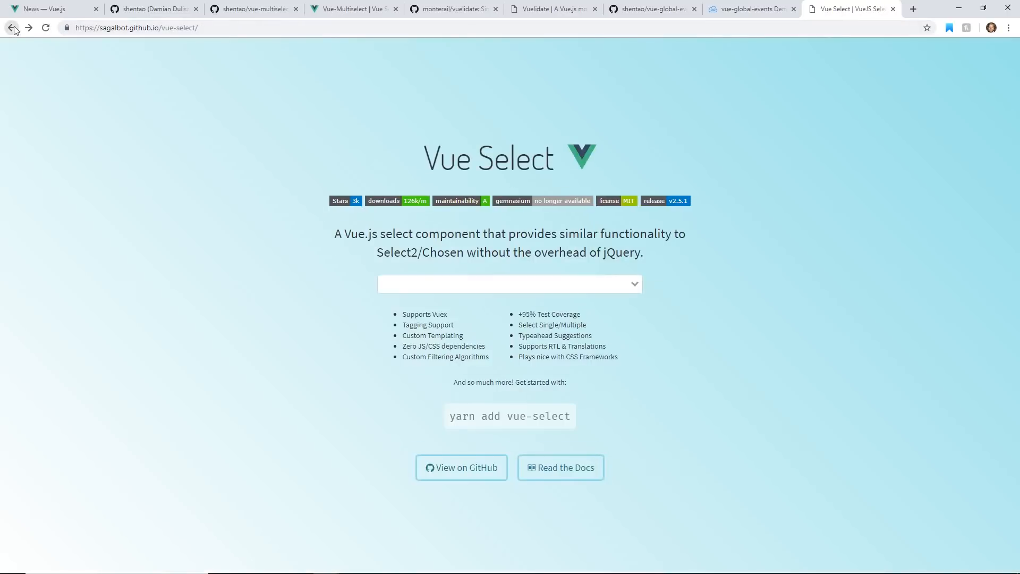
pyautogui.click(461, 467)
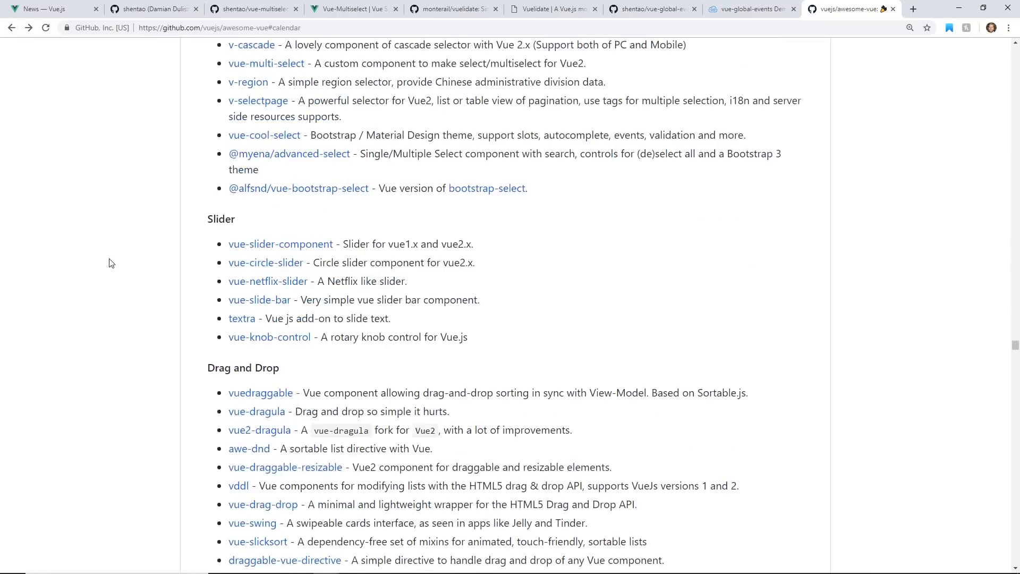
pyautogui.scroll(-3)
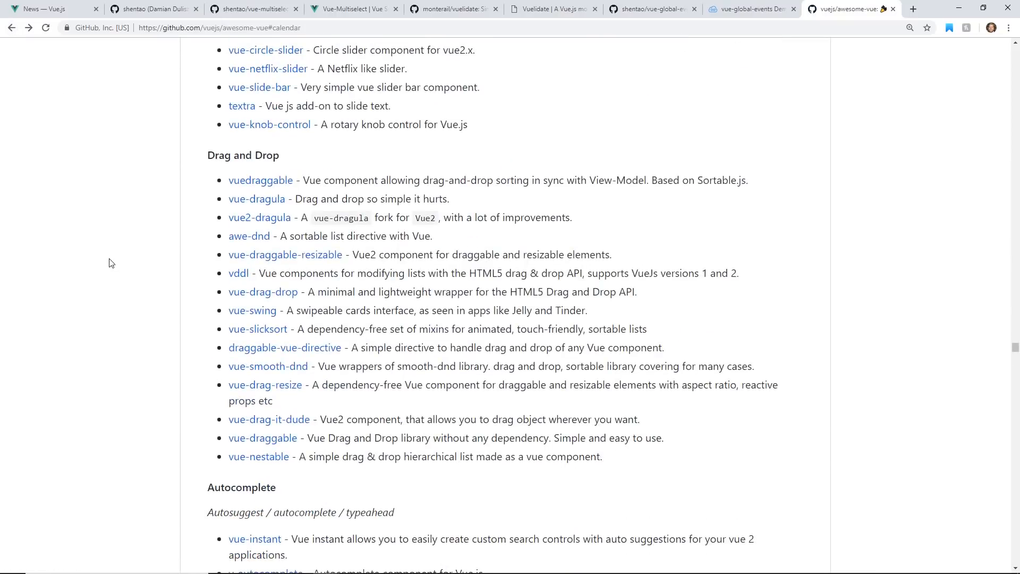
pyautogui.scroll(-3)
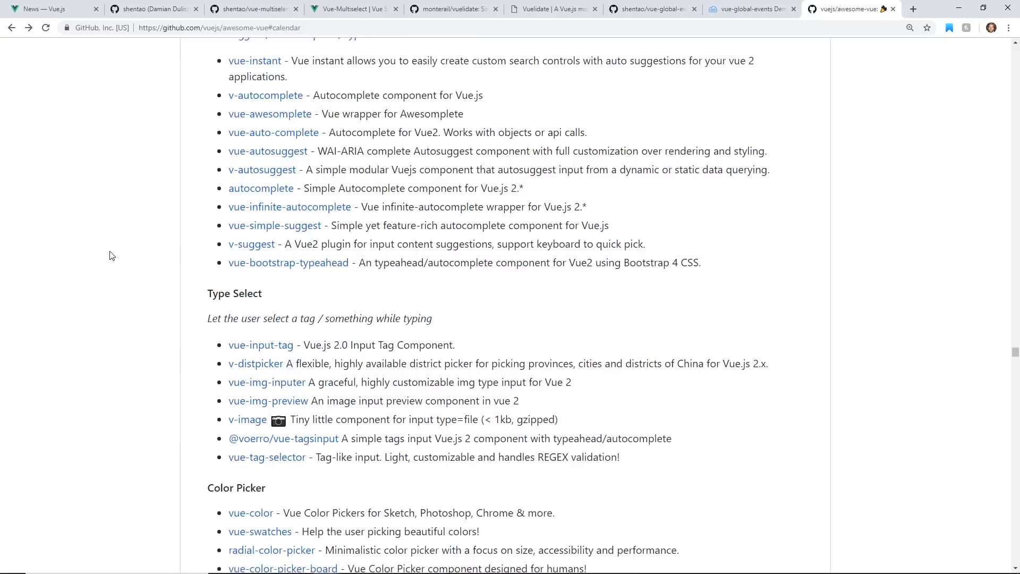
pyautogui.scroll(-3)
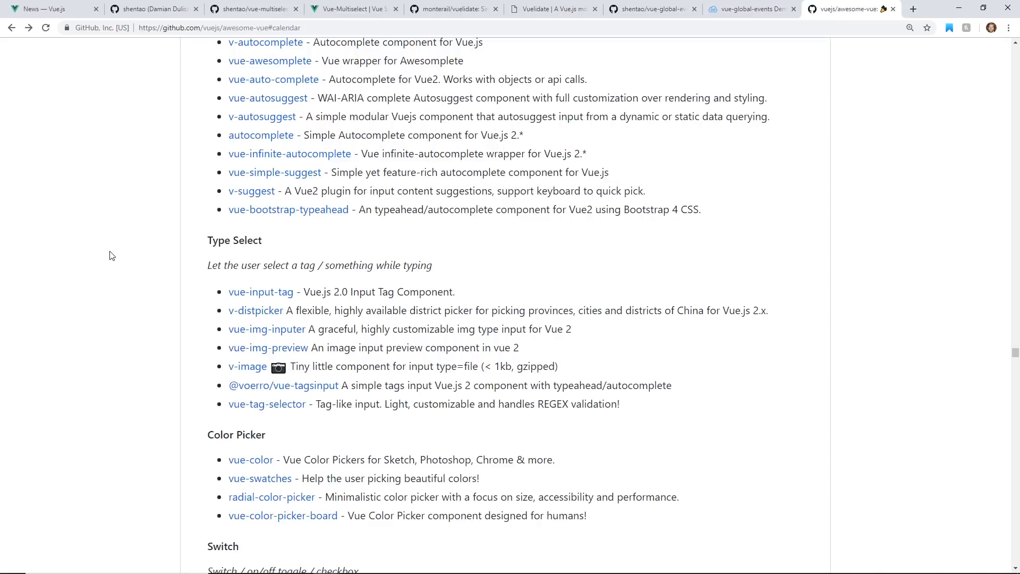
pyautogui.moveTo(133, 238)
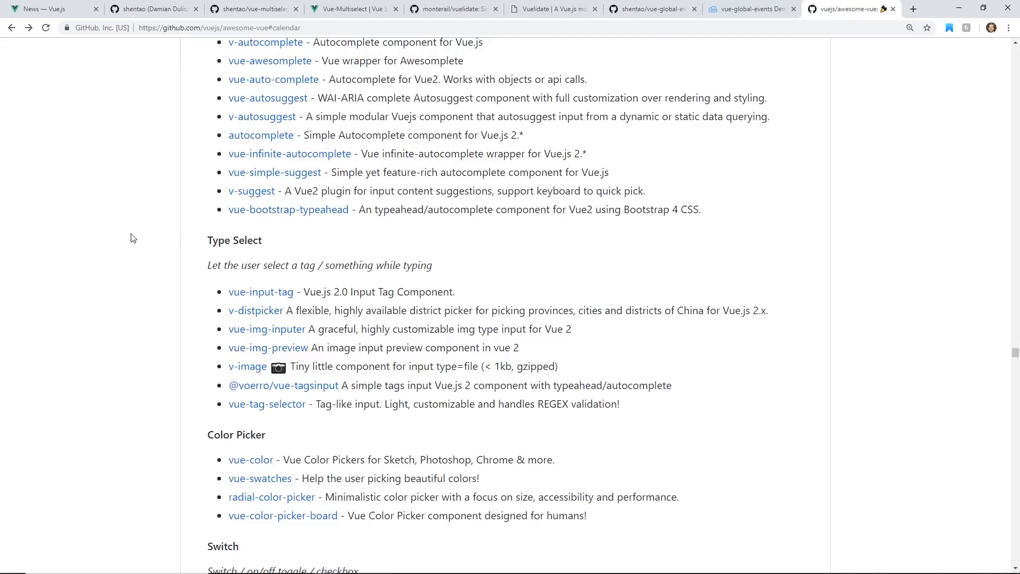
pyautogui.moveTo(268, 234)
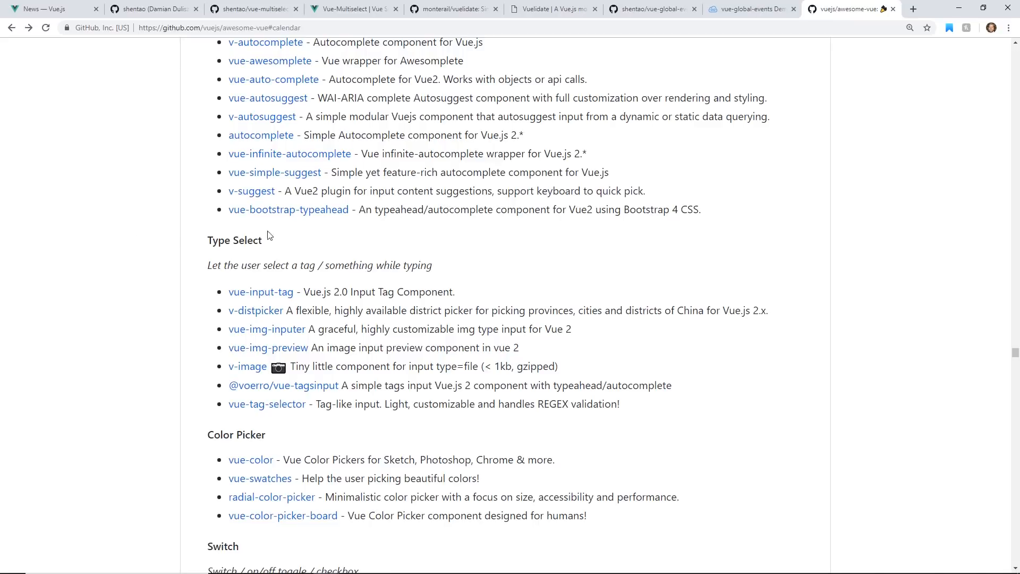
pyautogui.moveTo(250, 240)
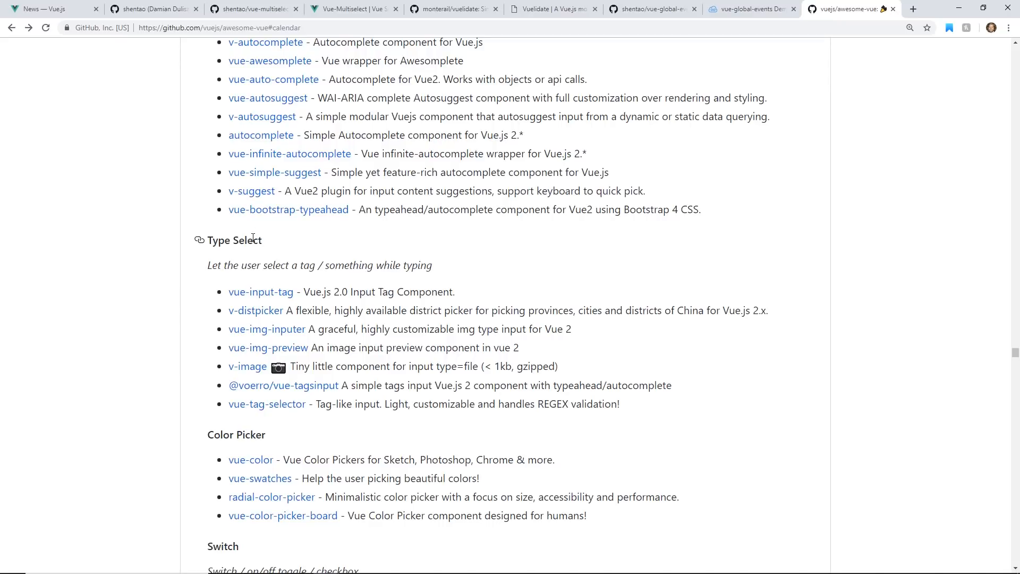
pyautogui.moveTo(273, 240)
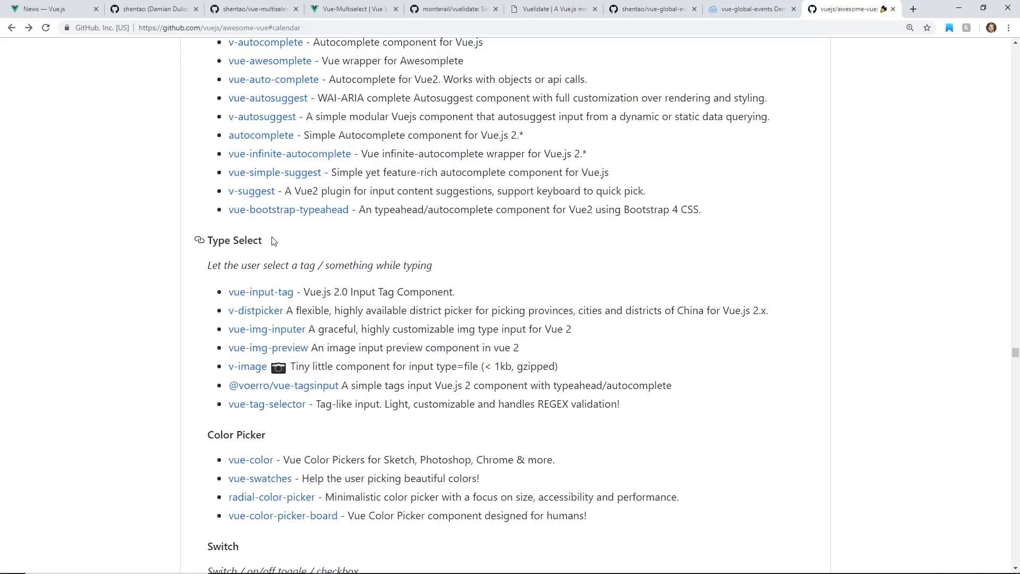